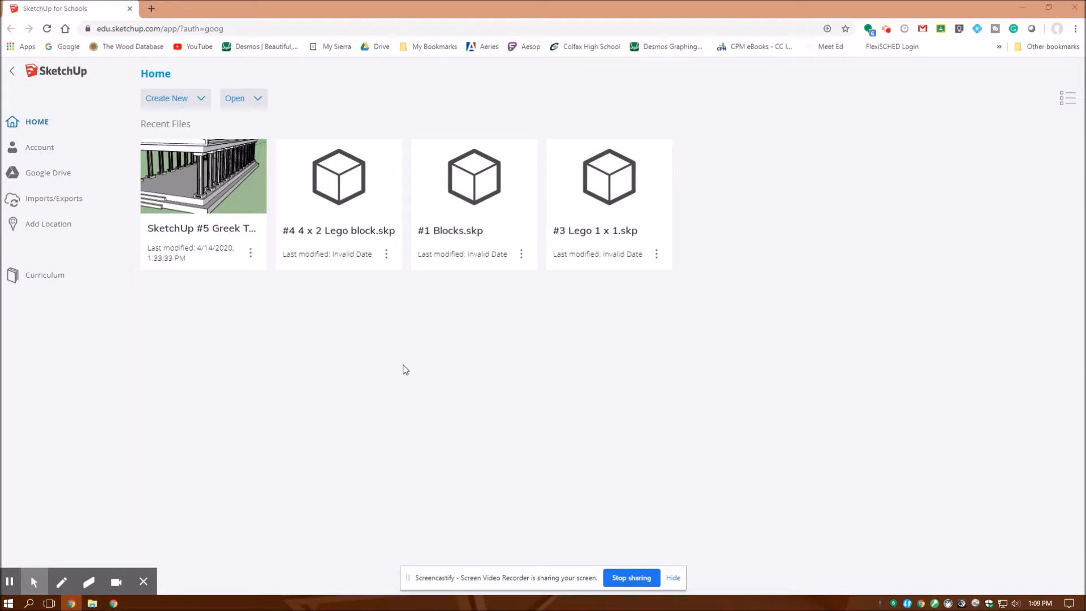
{"action": "mouse_move", "coordinate": [403, 381]}
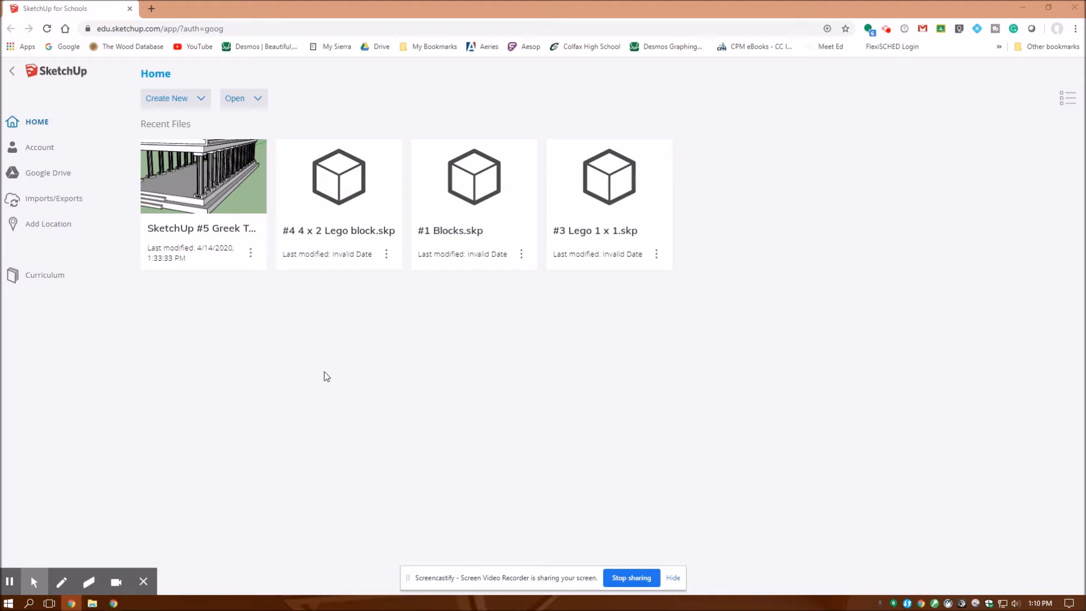
{"action": "mouse_move", "coordinate": [320, 375]}
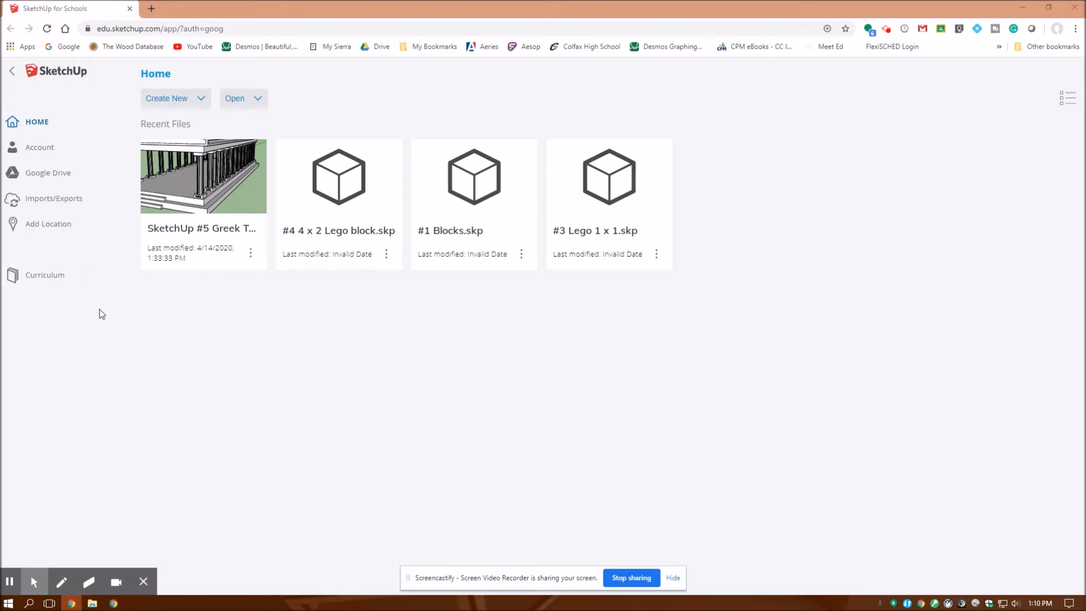
{"action": "mouse_move", "coordinate": [53, 92]}
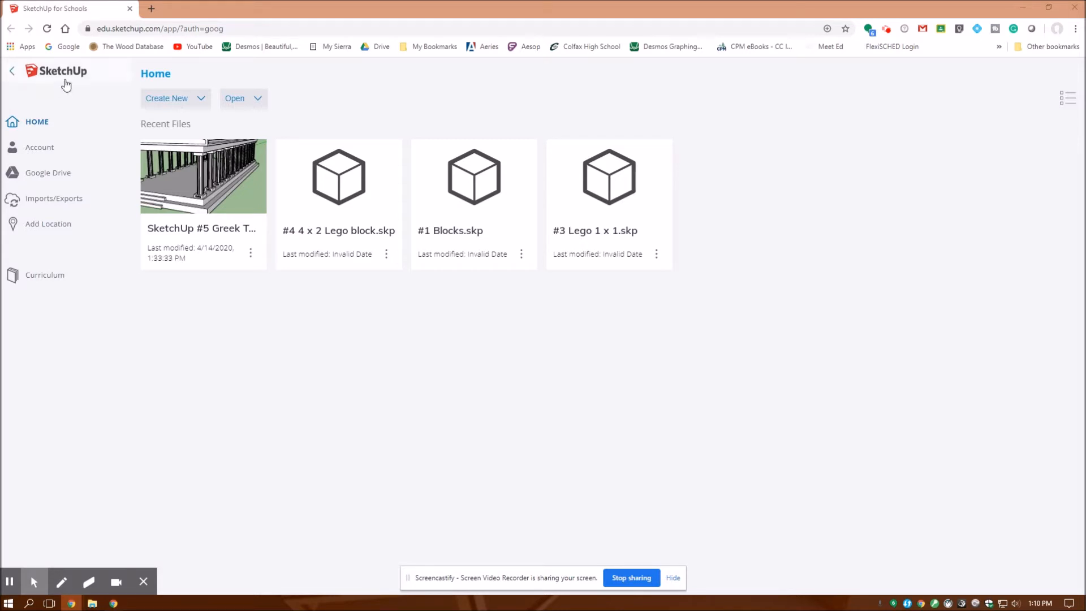
{"action": "mouse_move", "coordinate": [117, 123]}
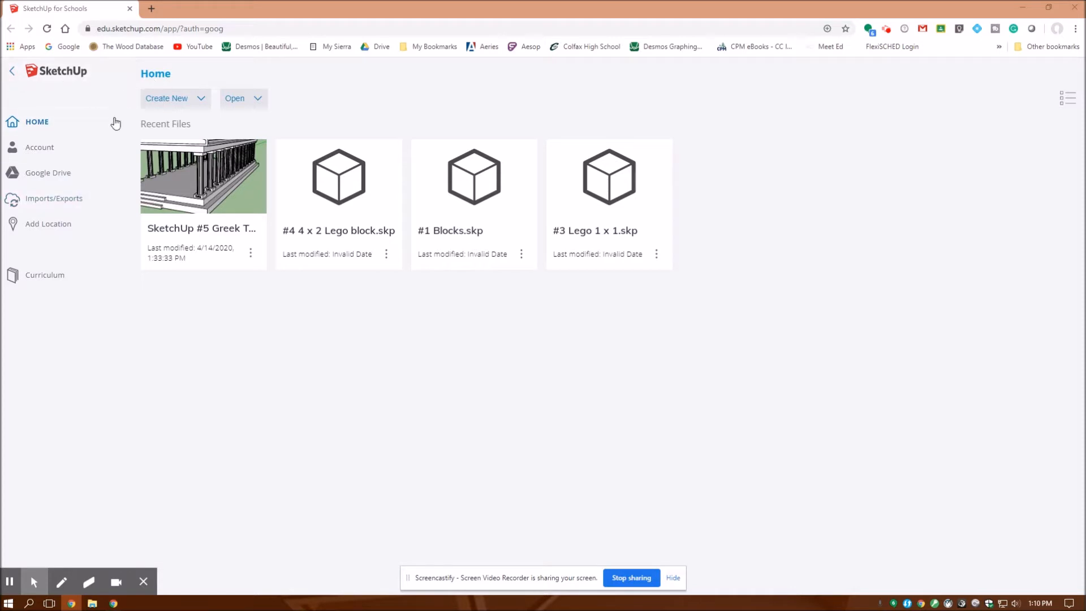
Step: Create a new model from the Simple Template - Feet and Inches
{"action": "left_click", "coordinate": [167, 97]}
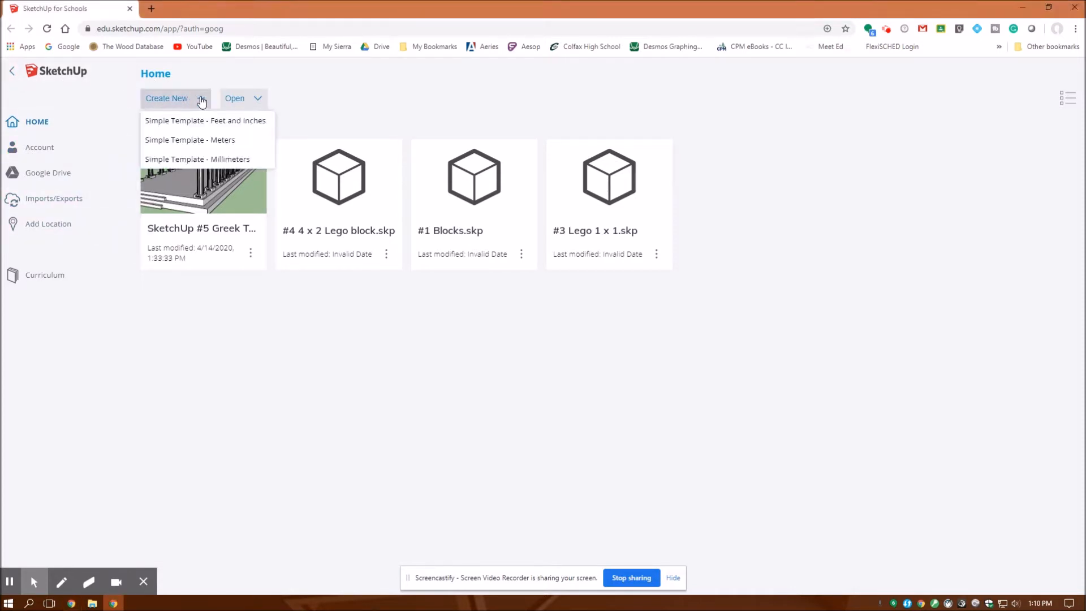
{"action": "mouse_move", "coordinate": [206, 124]}
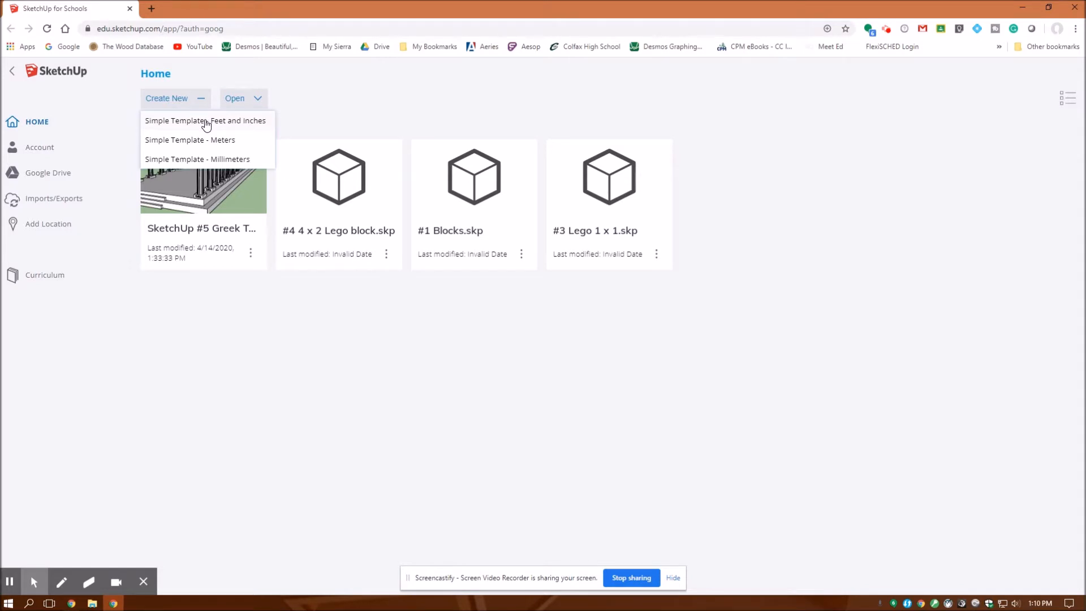
{"action": "left_click", "coordinate": [205, 120]}
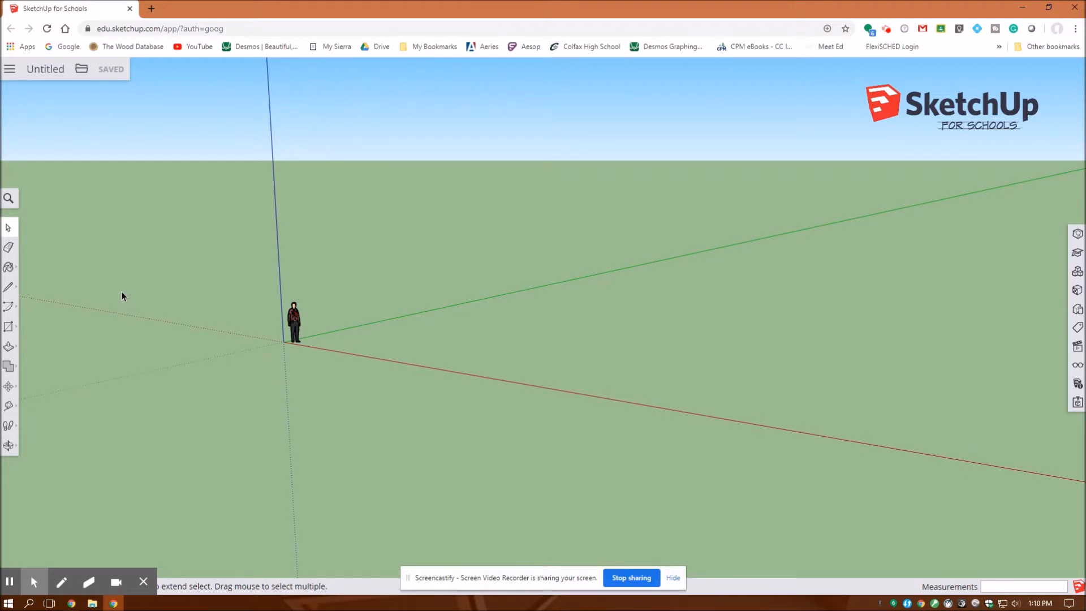
{"action": "mouse_move", "coordinate": [119, 291]}
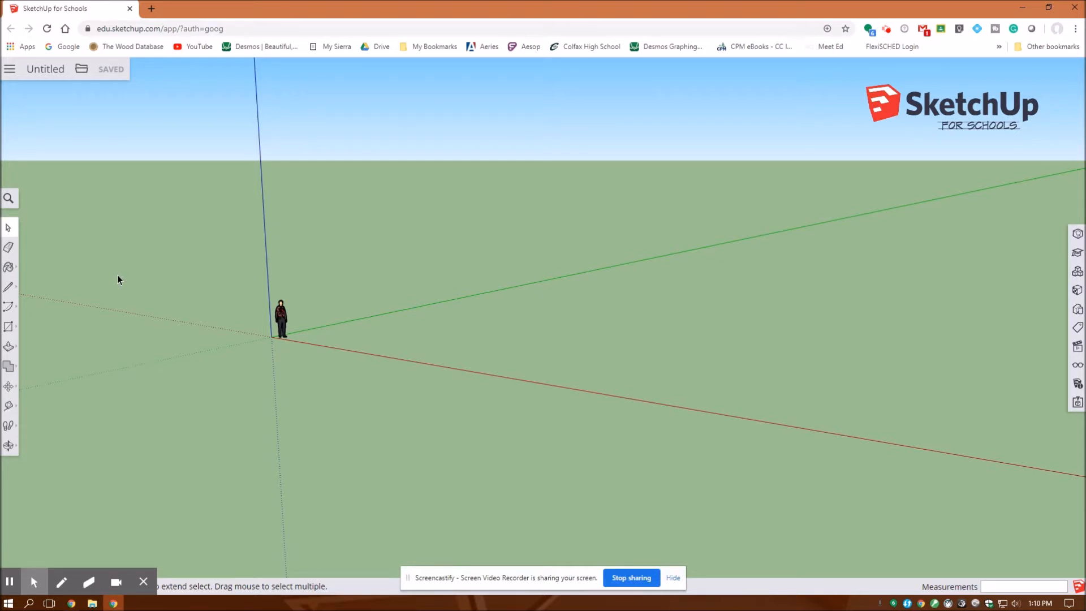
{"action": "mouse_move", "coordinate": [138, 271]}
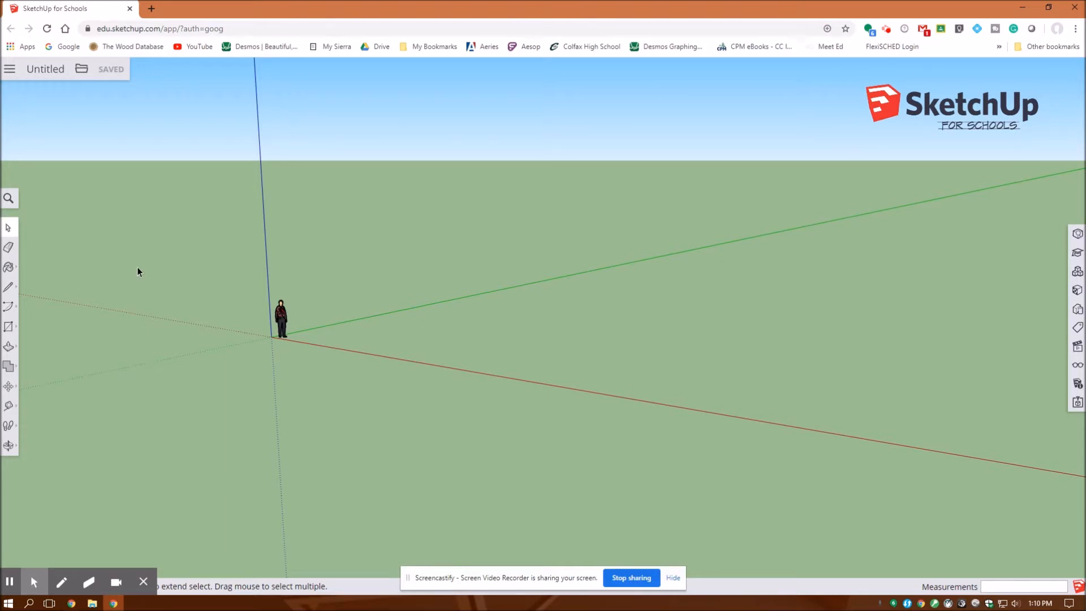
{"action": "mouse_move", "coordinate": [131, 273]}
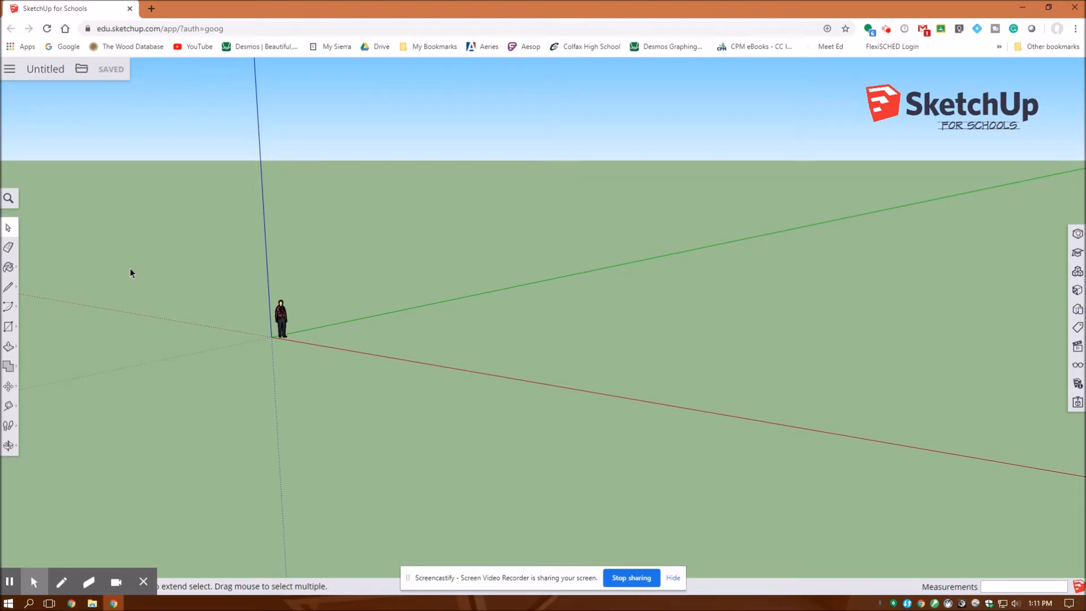
{"action": "mouse_move", "coordinate": [64, 320]}
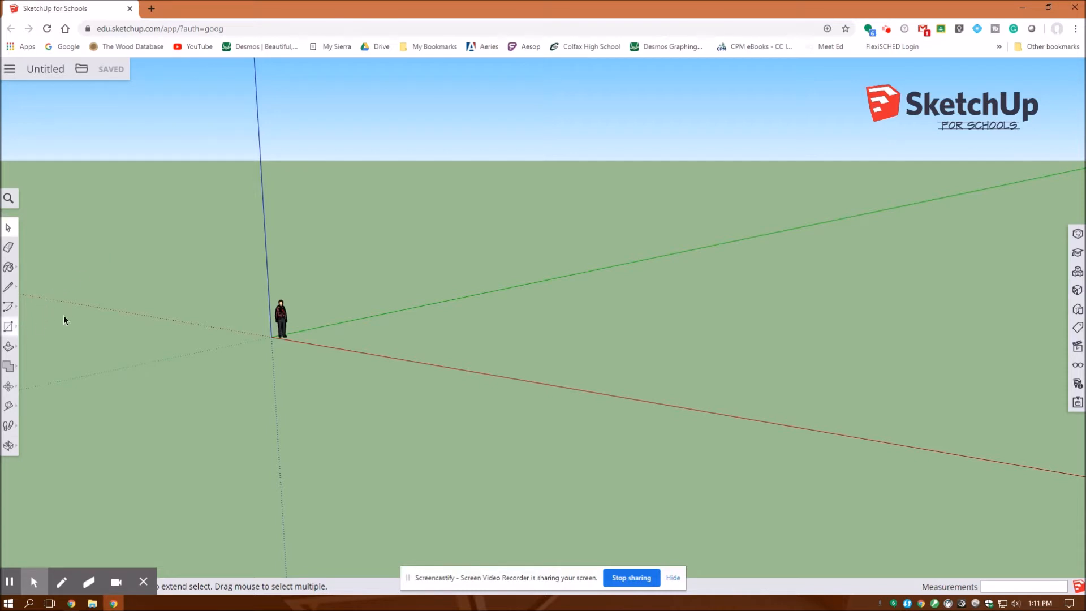
{"action": "mouse_move", "coordinate": [9, 332]}
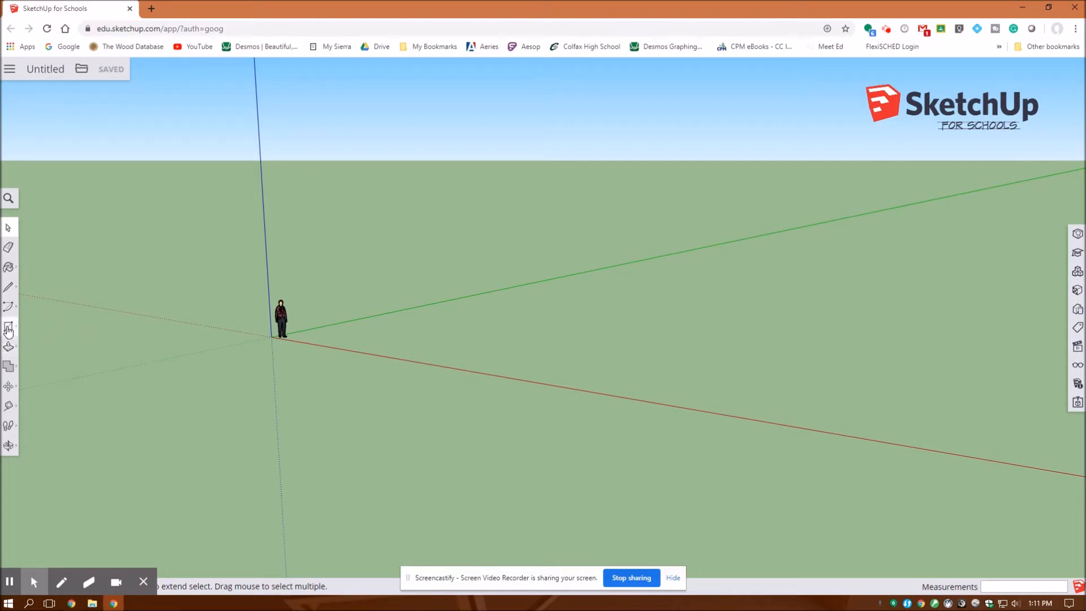
Step: Draw a circle of radius 20 centred on the ground plane
{"action": "left_click", "coordinate": [10, 329]}
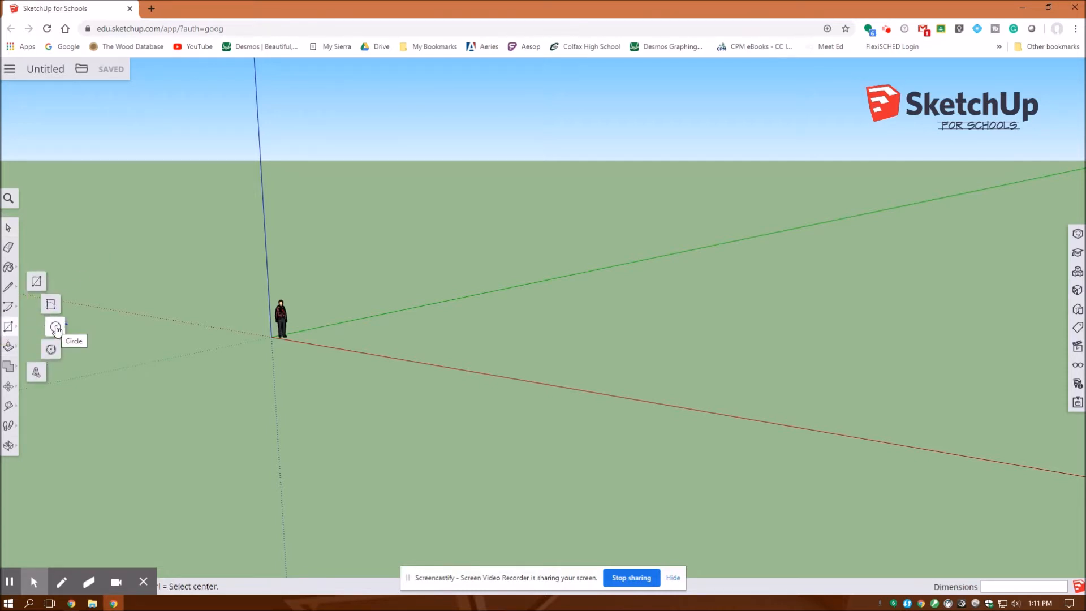
{"action": "left_click", "coordinate": [55, 326]}
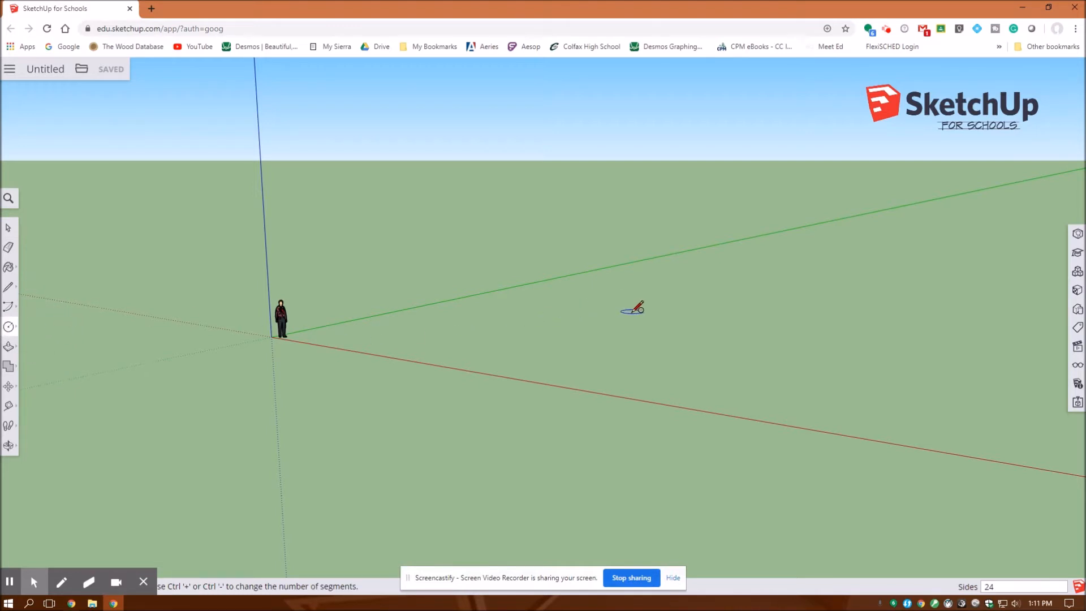
{"action": "mouse_move", "coordinate": [612, 310]}
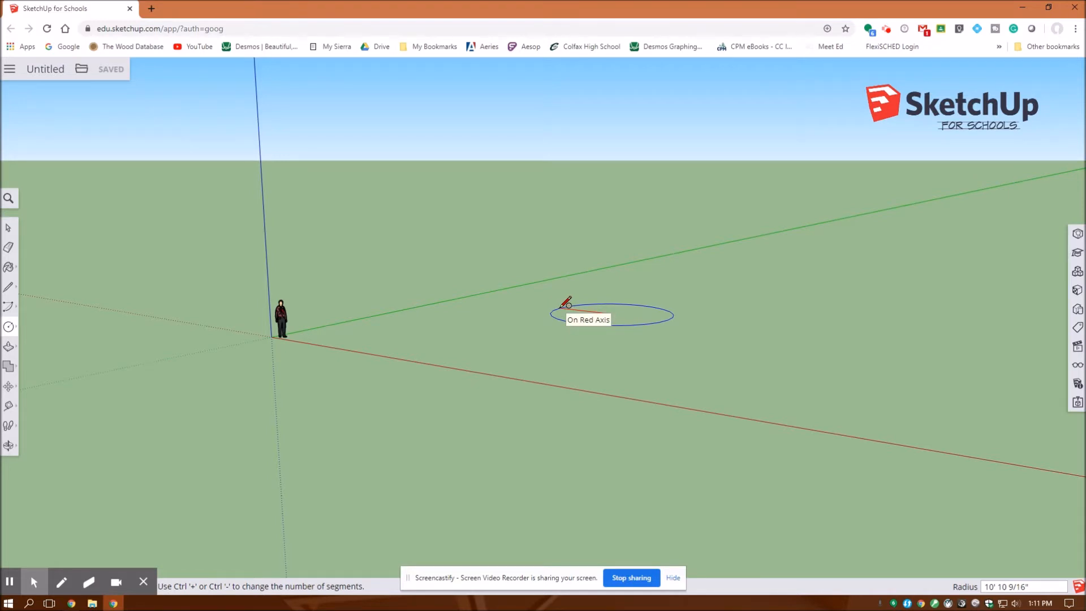
{"action": "type", "text": "20"}
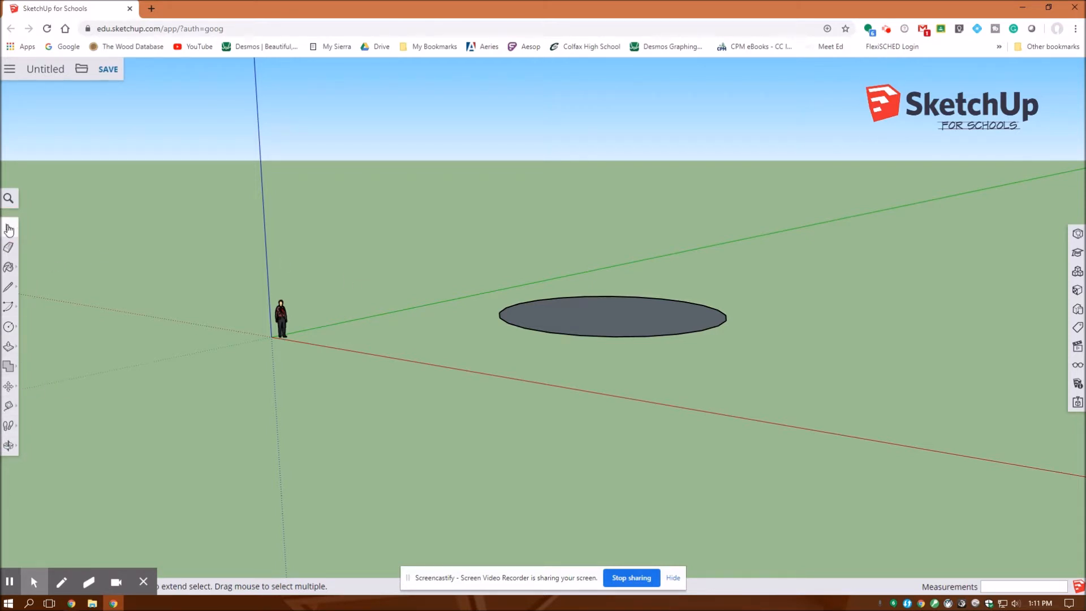
Step: Move the circle to a new spot on the ground and shift the view closer
{"action": "left_click", "coordinate": [612, 317]}
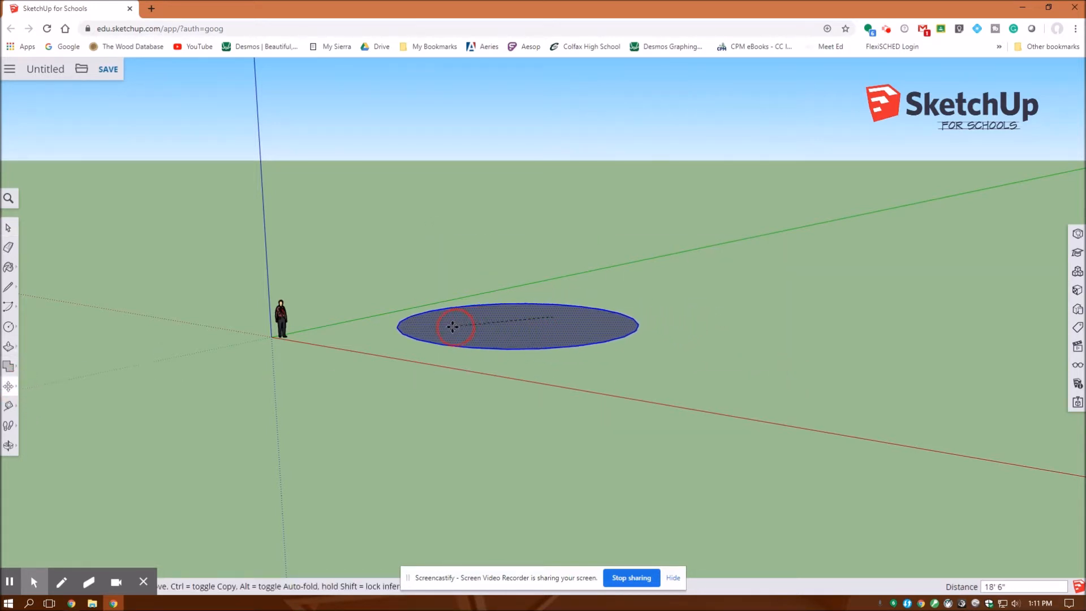
{"action": "left_click_drag", "start_coordinate": [450, 327], "coordinate": [437, 332]}
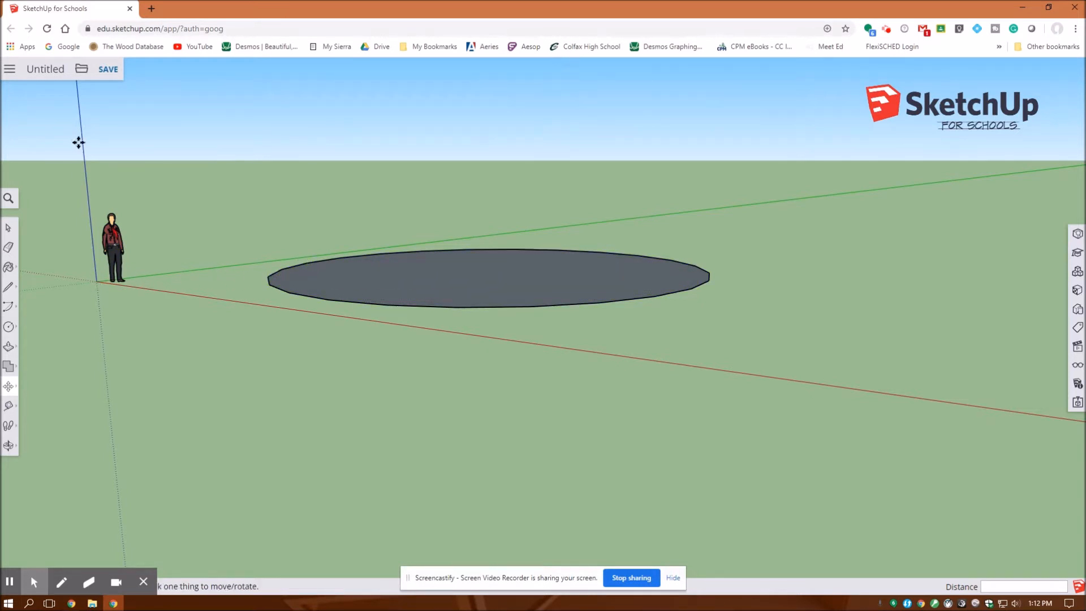
{"action": "mouse_move", "coordinate": [150, 319]}
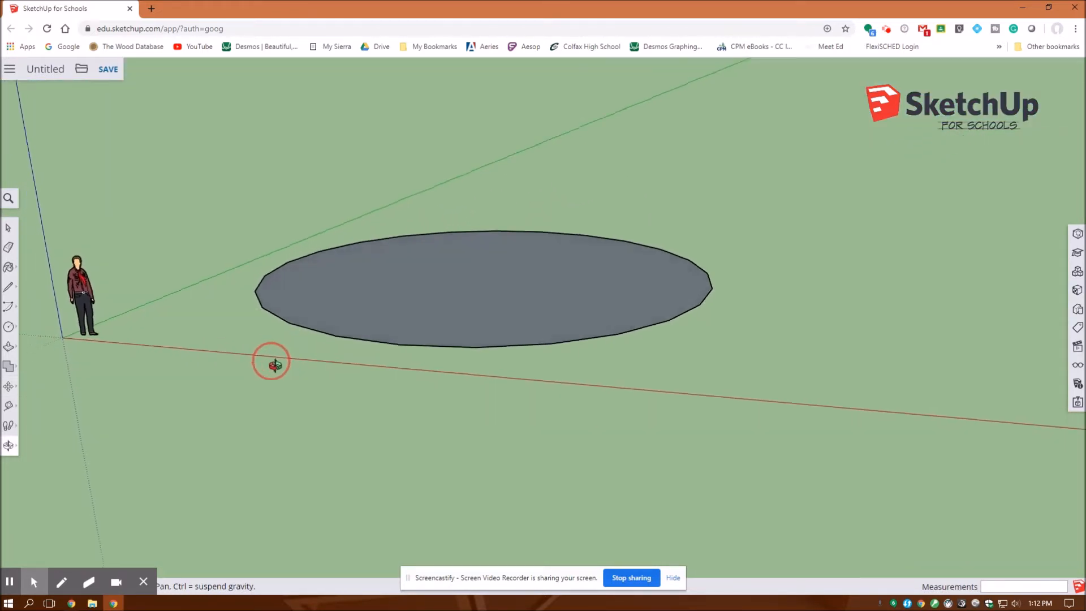
{"action": "left_click_drag", "start_coordinate": [276, 366], "coordinate": [316, 379]}
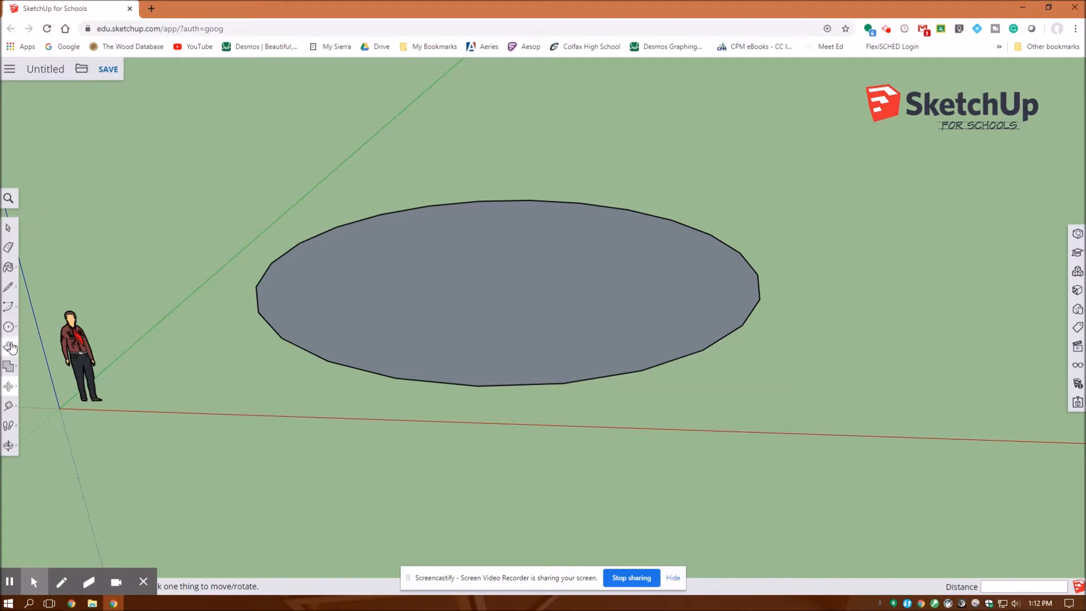
Step: Push/Pull the circle up into a solid disc 1' thick
{"action": "left_click", "coordinate": [10, 347]}
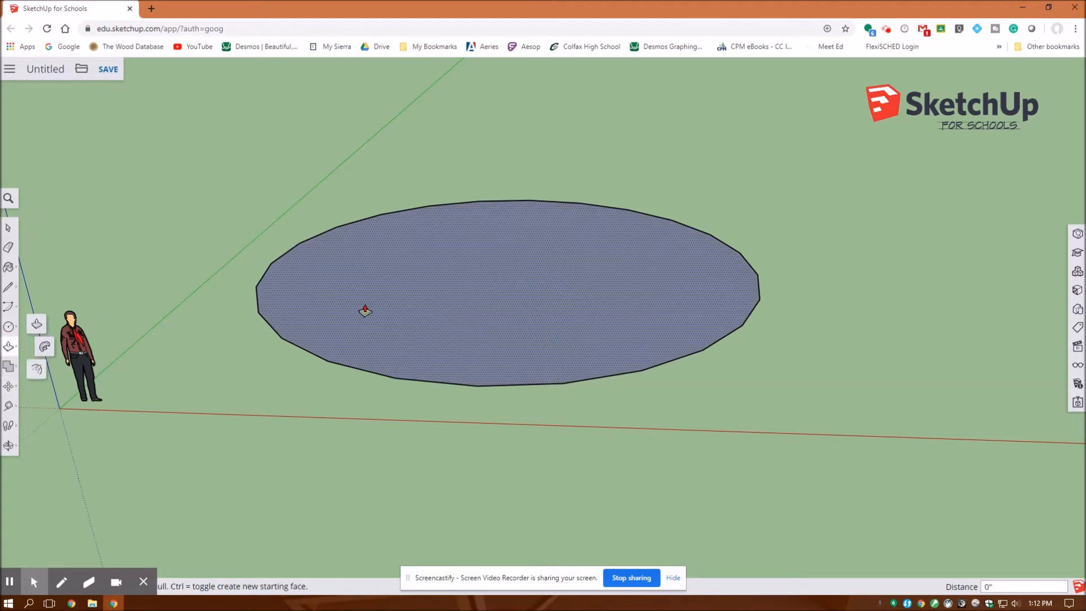
{"action": "left_click_drag", "start_coordinate": [365, 310], "coordinate": [376, 270]}
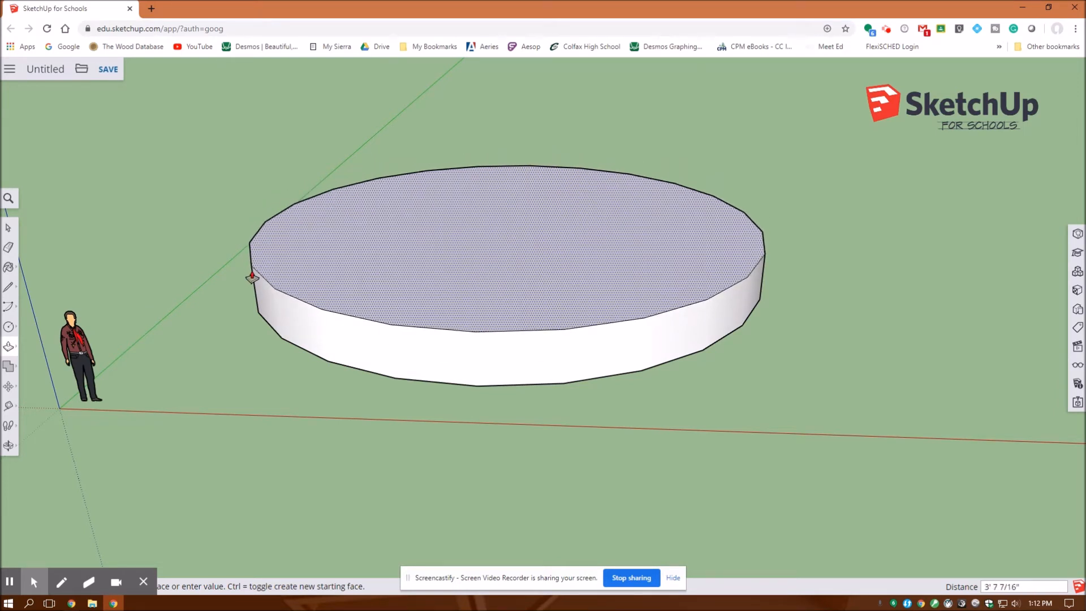
{"action": "type", "text": "1'"}
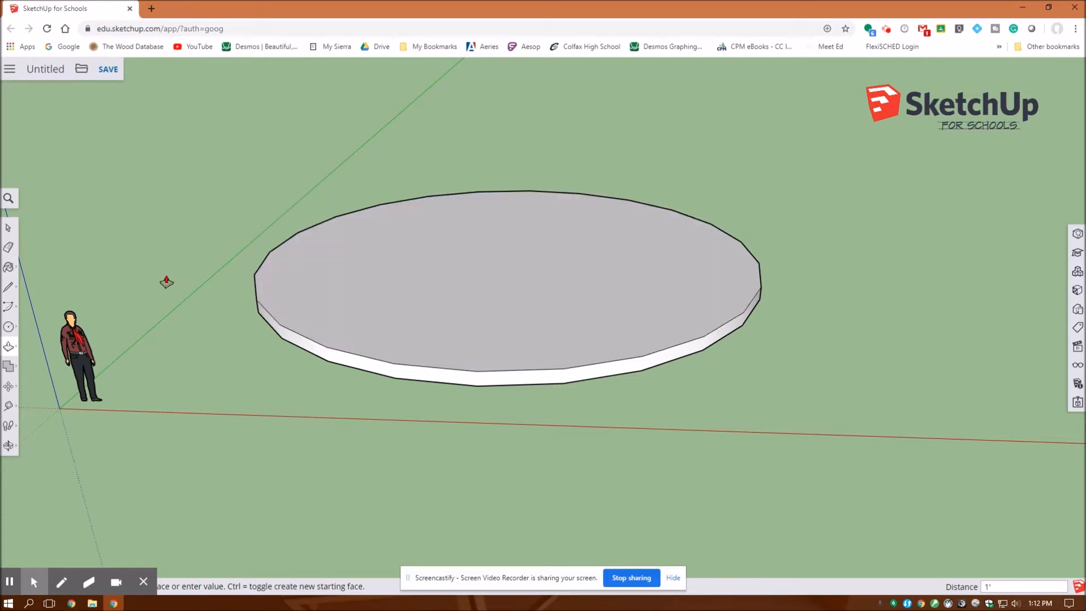
{"action": "mouse_move", "coordinate": [27, 319]}
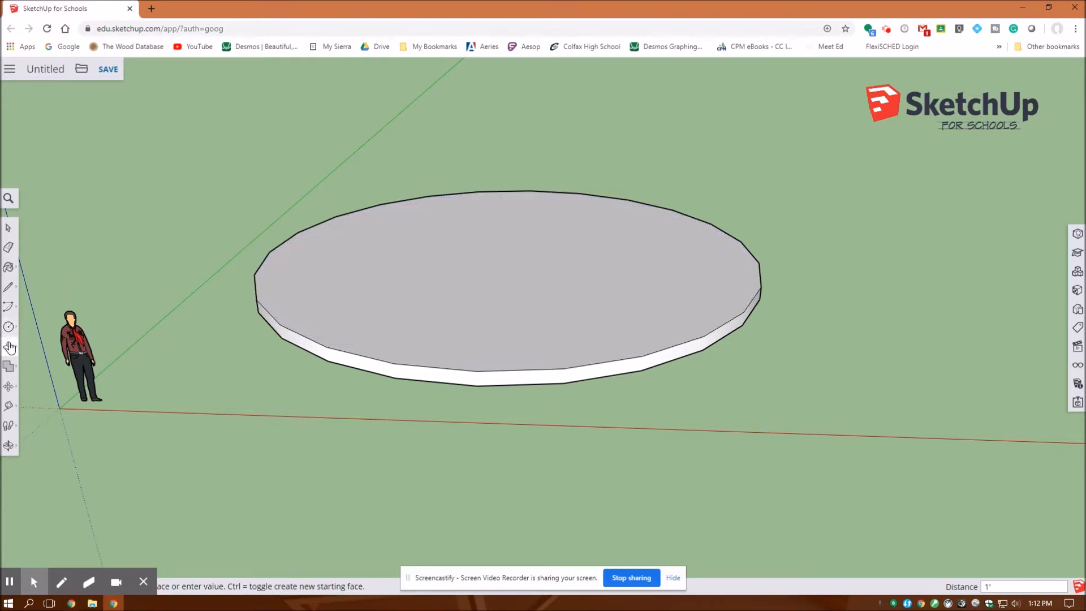
Step: Offset the disc's top edge inward and raise the inset circle into a second tier
{"action": "left_click", "coordinate": [9, 346]}
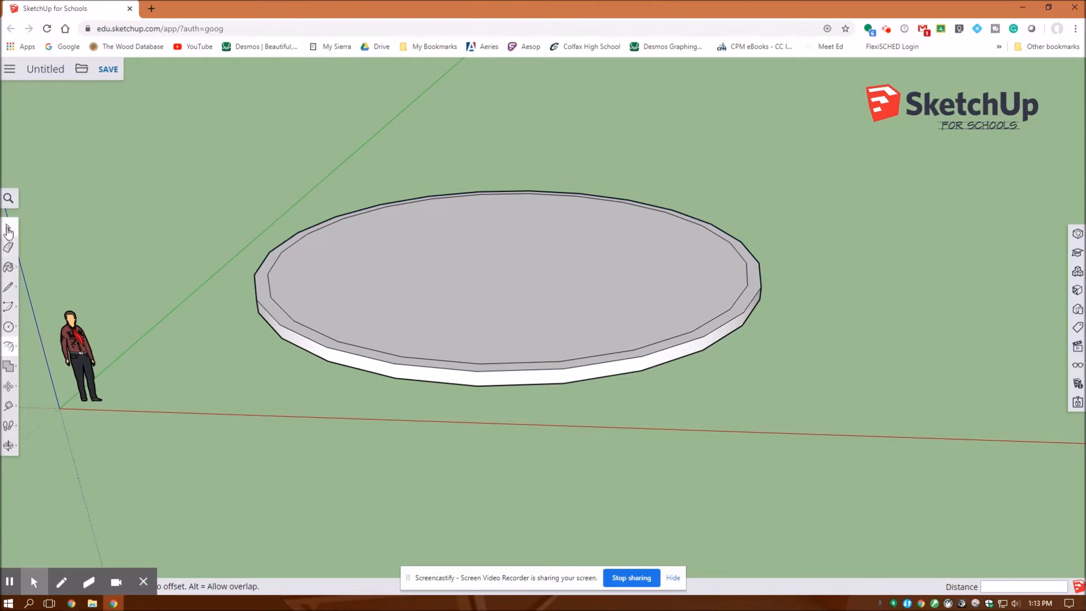
{"action": "left_click", "coordinate": [9, 346]}
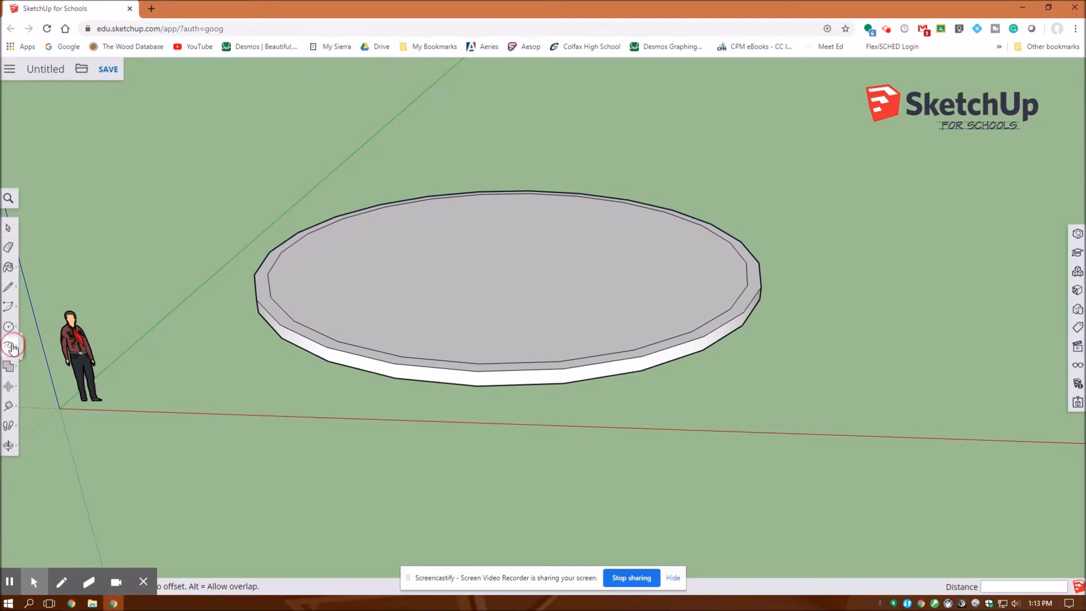
{"action": "left_click", "coordinate": [9, 346]}
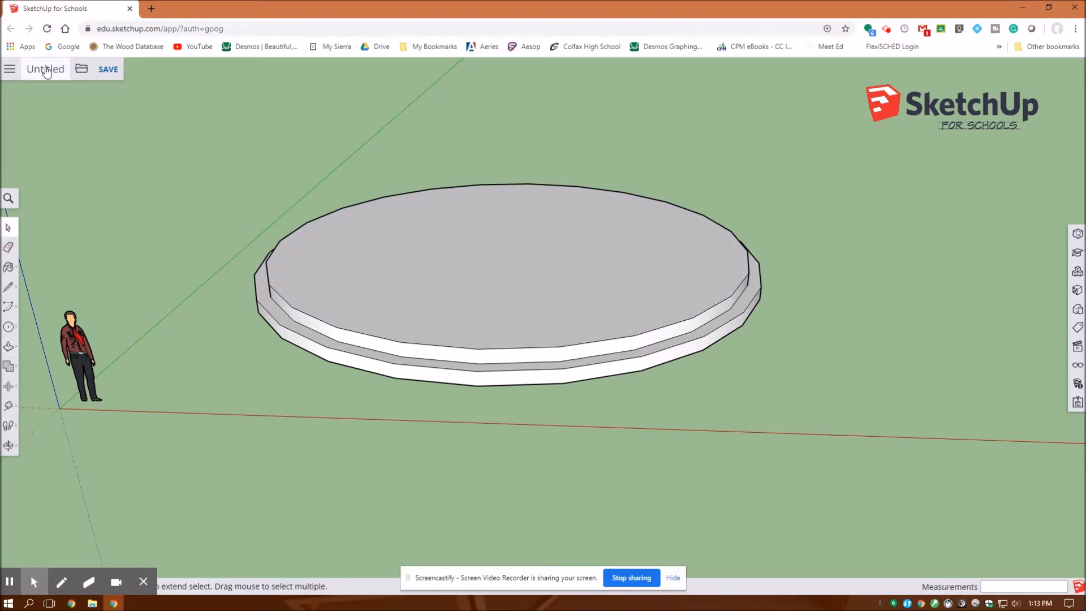
{"action": "mouse_move", "coordinate": [45, 69]}
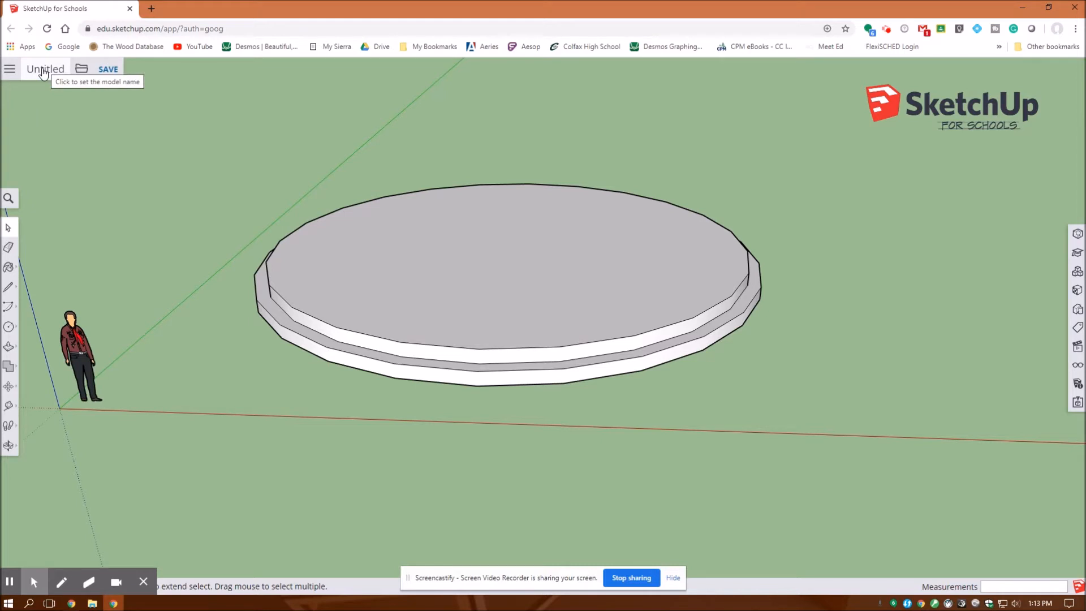
{"action": "mouse_move", "coordinate": [109, 69]}
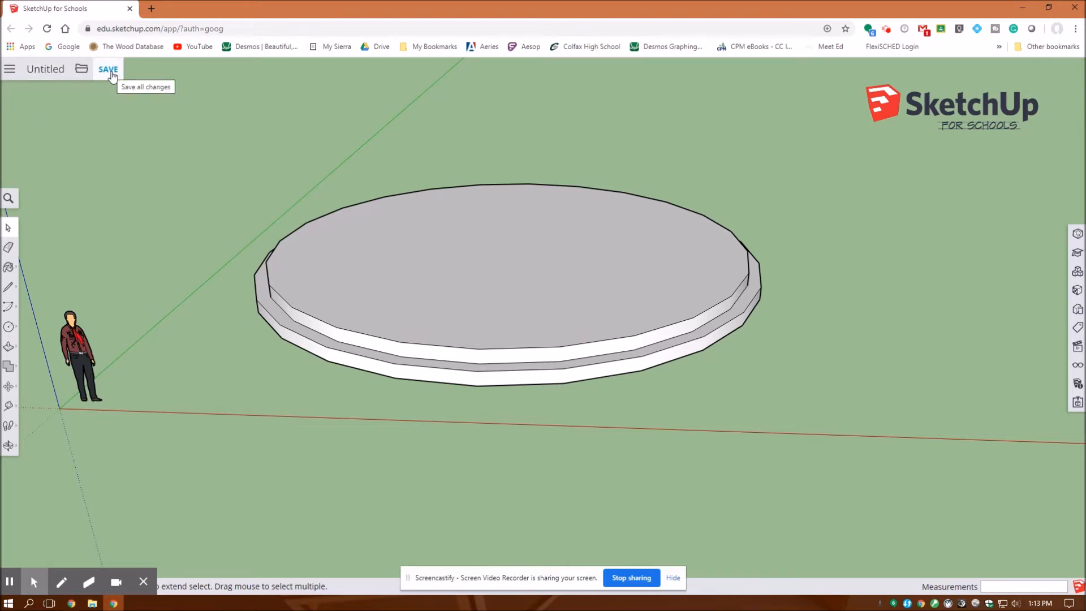
{"action": "mouse_move", "coordinate": [45, 91]}
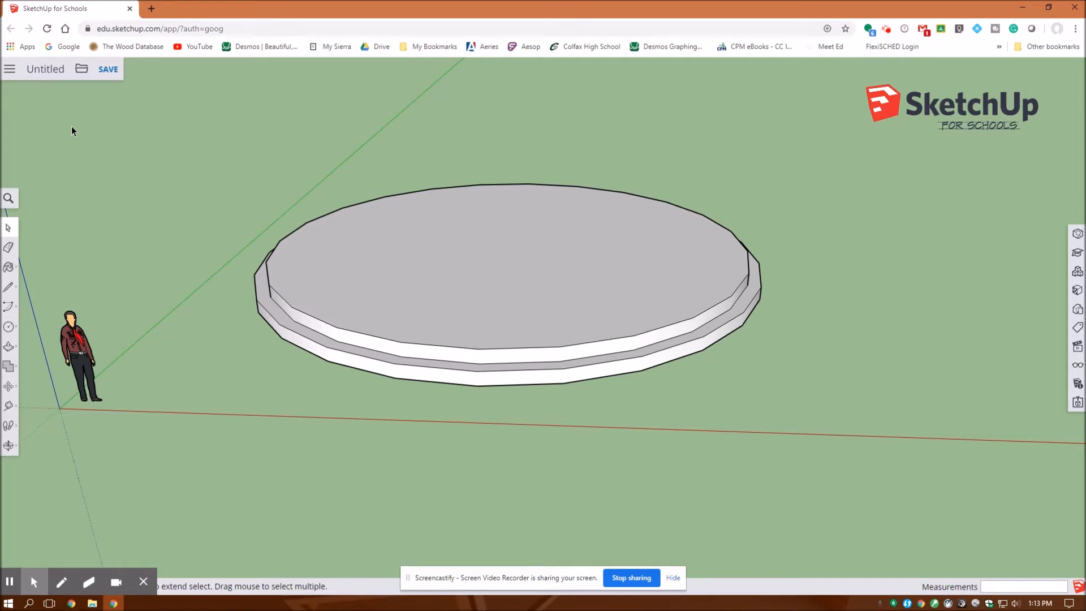
{"action": "mouse_move", "coordinate": [80, 171]}
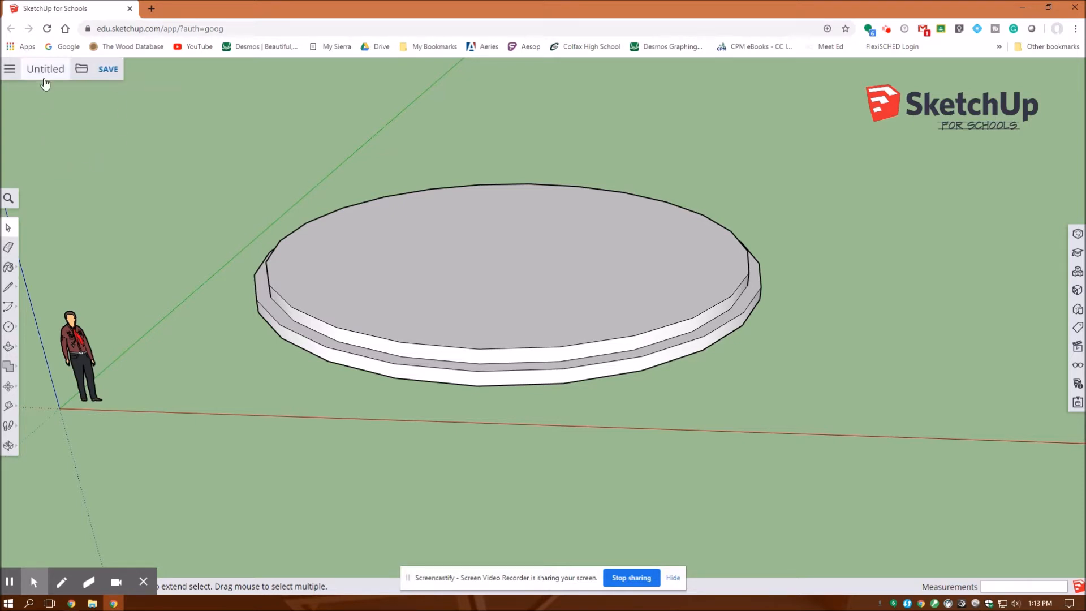
{"action": "mouse_move", "coordinate": [45, 85]}
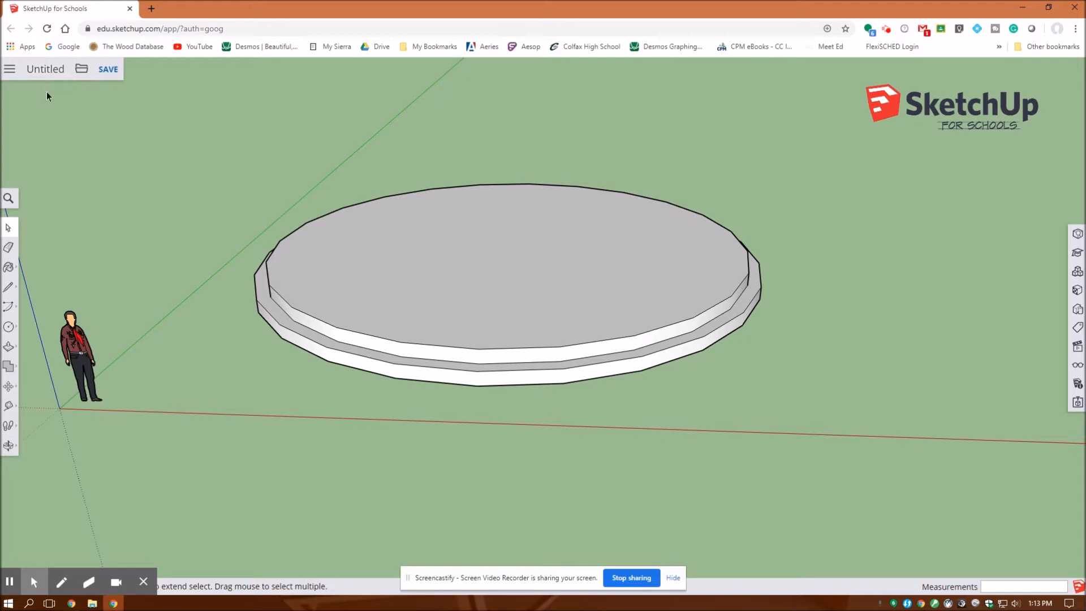
{"action": "mouse_move", "coordinate": [125, 210]}
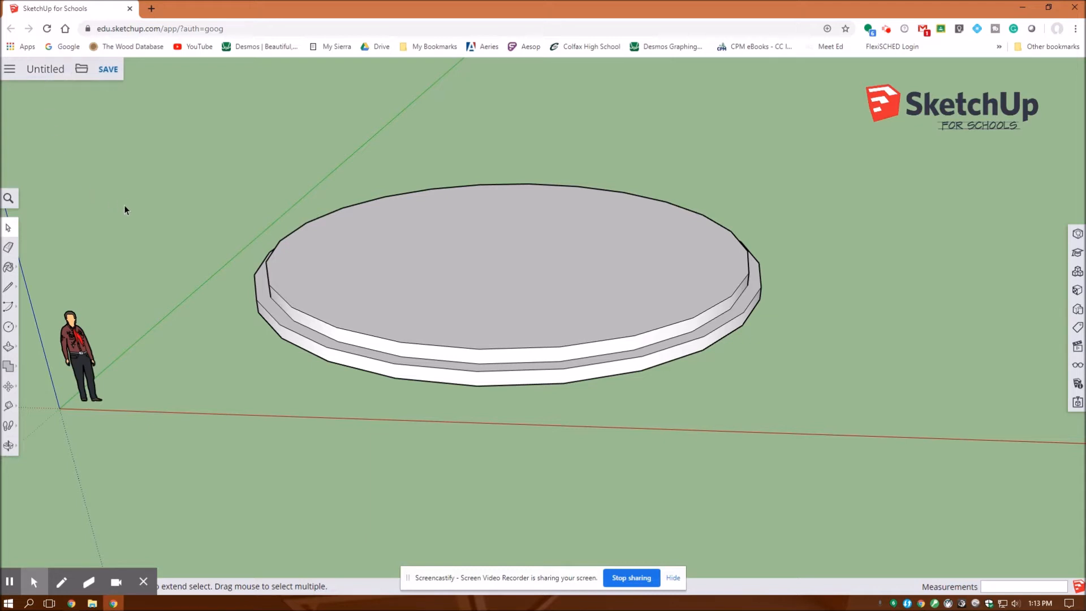
{"action": "mouse_move", "coordinate": [60, 113]}
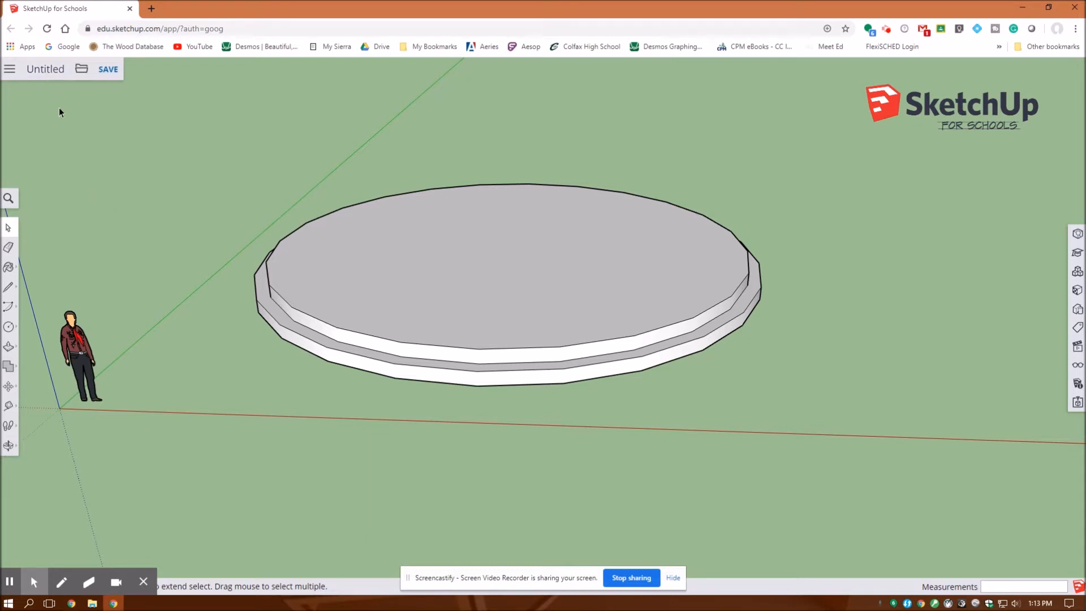
{"action": "mouse_move", "coordinate": [88, 184]}
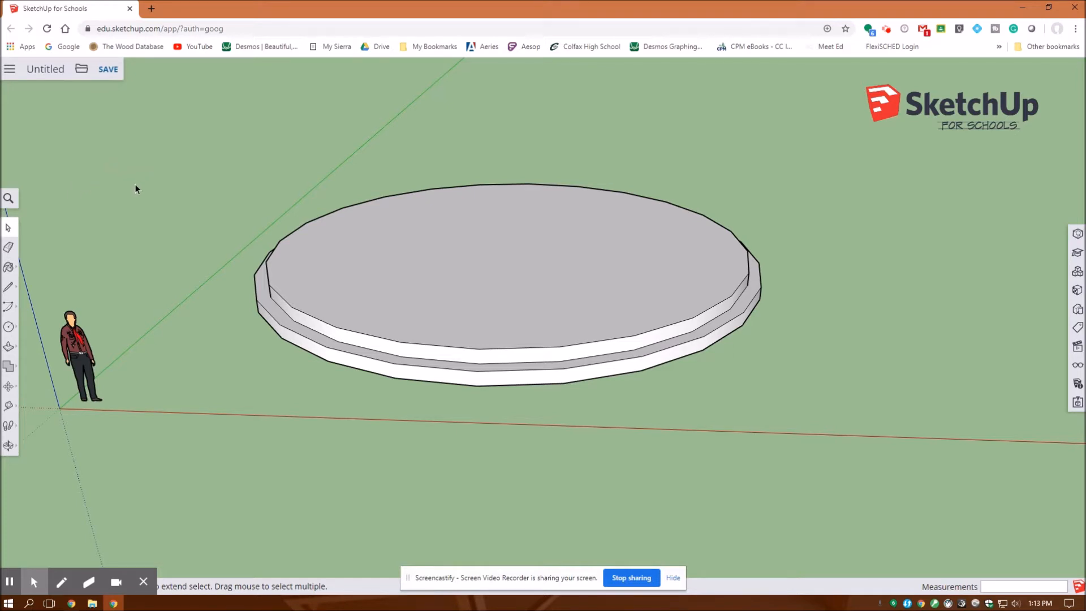
{"action": "mouse_move", "coordinate": [205, 151]}
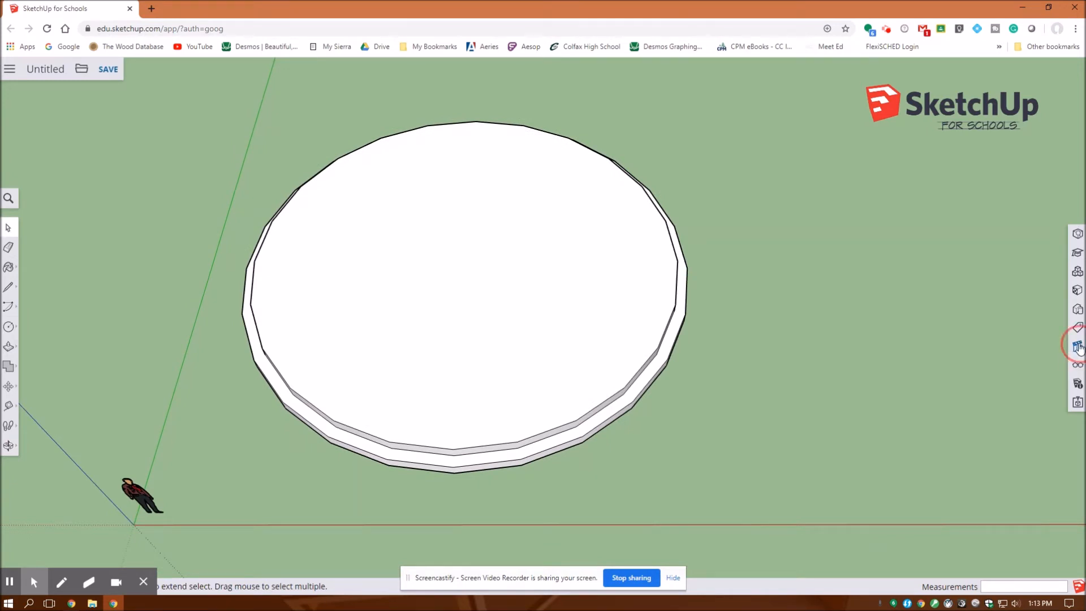
Step: Check the stepped disc from the standard Top and Front views
{"action": "left_click", "coordinate": [1079, 347]}
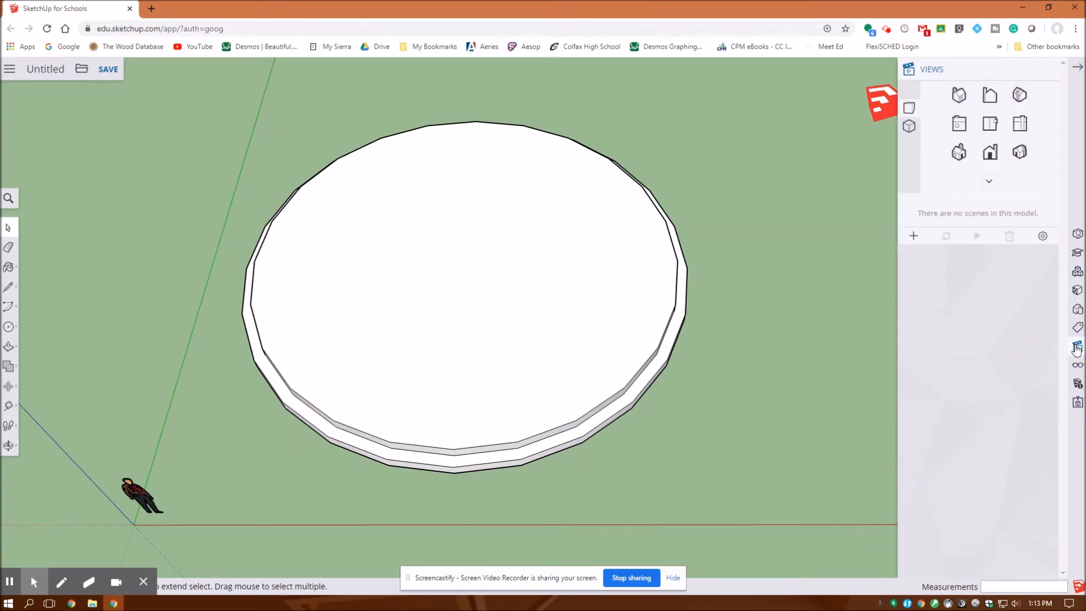
{"action": "left_click", "coordinate": [990, 123]}
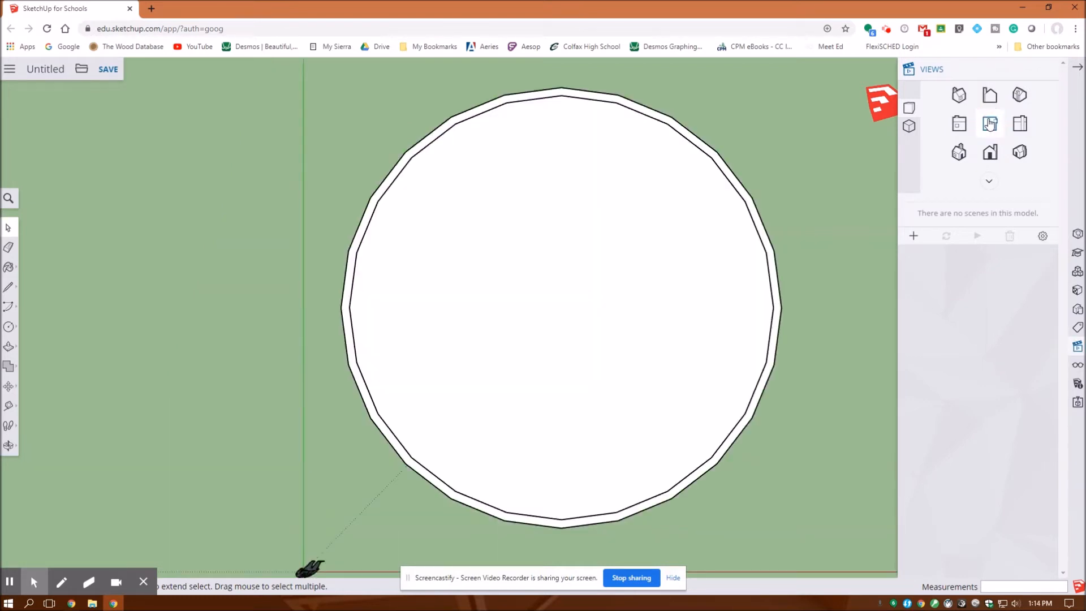
{"action": "mouse_move", "coordinate": [990, 124]}
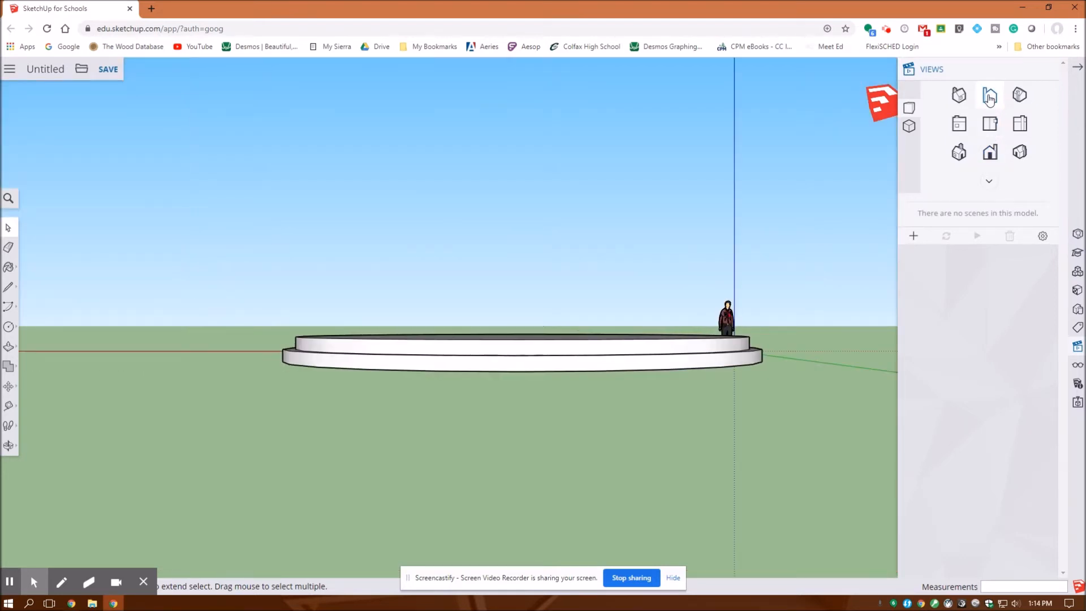
{"action": "left_click", "coordinate": [990, 95]}
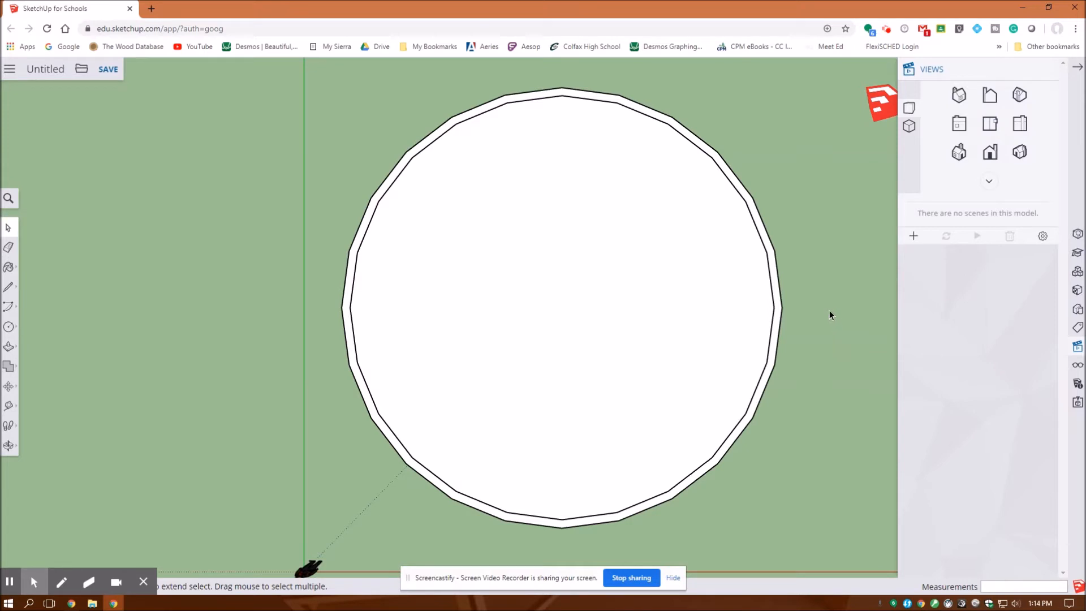
{"action": "mouse_move", "coordinate": [829, 310]}
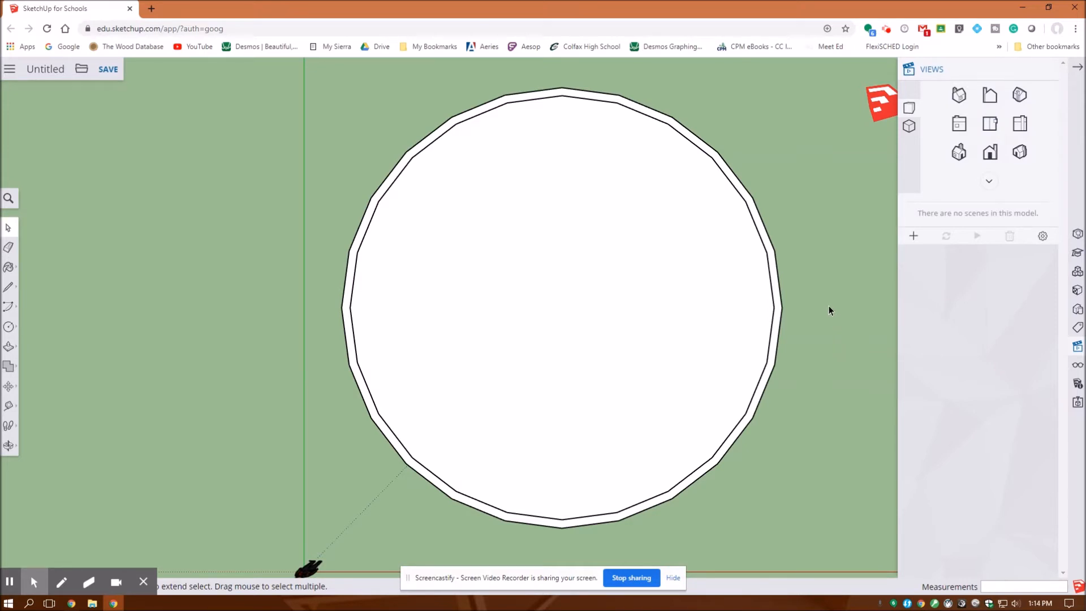
{"action": "mouse_move", "coordinate": [783, 352]}
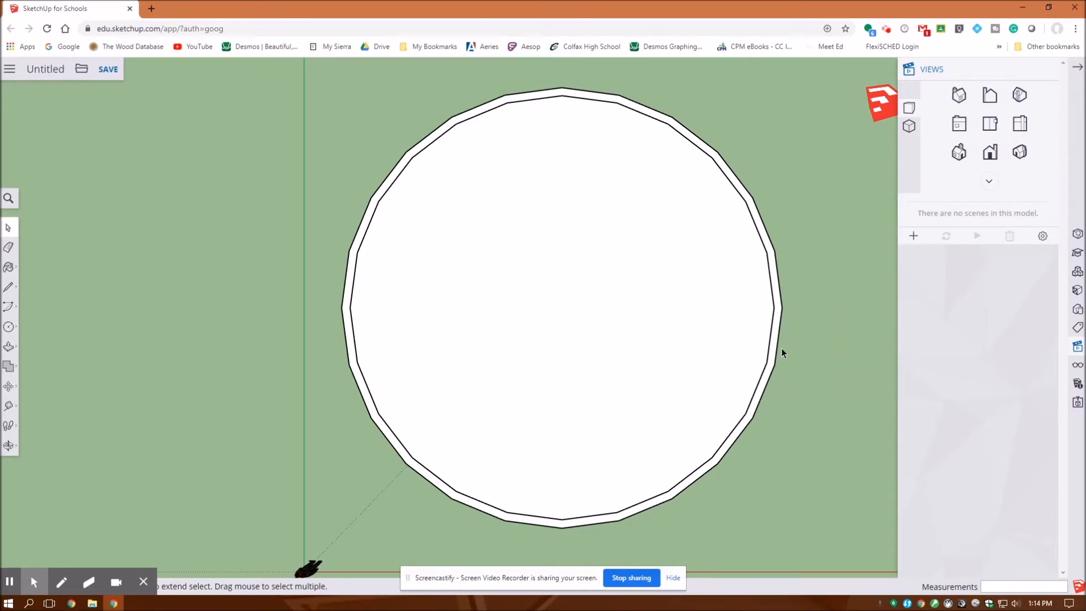
{"action": "mouse_move", "coordinate": [706, 387]}
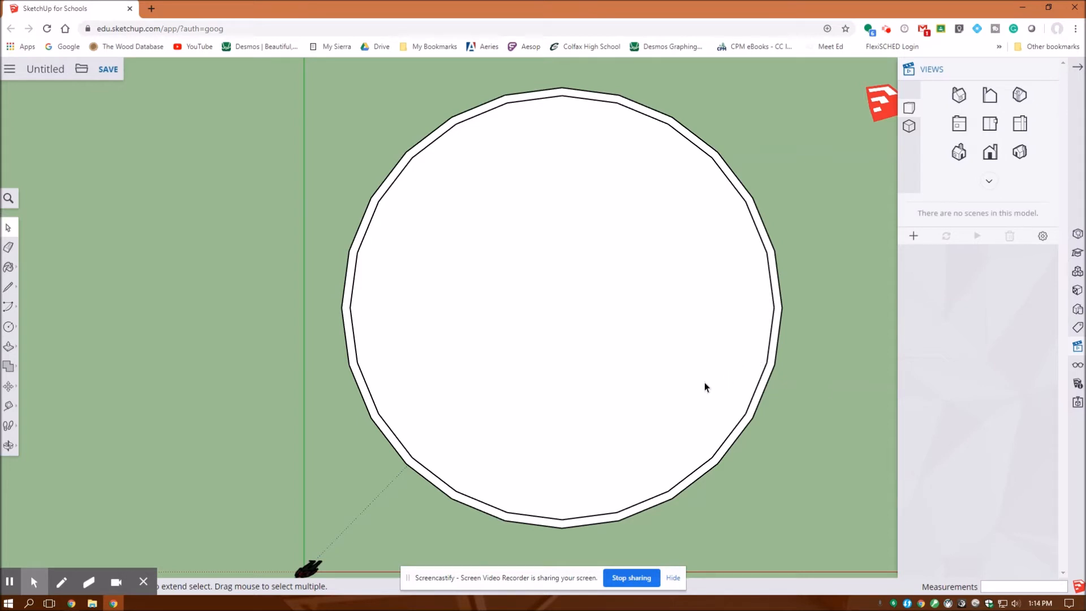
{"action": "mouse_move", "coordinate": [180, 202]}
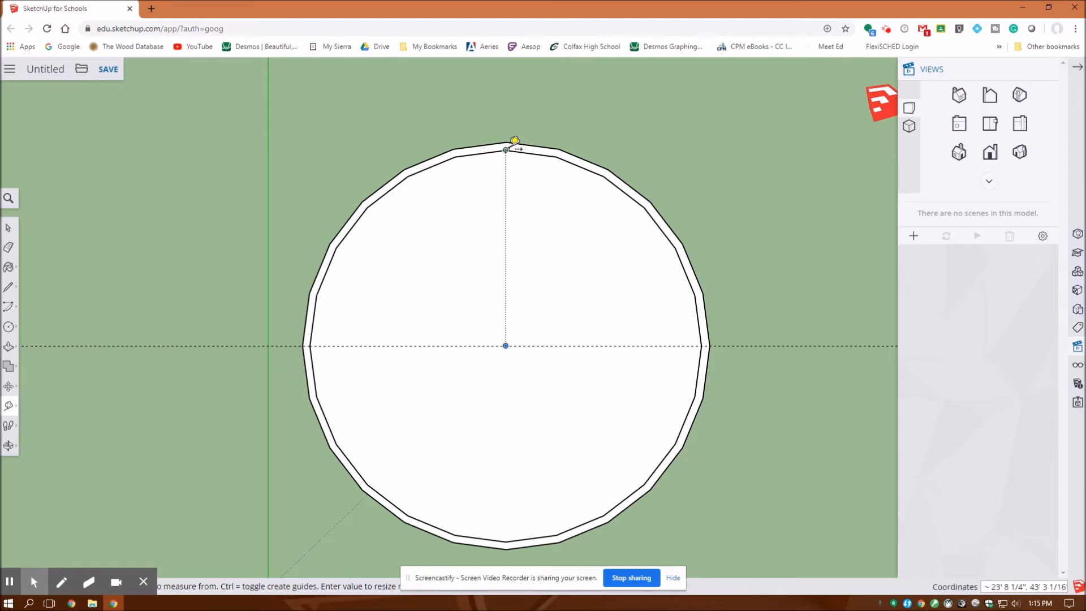
{"action": "mouse_move", "coordinate": [517, 422]}
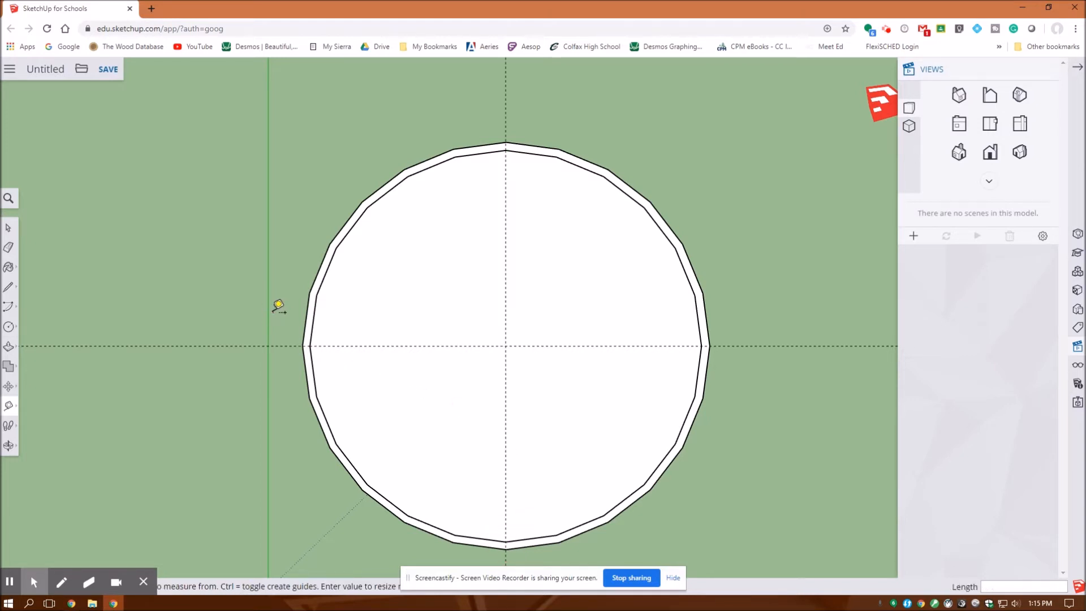
{"action": "mouse_move", "coordinate": [242, 437]}
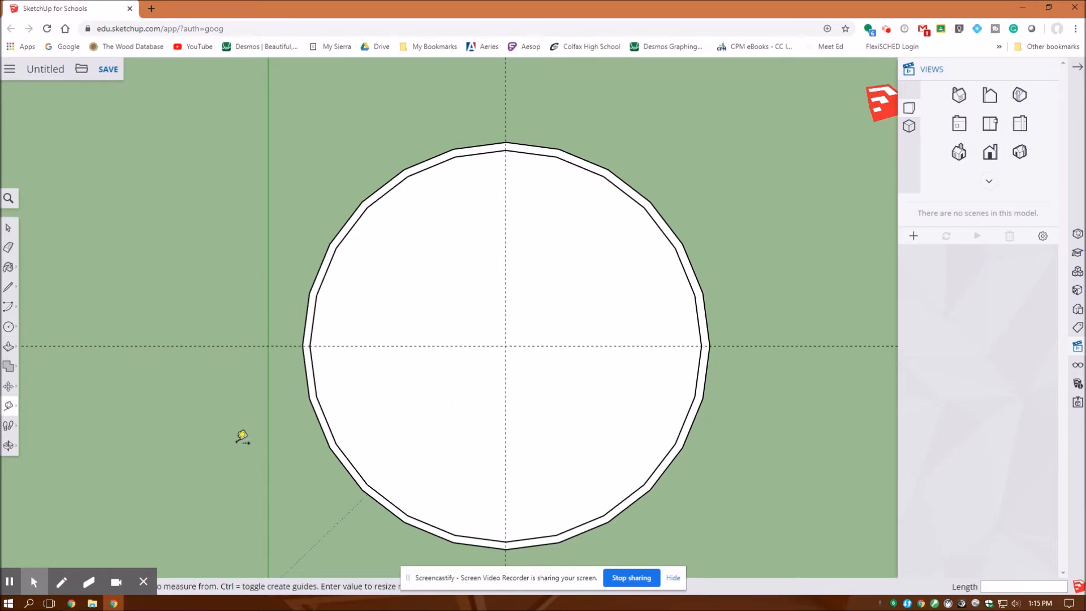
{"action": "mouse_move", "coordinate": [240, 434]}
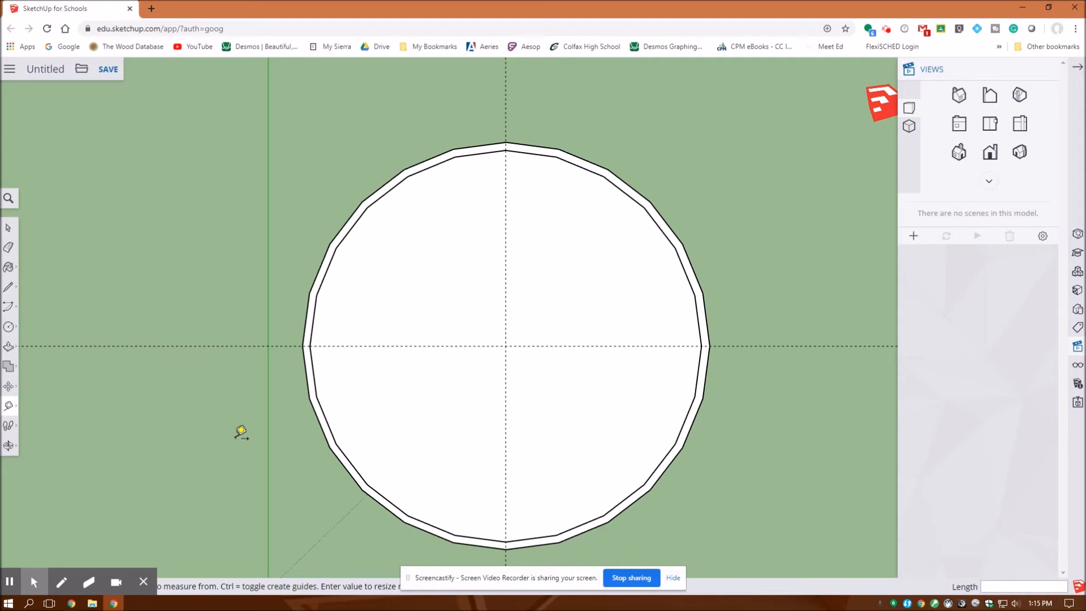
{"action": "mouse_move", "coordinate": [150, 346]}
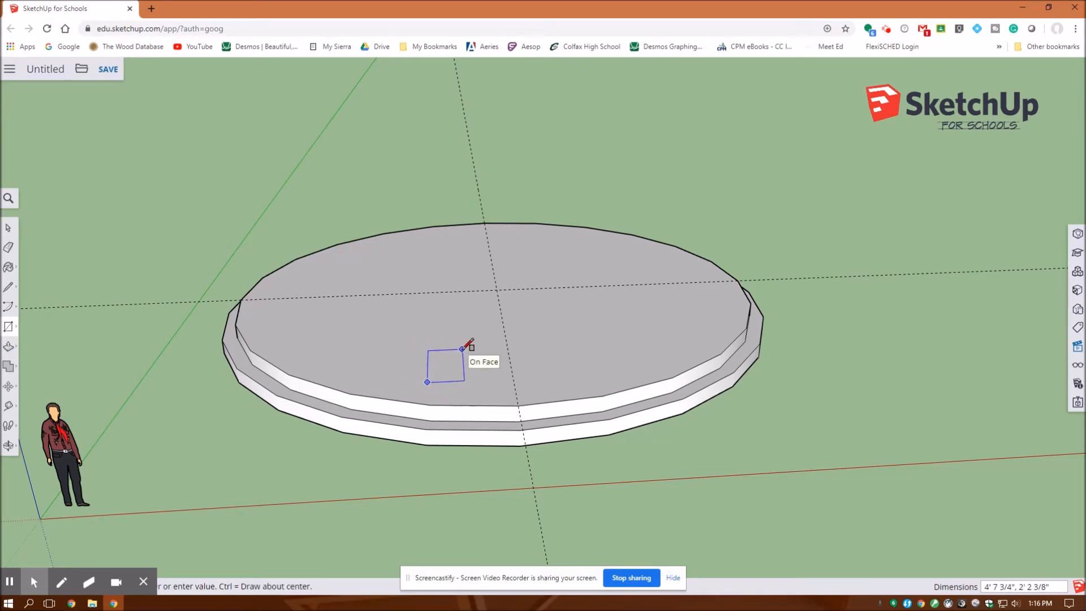
Step: Sketch a 3 ft rectangle on the platform's top face below its centre
{"action": "type", "text": "3',3"}
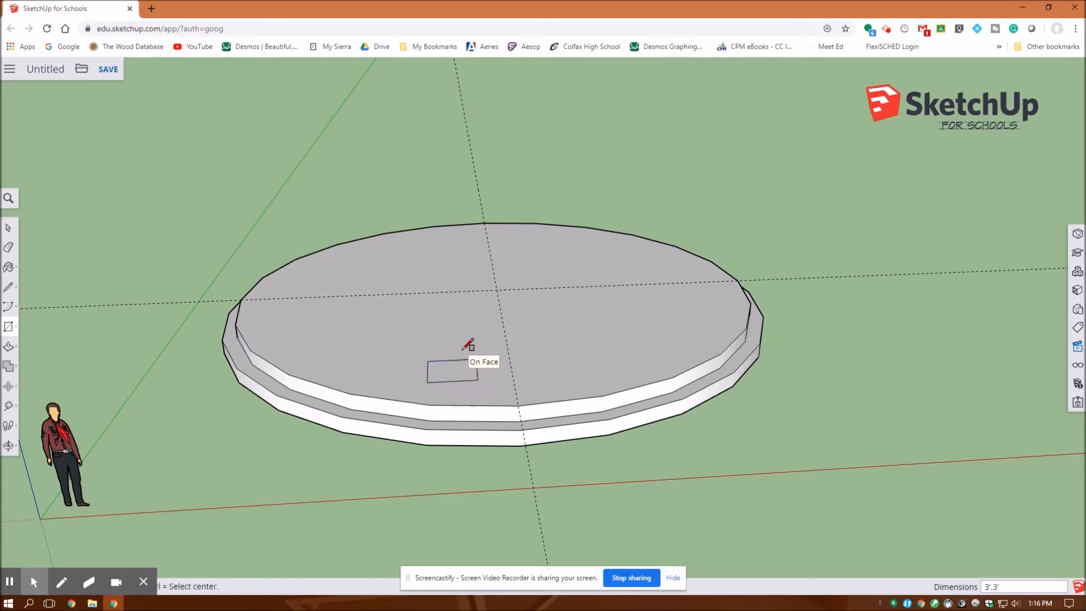
{"action": "mouse_move", "coordinate": [667, 371]}
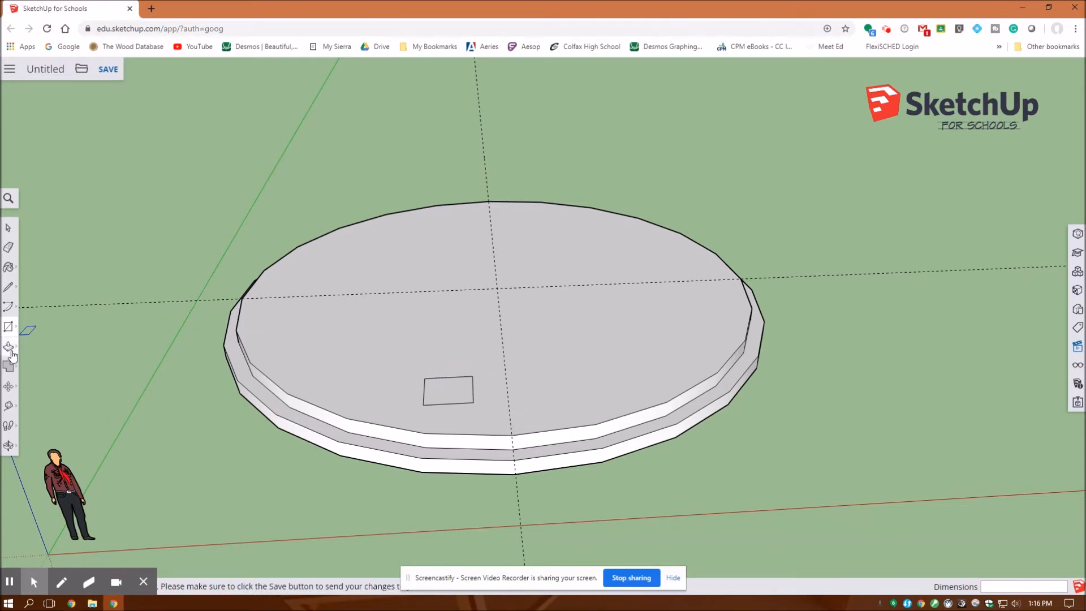
Step: Pull a Tape Measure guide line through the 3 ft square's corner
{"action": "left_click", "coordinate": [9, 348]}
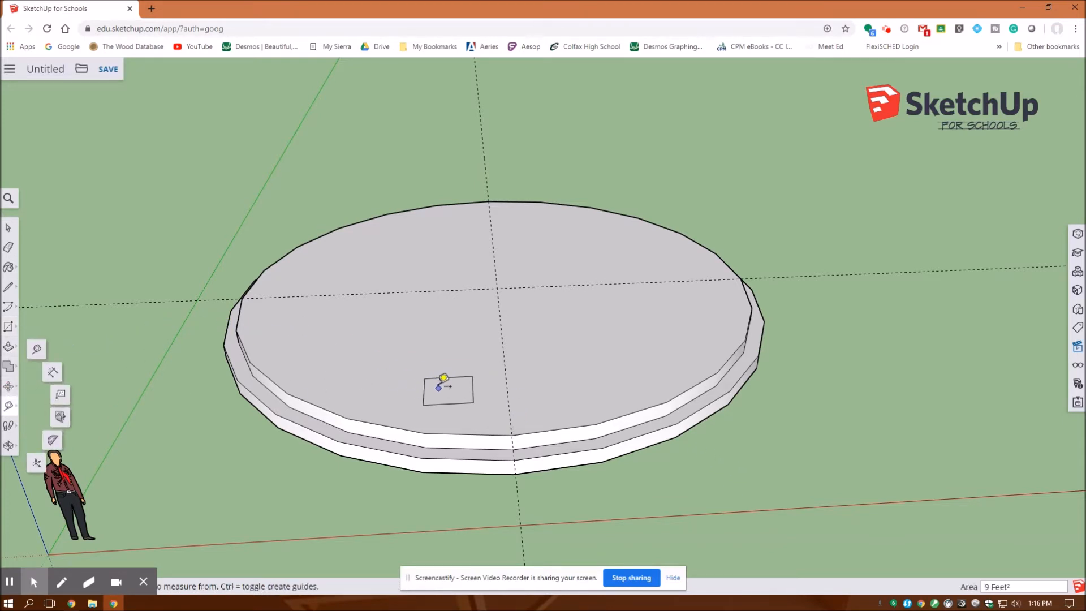
{"action": "left_click_drag", "start_coordinate": [424, 379], "coordinate": [482, 394]}
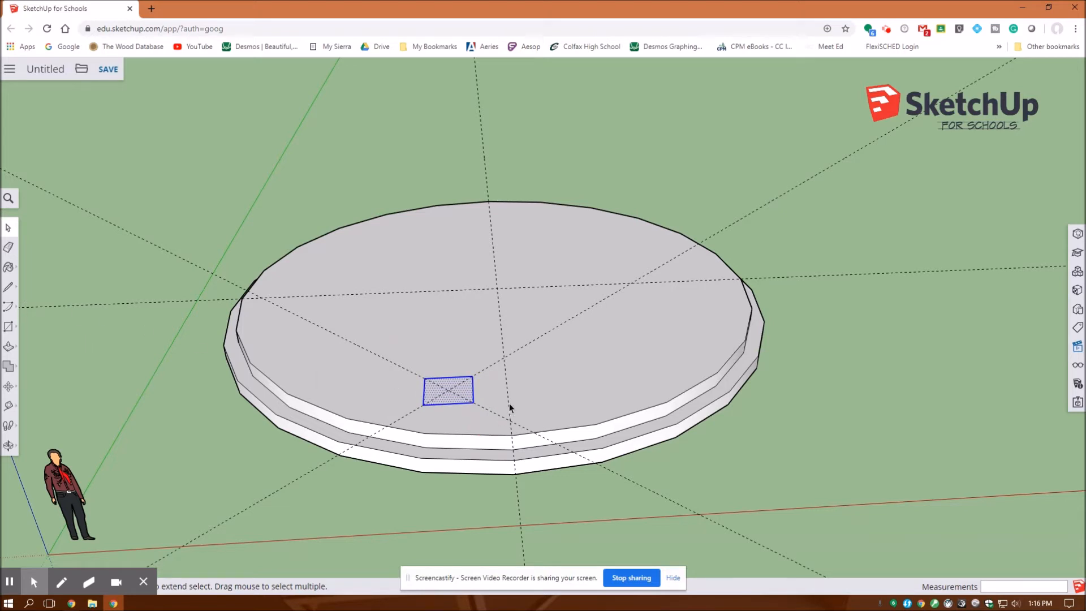
{"action": "mouse_move", "coordinate": [500, 330]}
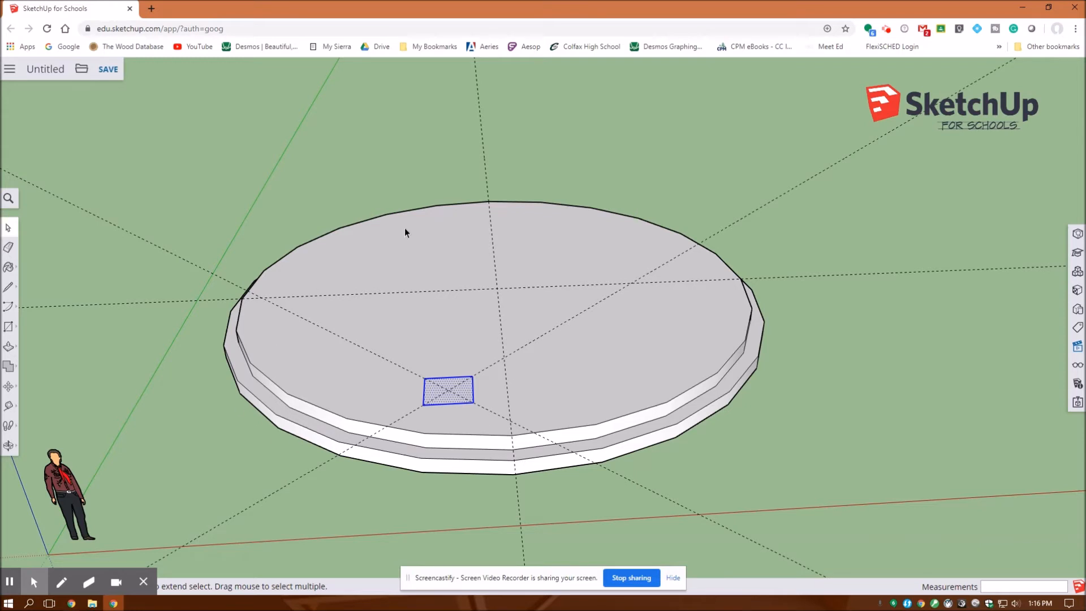
{"action": "mouse_move", "coordinate": [426, 405]}
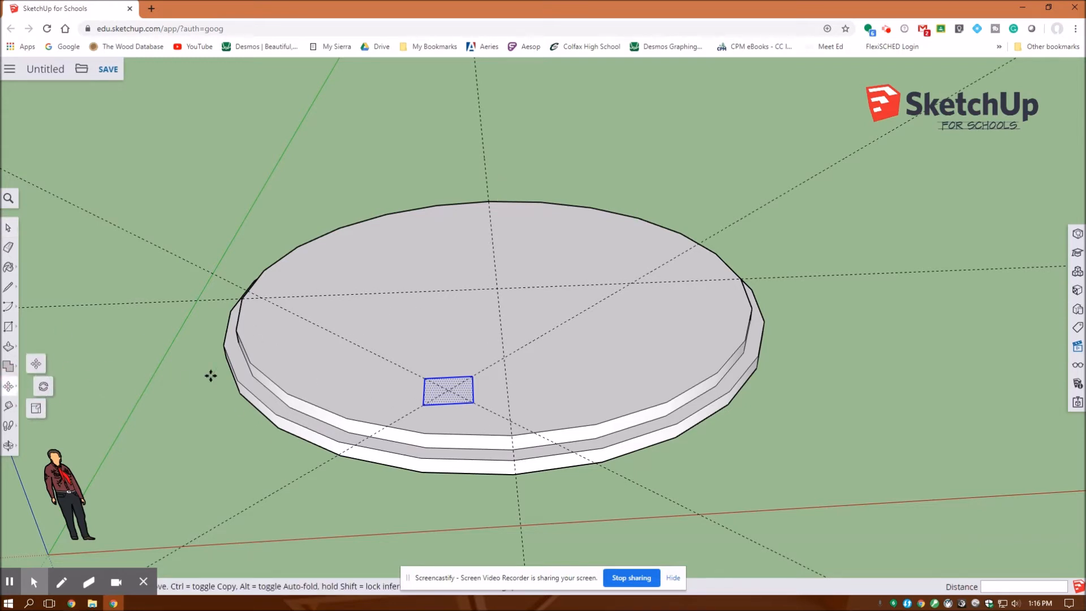
{"action": "mouse_move", "coordinate": [448, 388]}
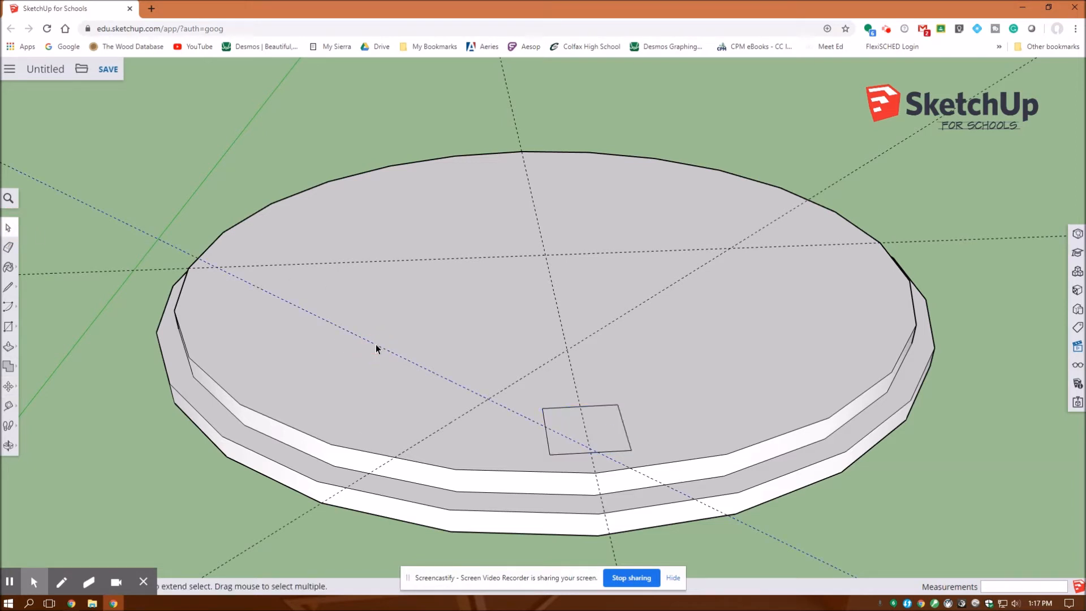
{"action": "mouse_move", "coordinate": [445, 430]}
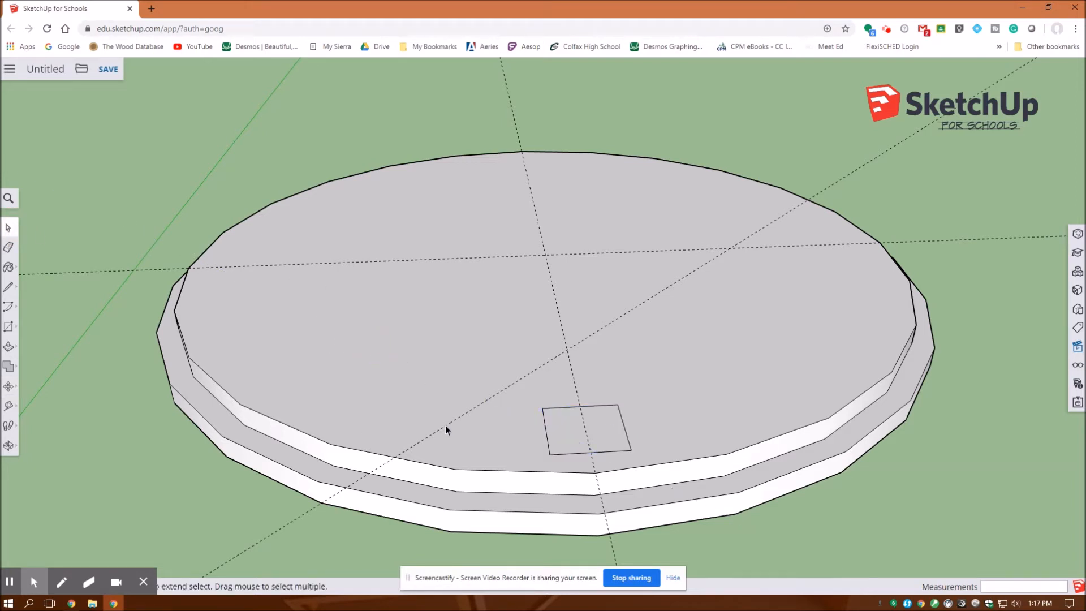
{"action": "mouse_move", "coordinate": [388, 336]}
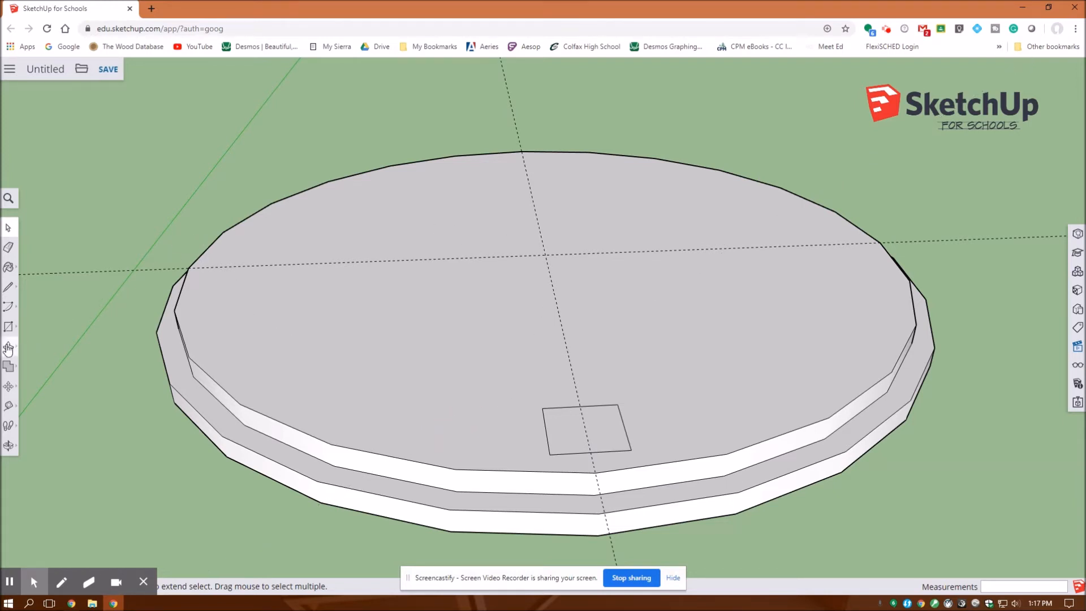
Step: Extrude the 3 ft square upward into a block about one foot tall
{"action": "left_click_drag", "start_coordinate": [587, 430], "coordinate": [578, 414]}
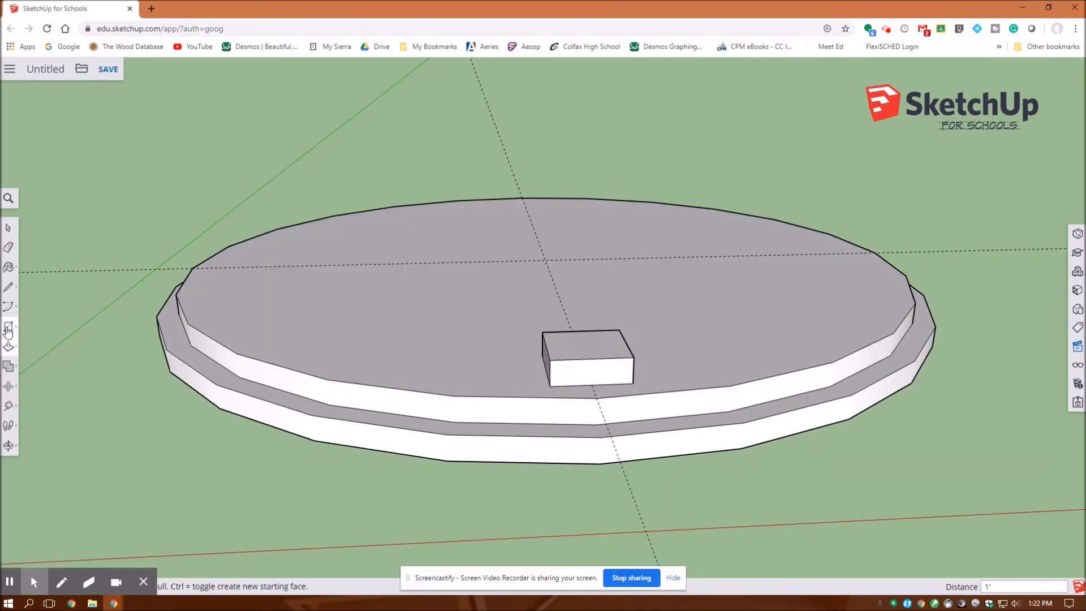
Step: Create 3D text reading Colfax with a 6" height
{"action": "left_click", "coordinate": [10, 327]}
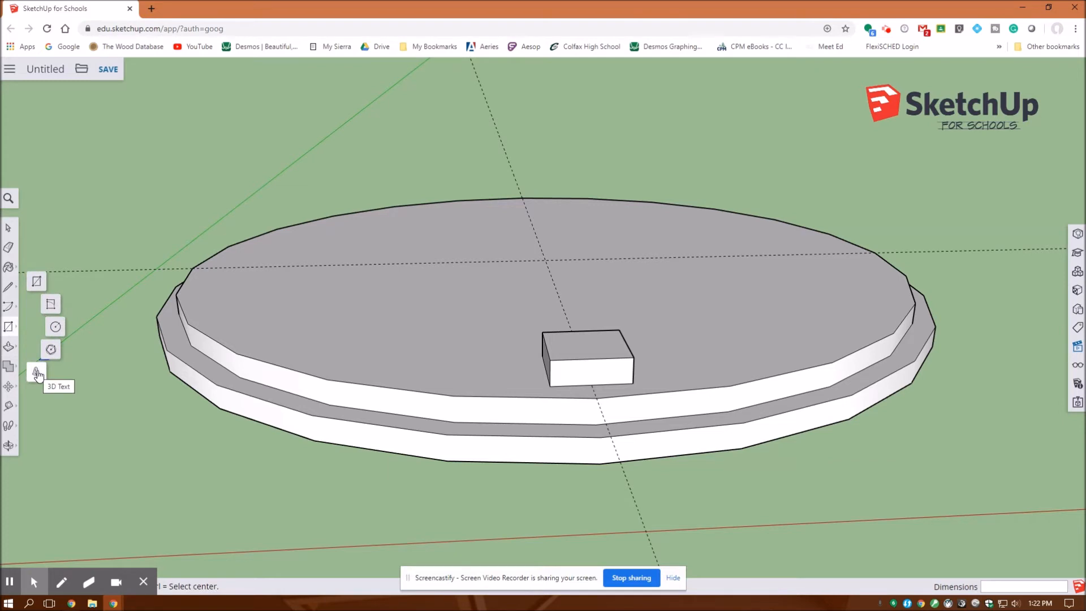
{"action": "left_click", "coordinate": [36, 372]}
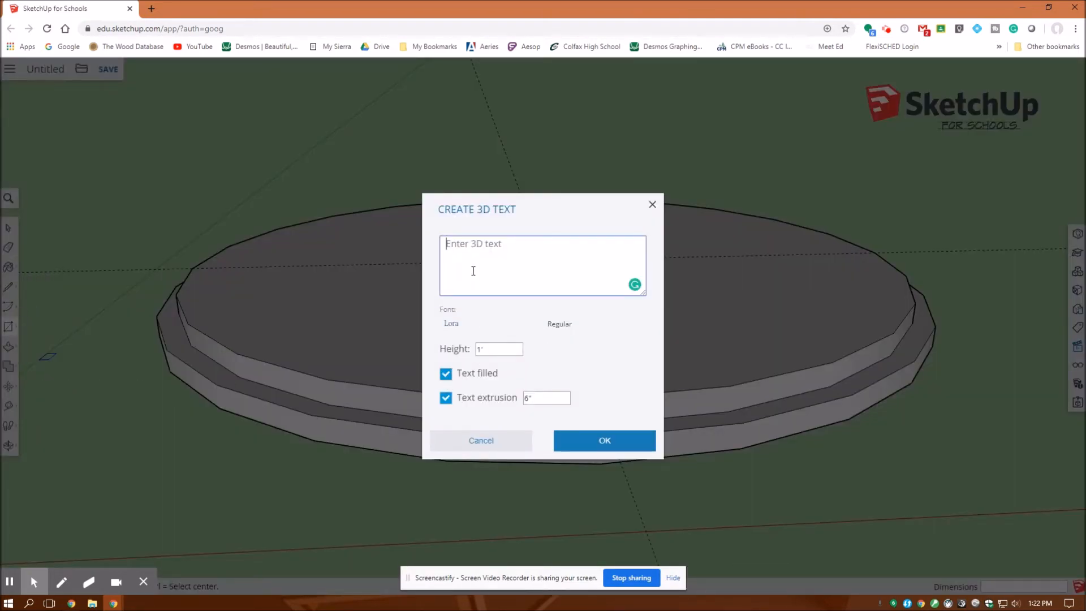
{"action": "type", "text": "C"}
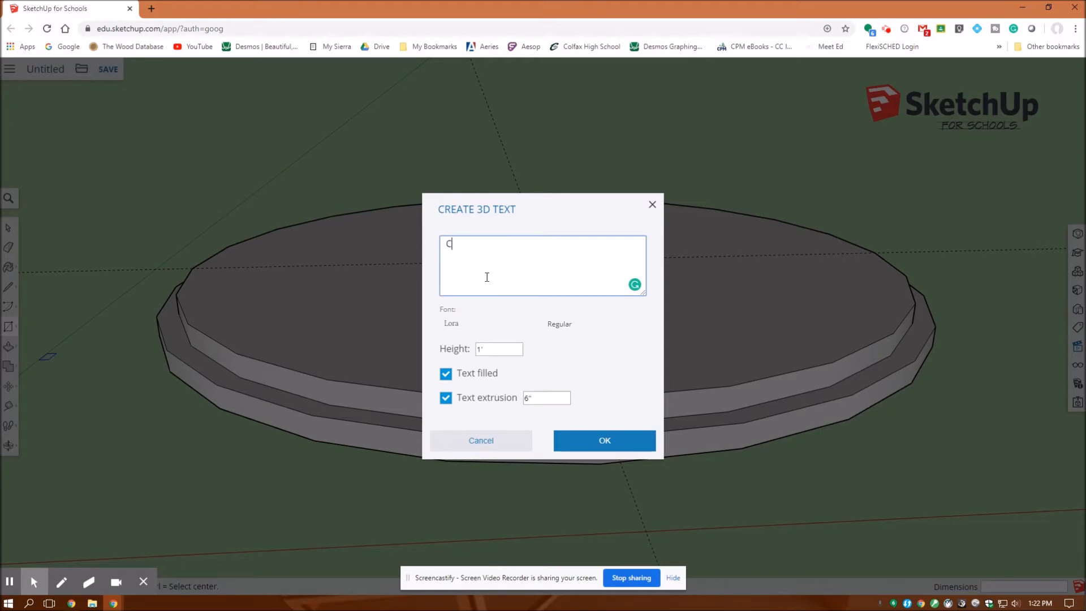
{"action": "type", "text": "olfax"}
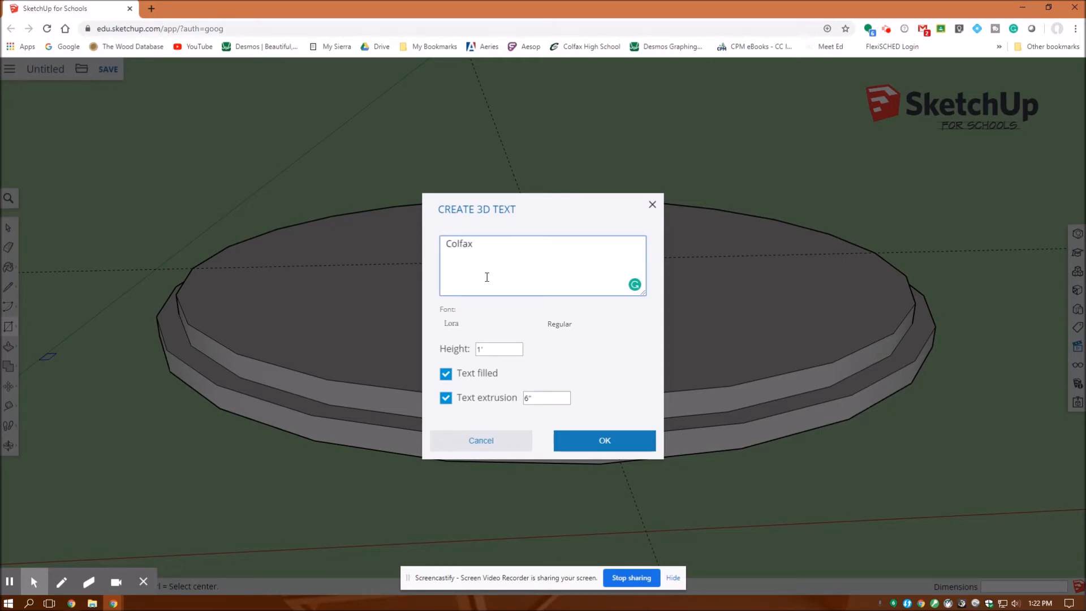
{"action": "left_click", "coordinate": [499, 349]}
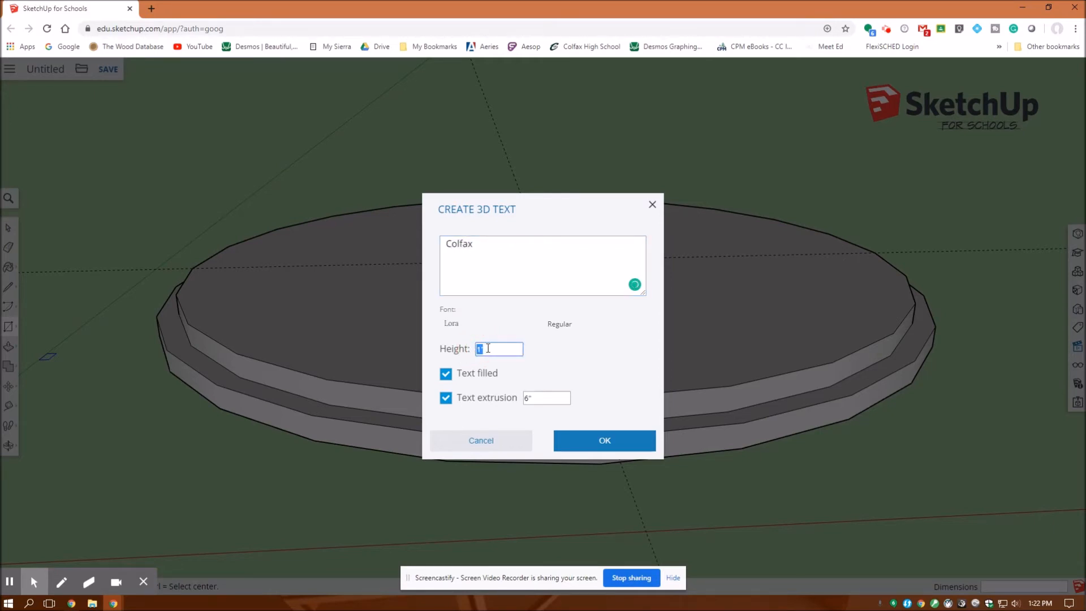
{"action": "type", "text": "6\""}
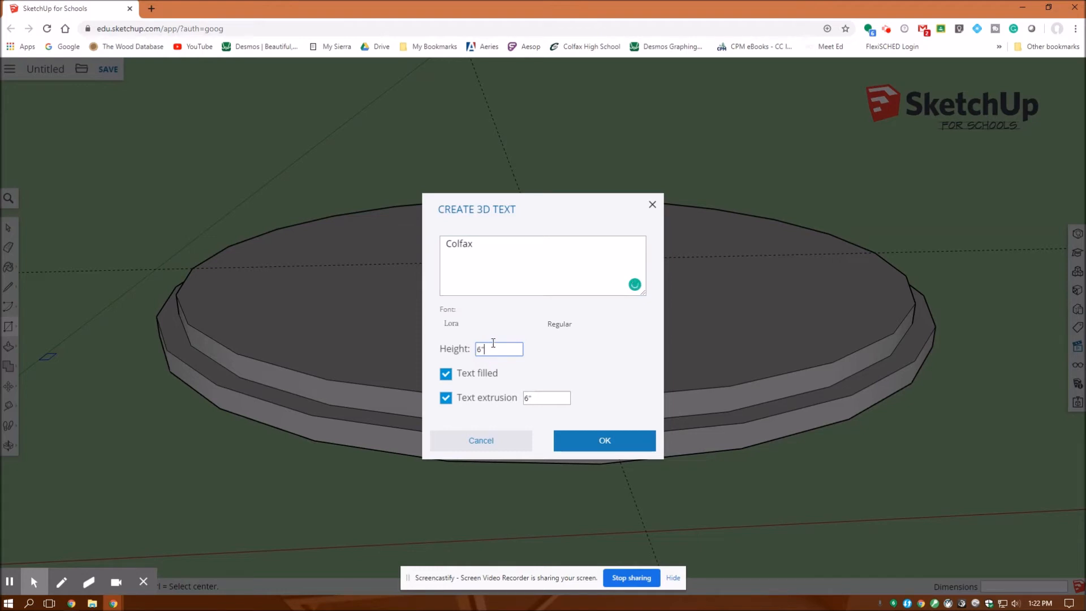
{"action": "left_click", "coordinate": [546, 397]}
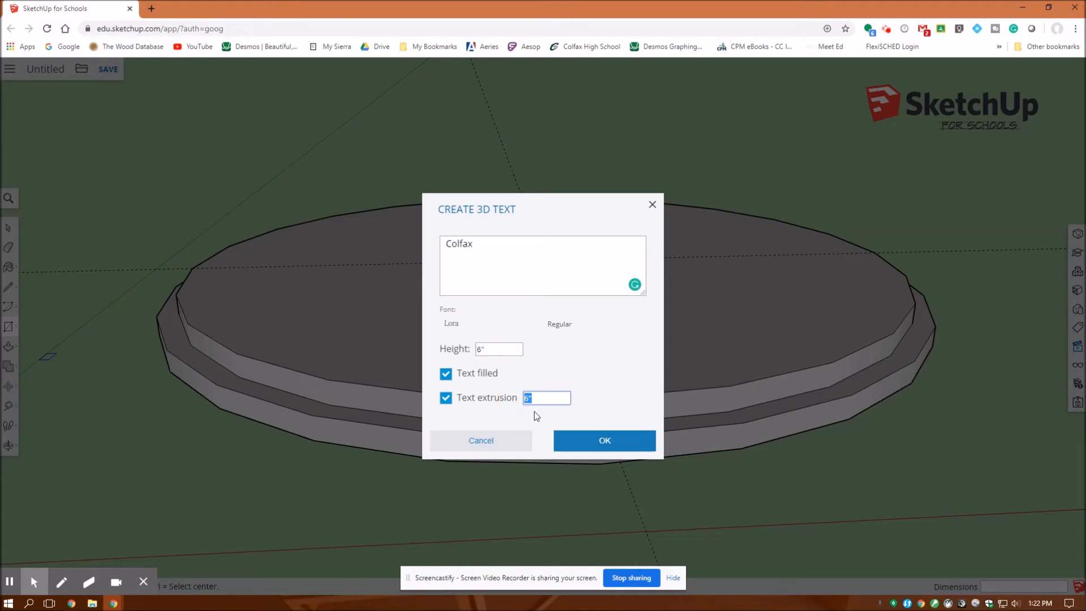
{"action": "left_click", "coordinate": [604, 441]}
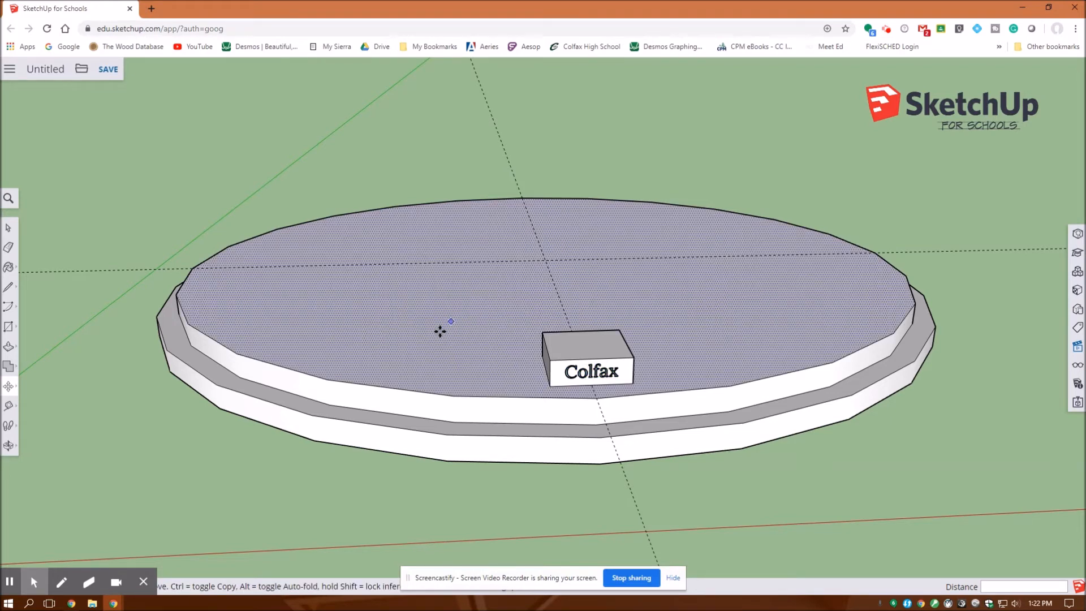
Step: Place the Colfax lettering on the small block's front face
{"action": "left_click_drag", "start_coordinate": [444, 332], "coordinate": [596, 395]}
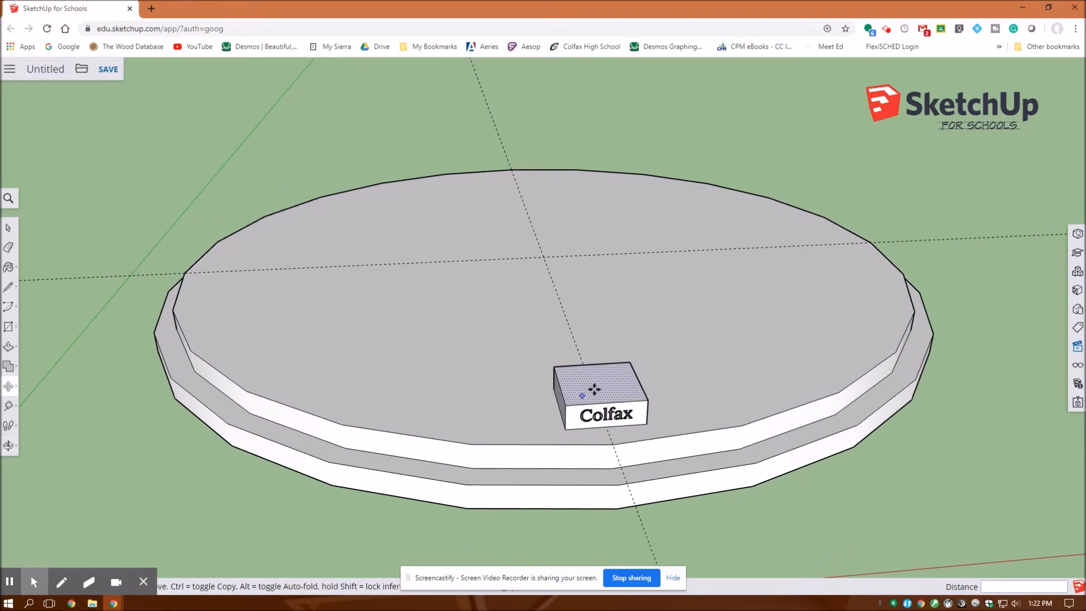
{"action": "mouse_move", "coordinate": [612, 379]}
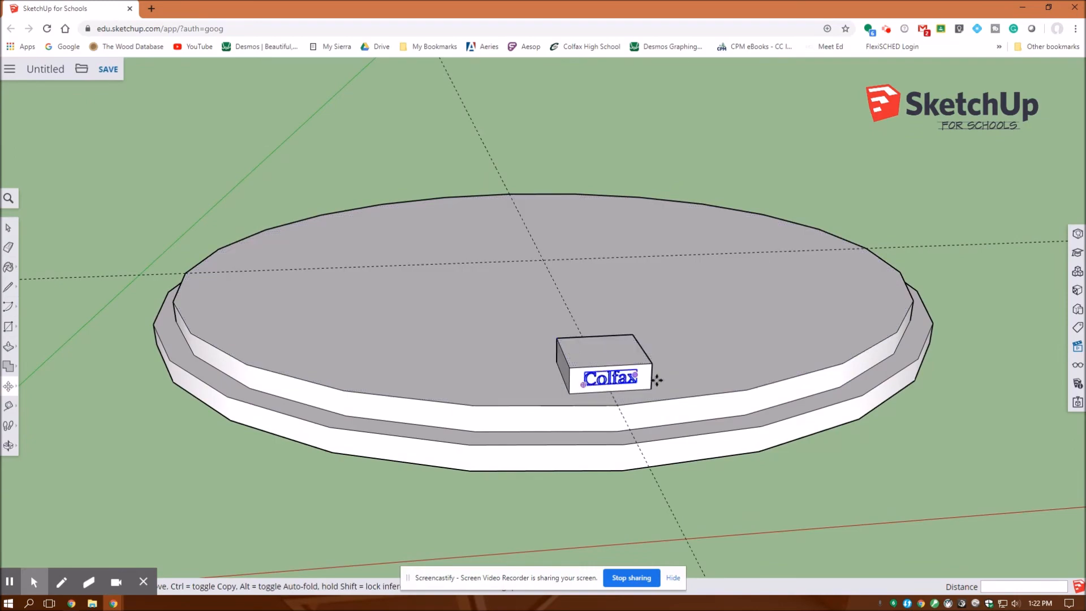
{"action": "left_click", "coordinate": [544, 354]}
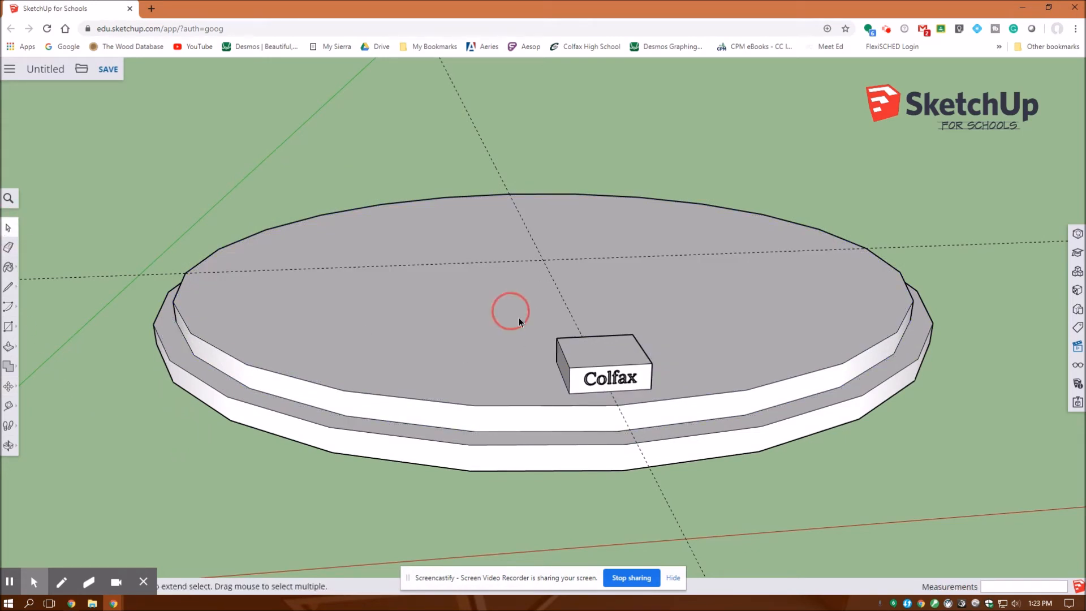
Step: Make the lettered Colfax block into a component named 'Column'
{"action": "left_click", "coordinate": [607, 363]}
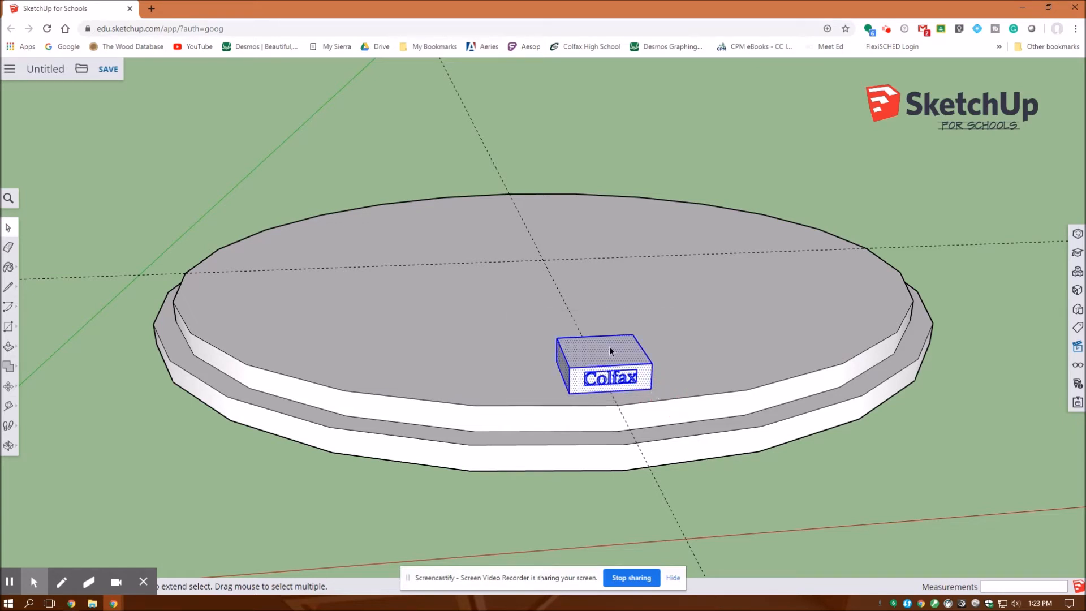
{"action": "right_click", "coordinate": [610, 363]}
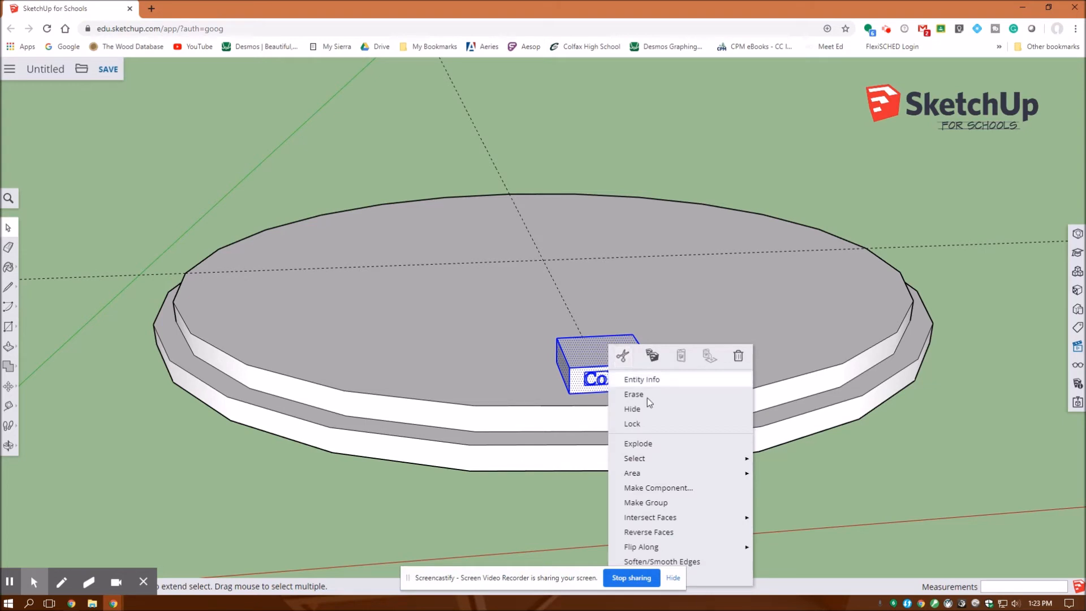
{"action": "left_click", "coordinate": [657, 488]}
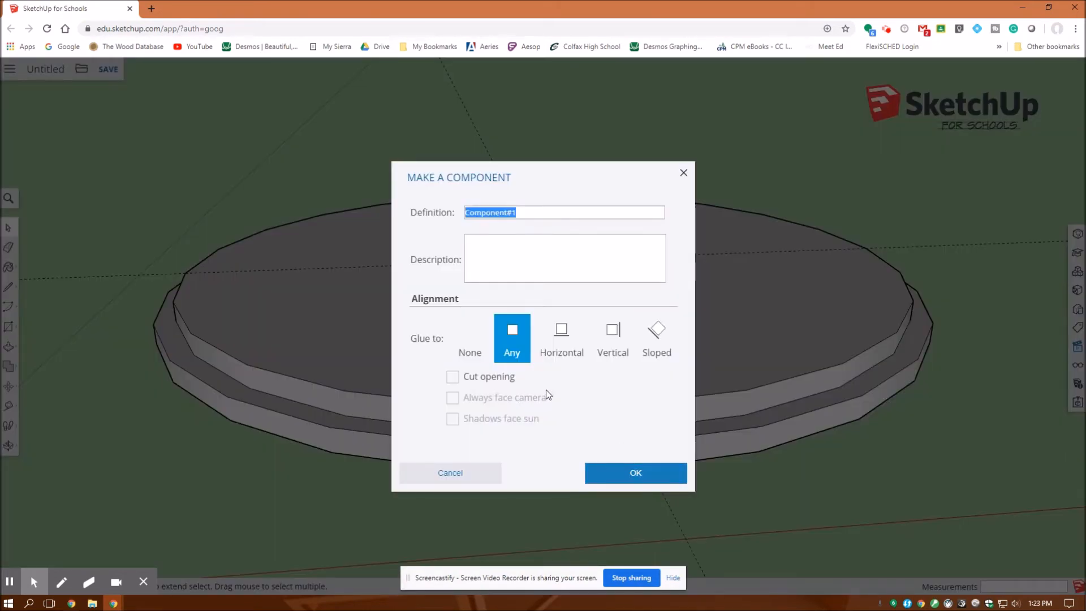
{"action": "type", "text": "Colum"}
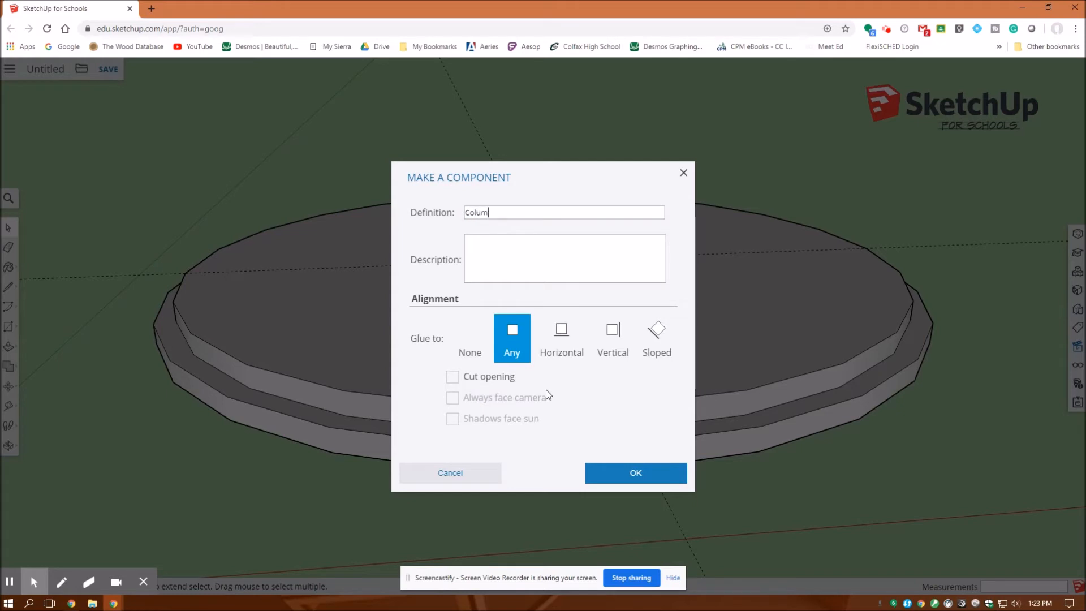
{"action": "type", "text": "n"}
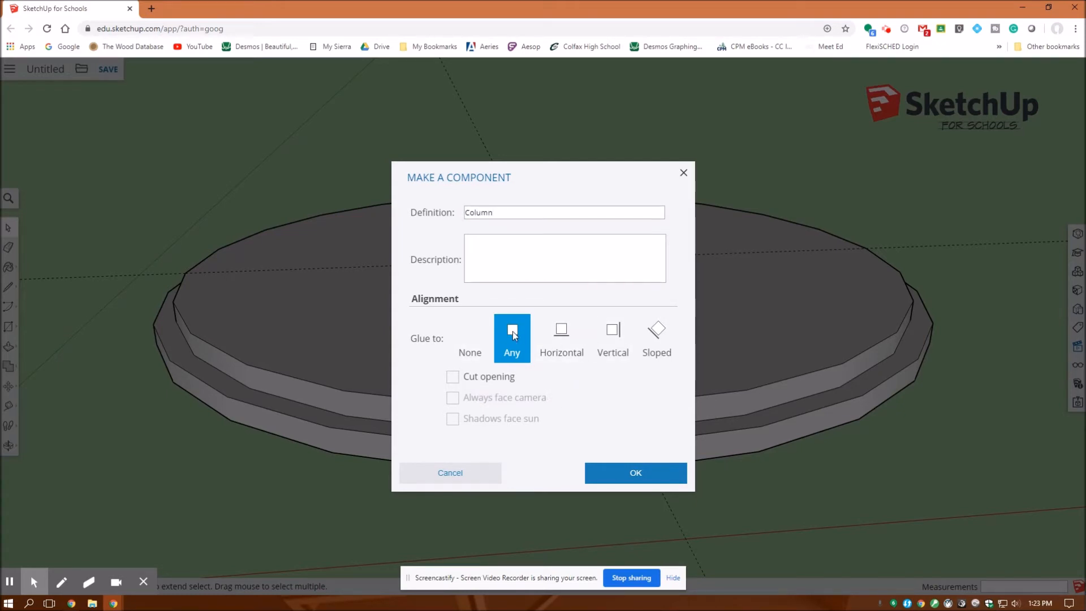
{"action": "mouse_move", "coordinate": [562, 341]}
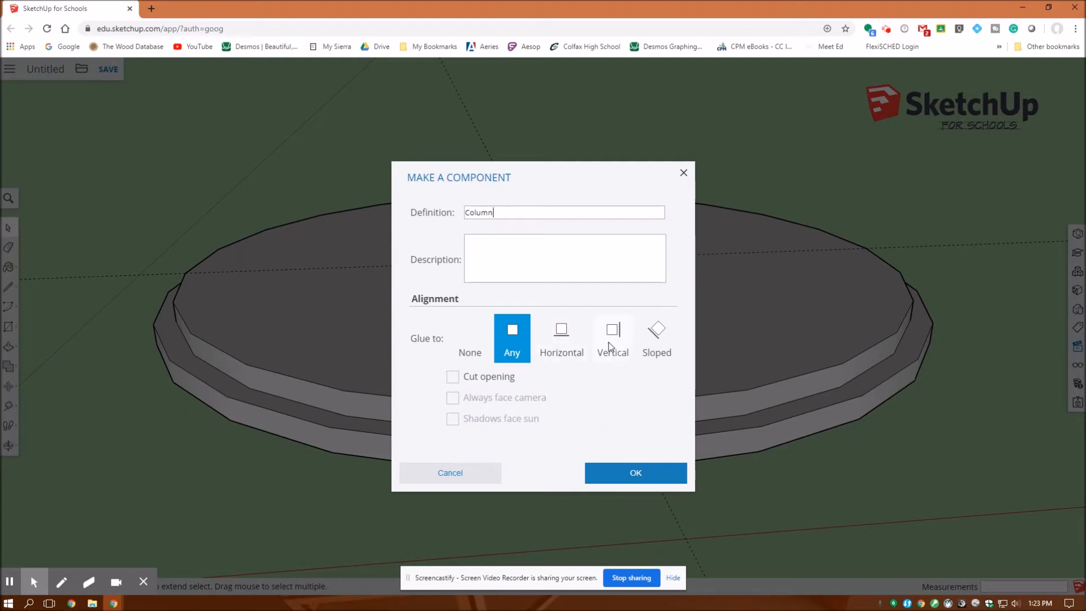
{"action": "mouse_move", "coordinate": [634, 473]}
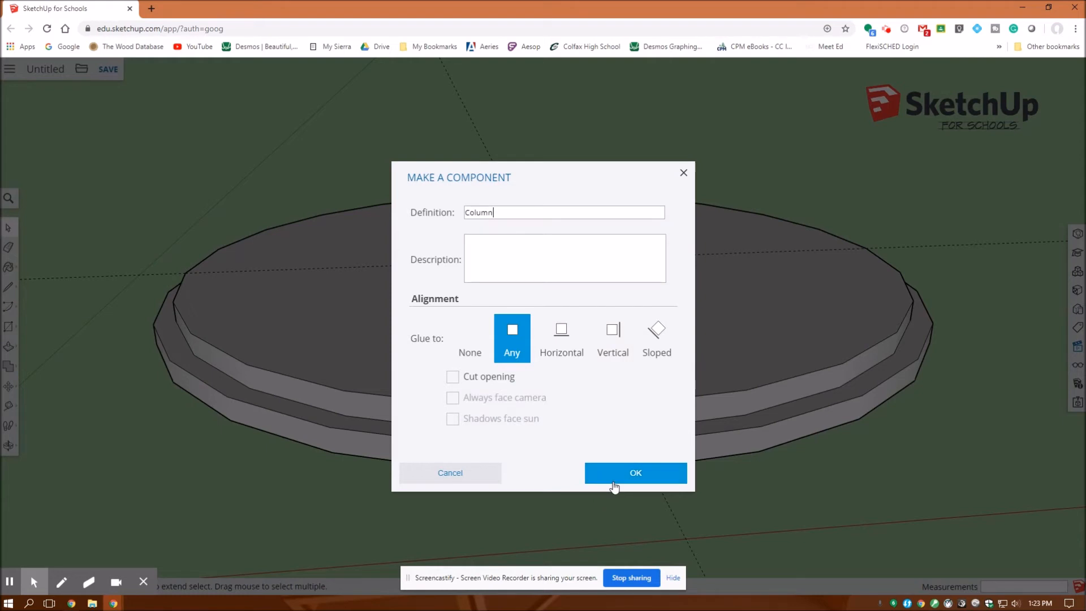
{"action": "left_click", "coordinate": [634, 473]}
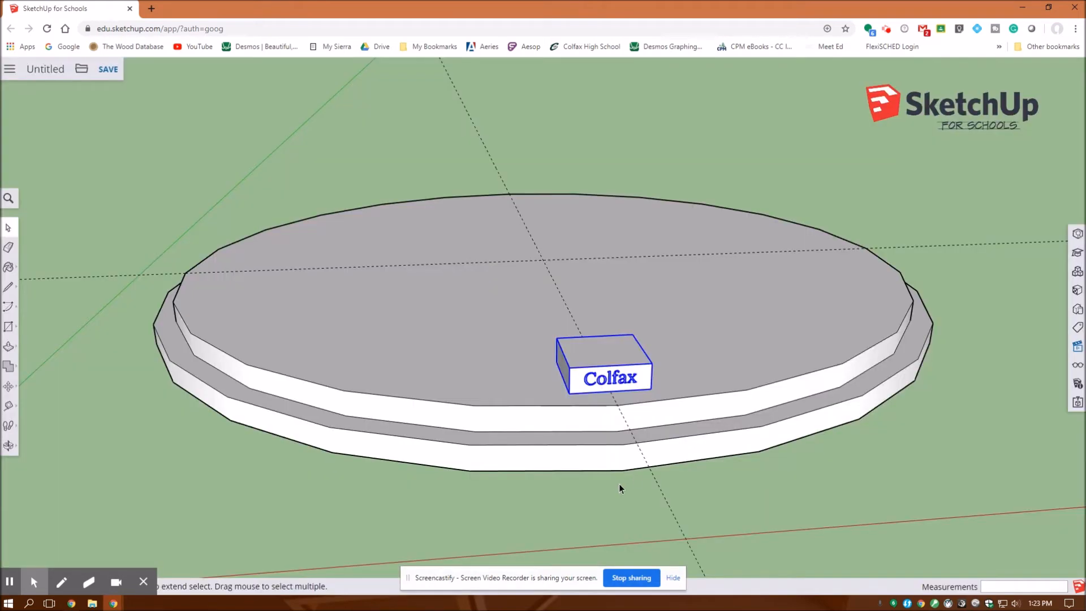
{"action": "mouse_move", "coordinate": [589, 408]}
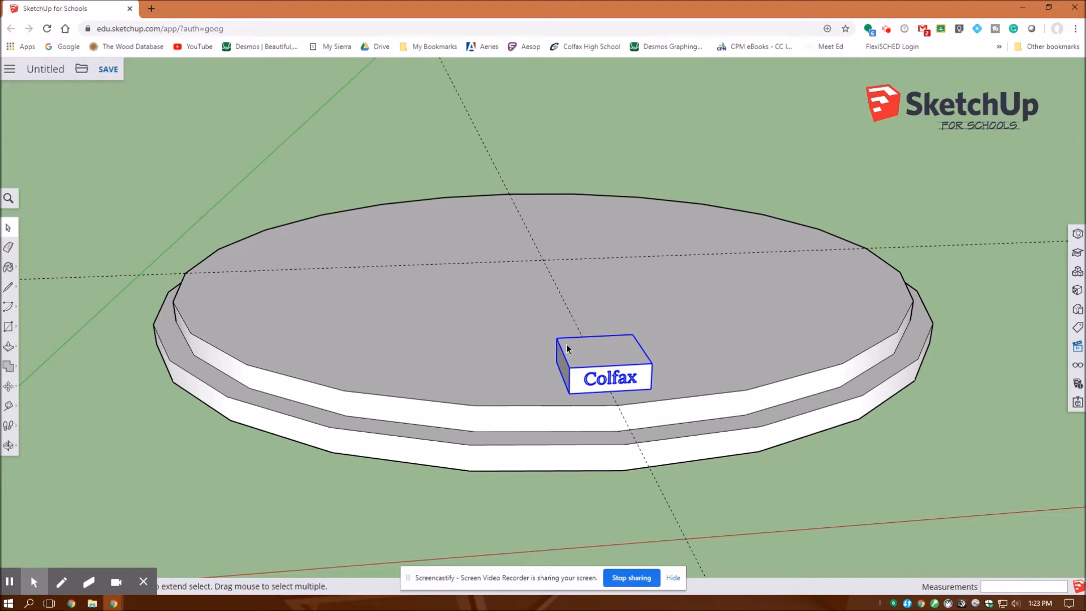
{"action": "mouse_move", "coordinate": [483, 349]}
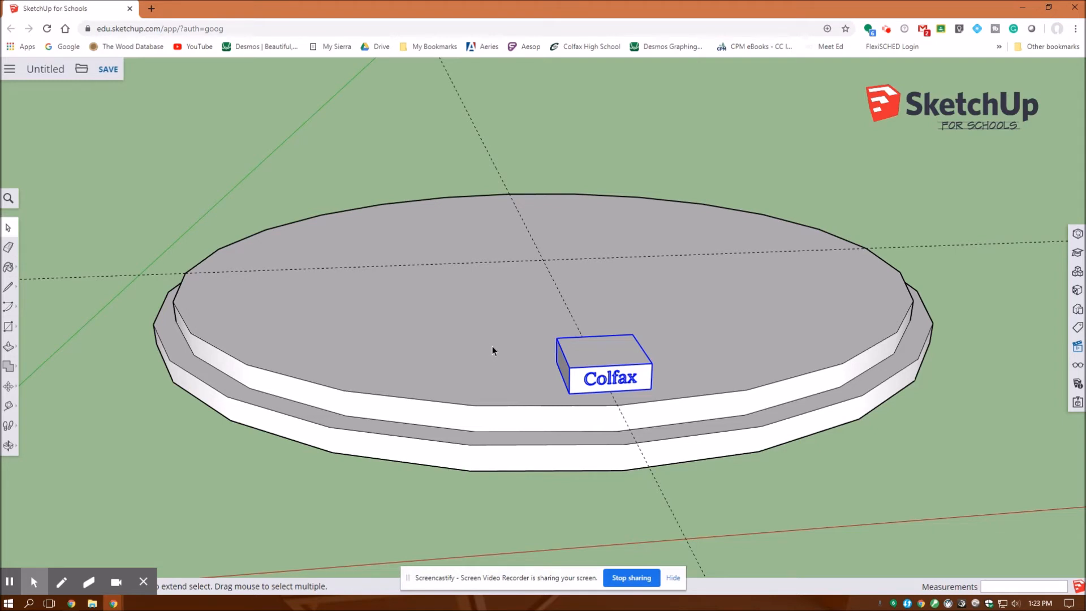
{"action": "mouse_move", "coordinate": [576, 365]}
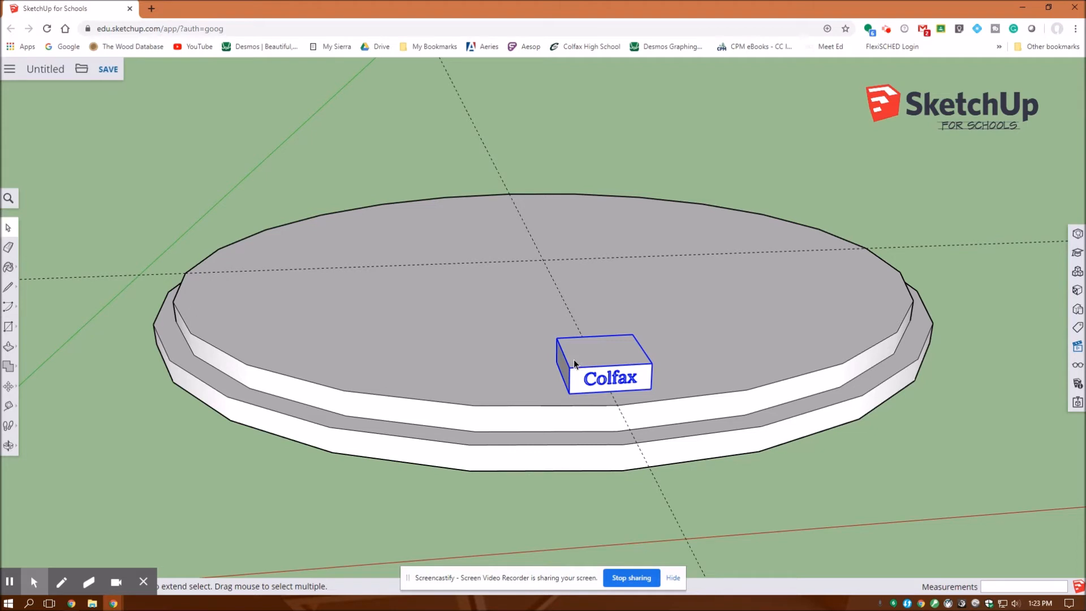
{"action": "mouse_move", "coordinate": [462, 349]}
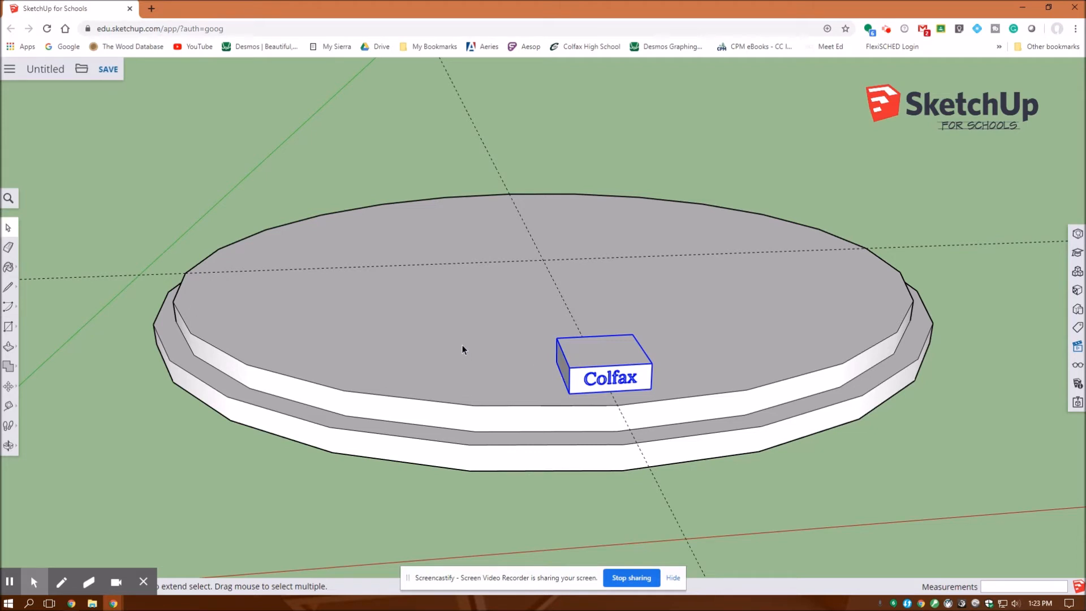
{"action": "mouse_move", "coordinate": [465, 347]}
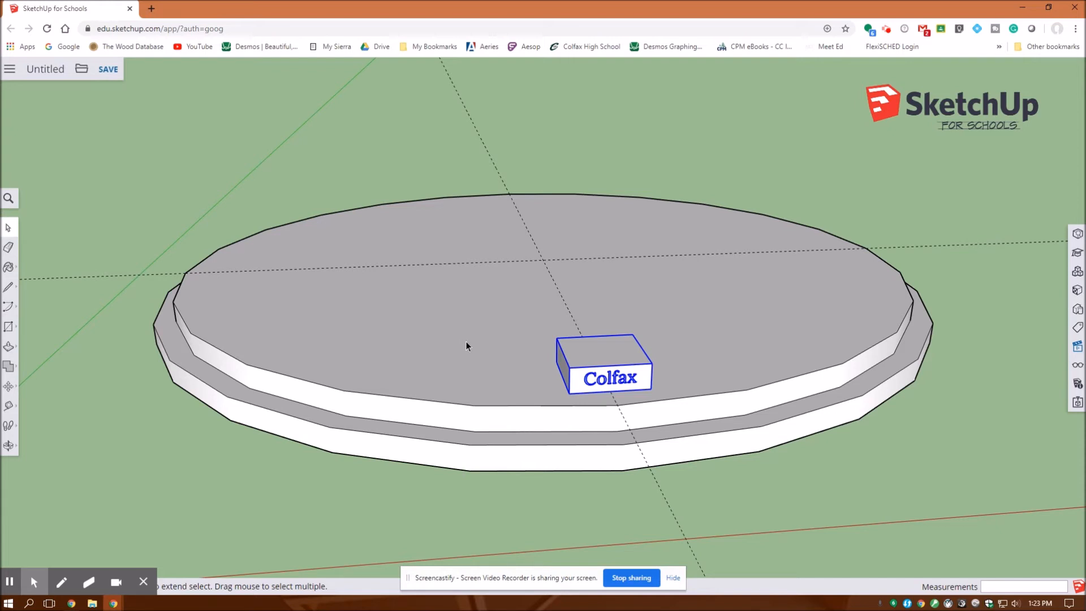
{"action": "mouse_move", "coordinate": [528, 333]}
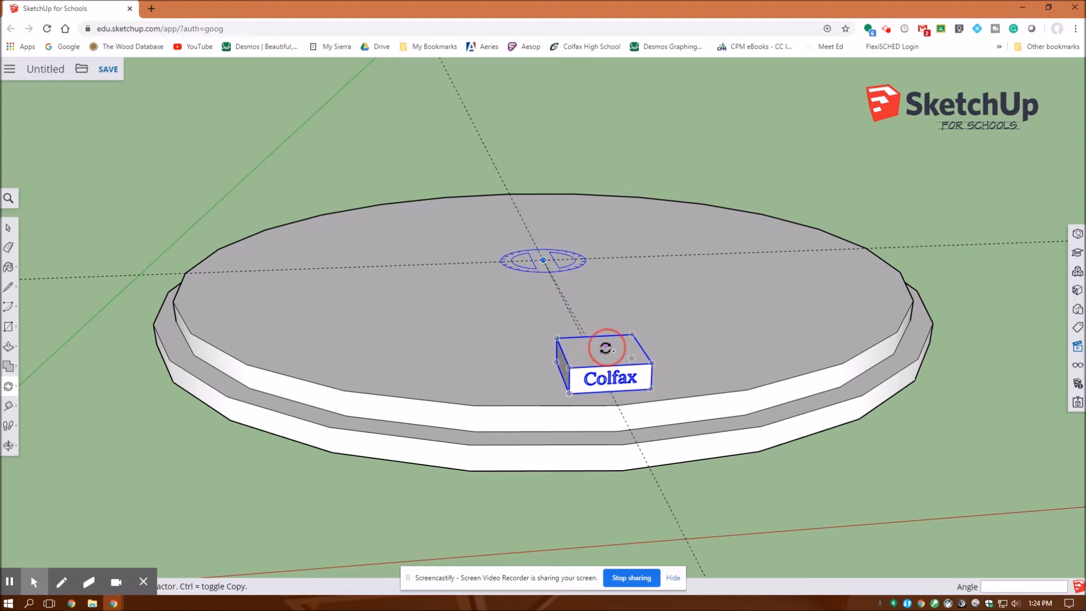
{"action": "mouse_move", "coordinate": [666, 342]}
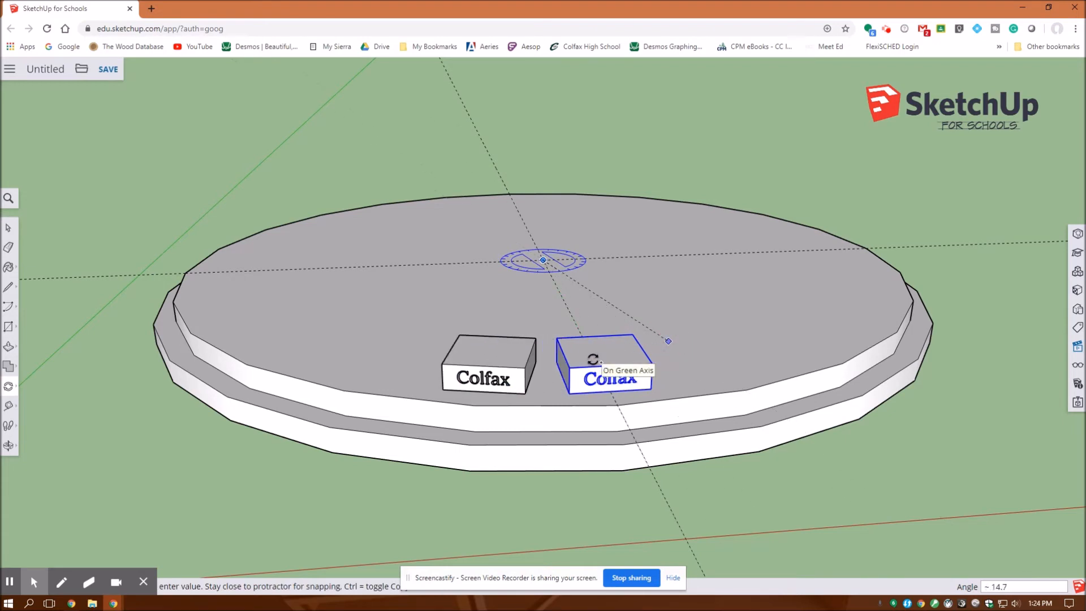
Step: Rotate-copy the Column block 315 degrees about the platform centre to ring it
{"action": "type", "text": "315"}
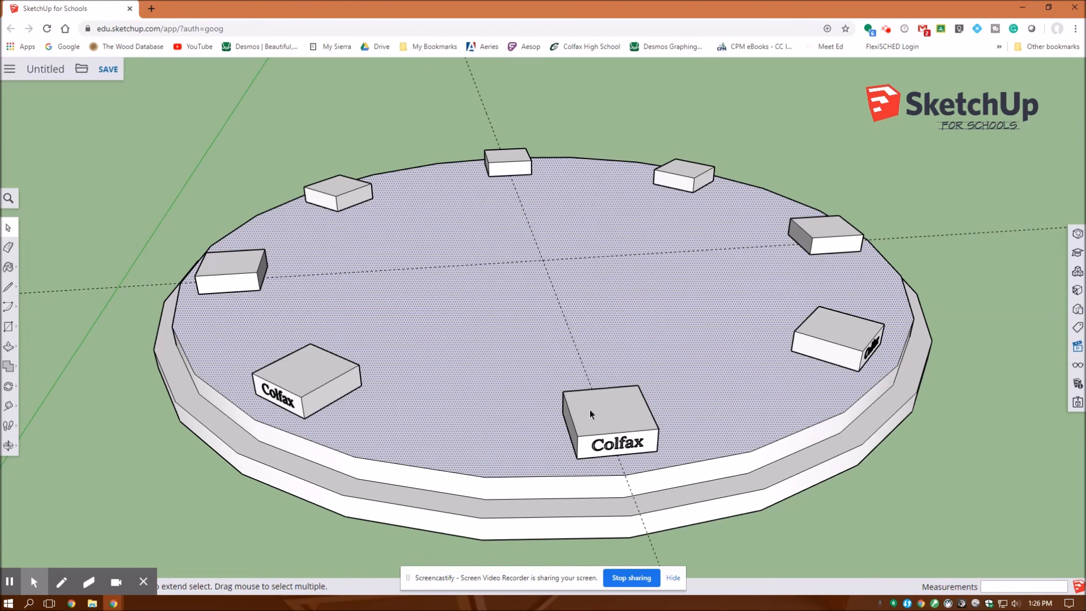
Step: Start a 12-sided polygon on the top face of the front Column block
{"action": "left_click", "coordinate": [612, 418]}
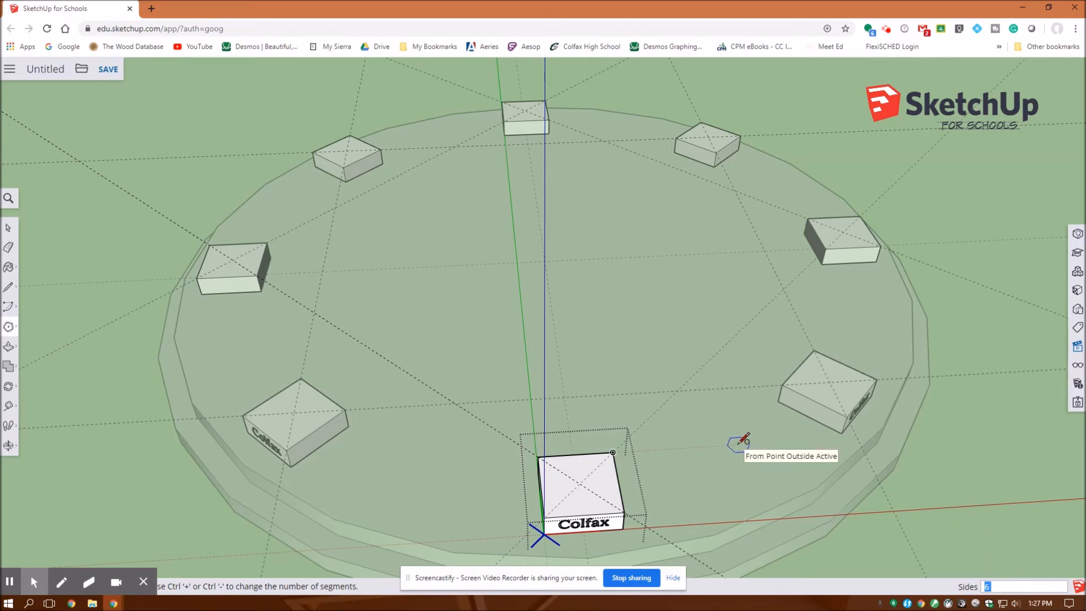
{"action": "type", "text": "12"}
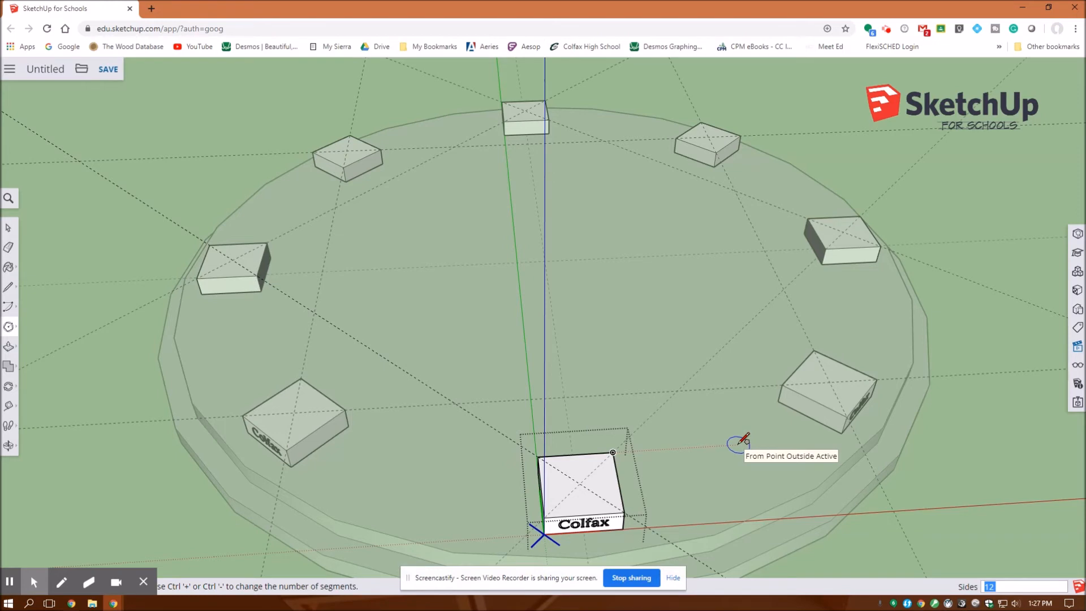
{"action": "mouse_move", "coordinate": [596, 473]}
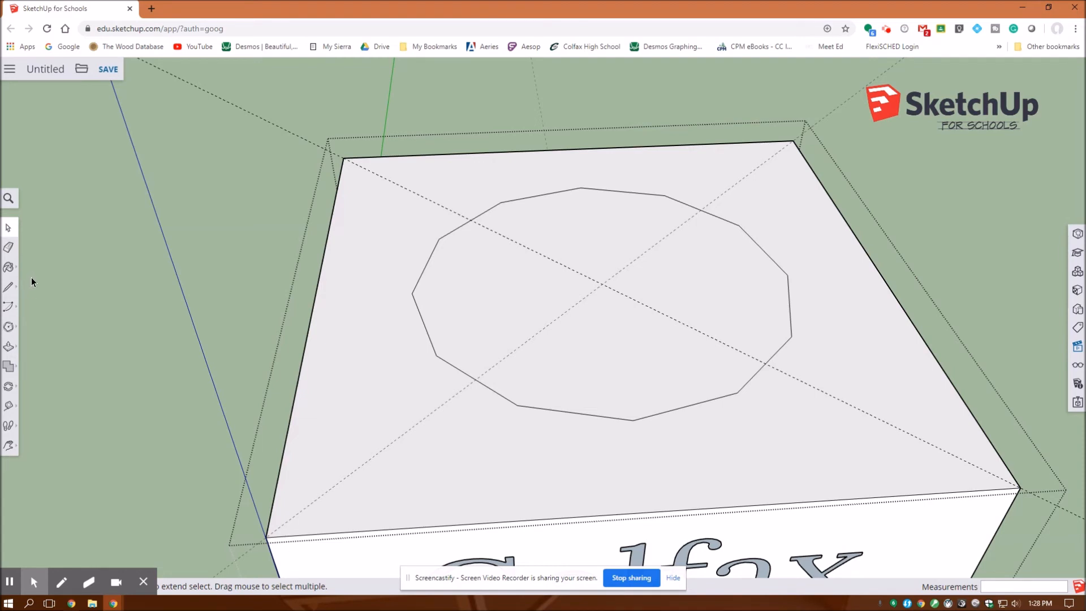
{"action": "mouse_move", "coordinate": [10, 328]}
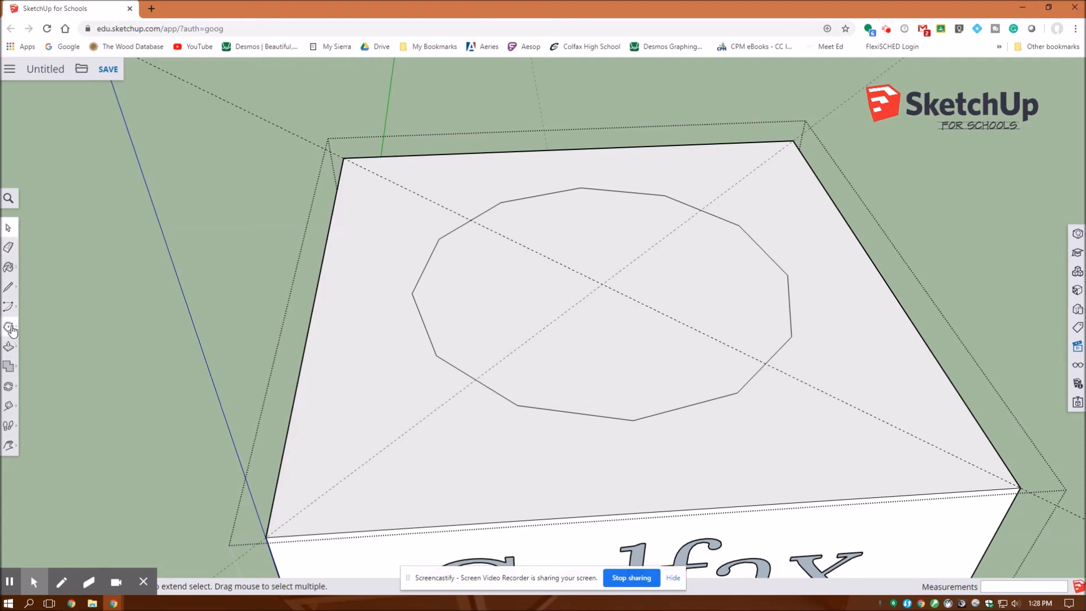
Step: Draw a small circle on a corner of the 12-sided polygon
{"action": "left_click", "coordinate": [10, 326]}
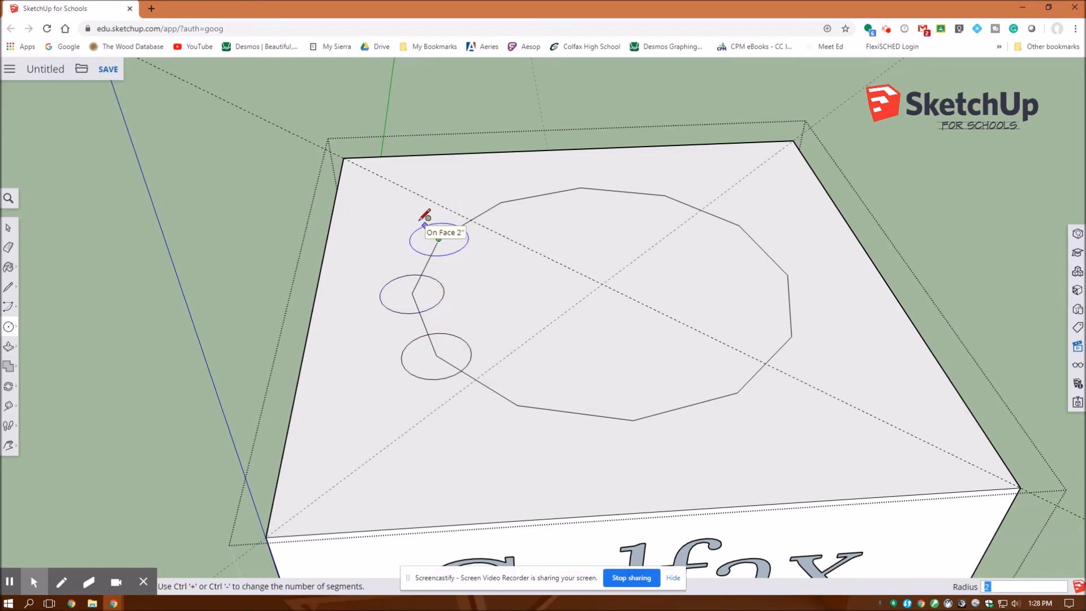
{"action": "left_click", "coordinate": [653, 380]}
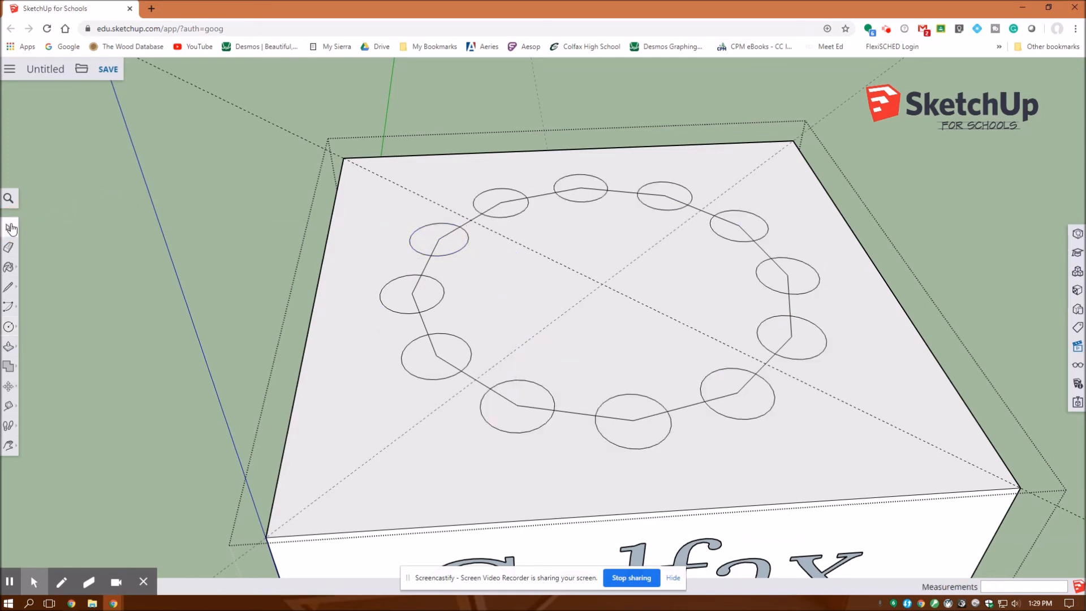
Step: Select and remove the unwanted corner-circle arcs and leftover circle face, leaving a scalloped profile
{"action": "left_click", "coordinate": [33, 228]}
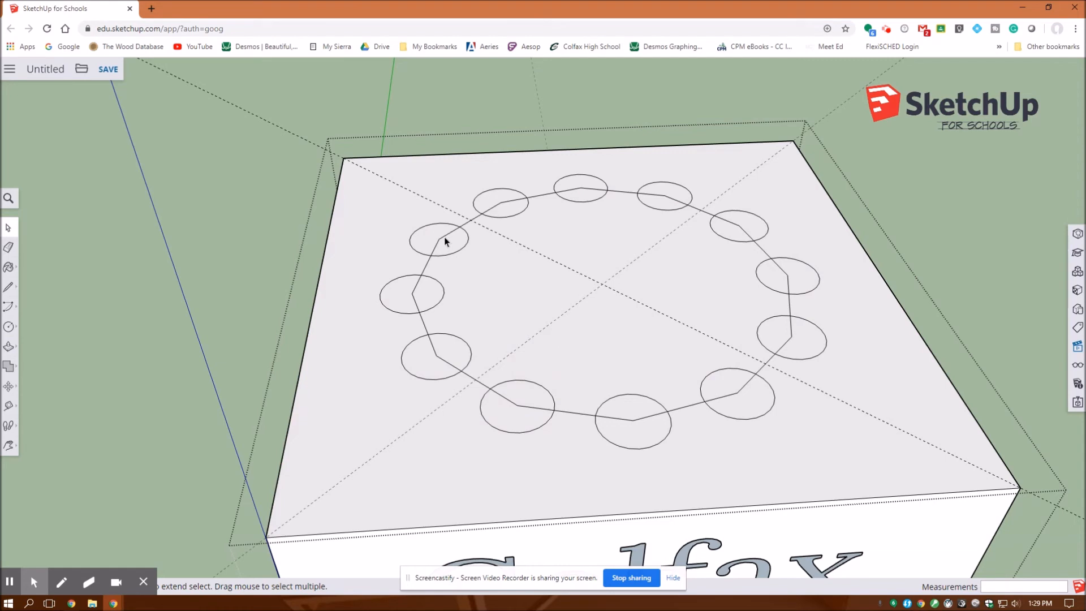
{"action": "mouse_move", "coordinate": [477, 220]}
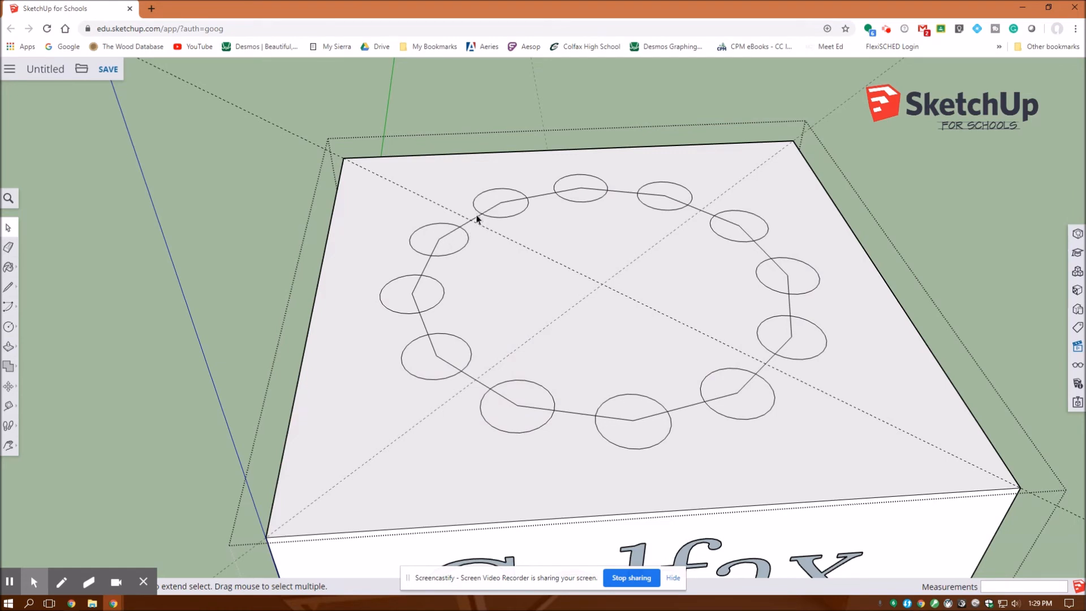
{"action": "mouse_move", "coordinate": [433, 258]}
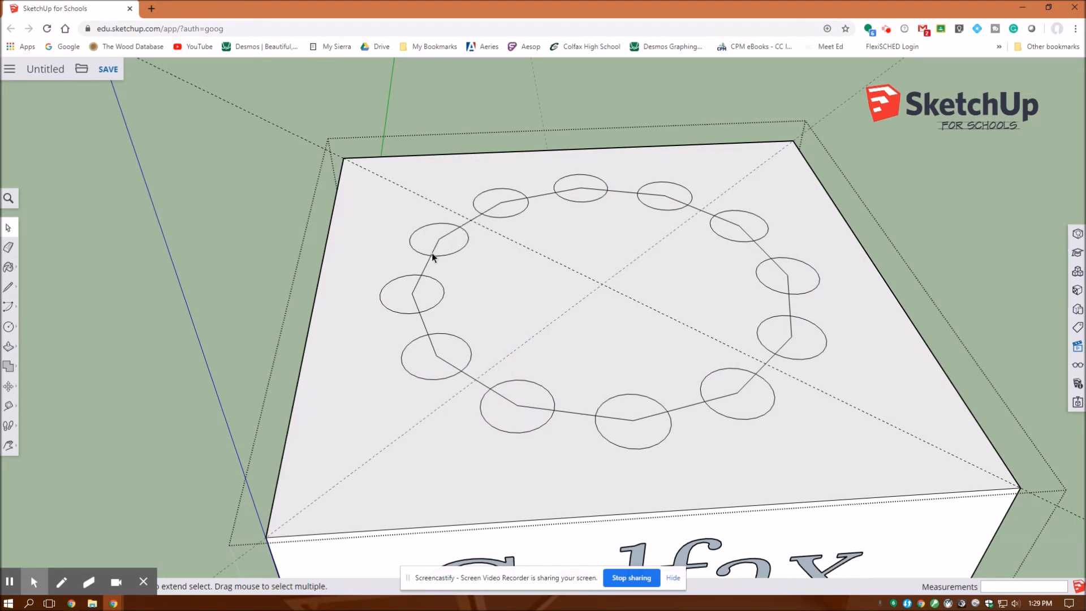
{"action": "mouse_move", "coordinate": [405, 234]}
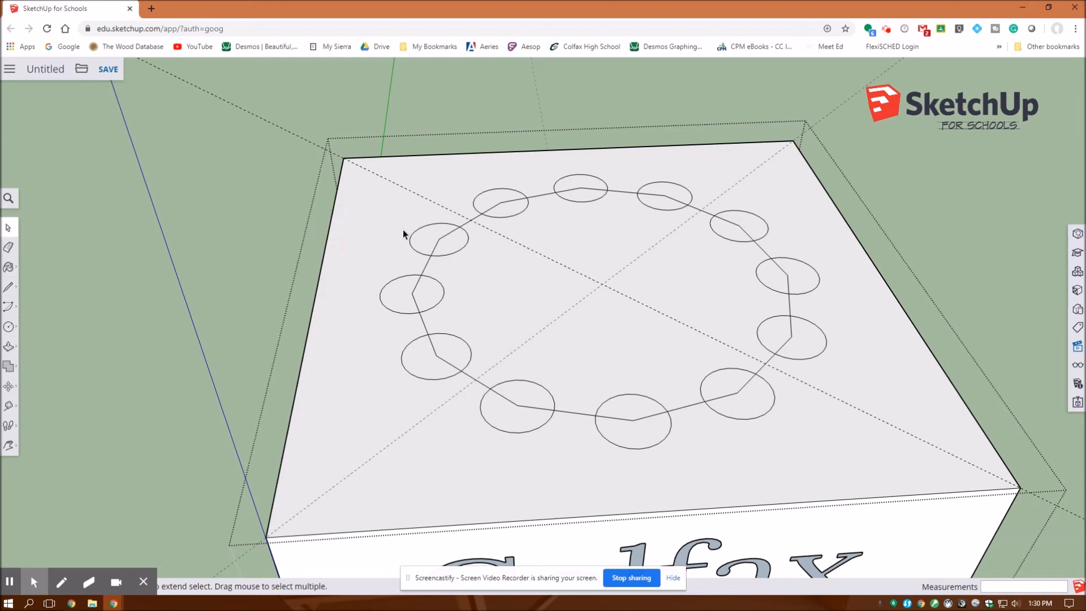
{"action": "left_click", "coordinate": [410, 239]}
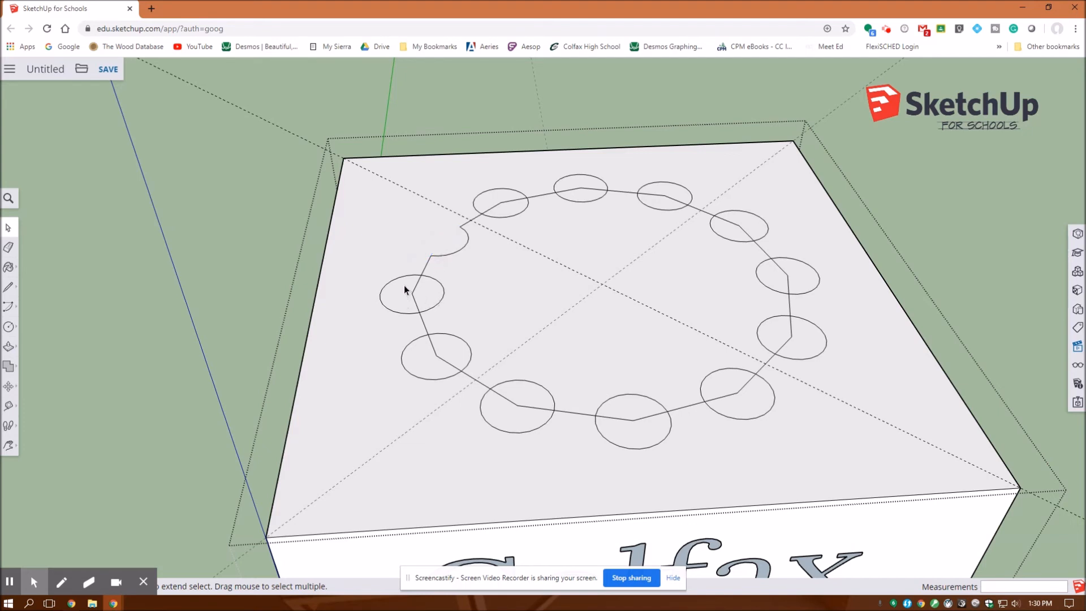
{"action": "left_click", "coordinate": [400, 283]}
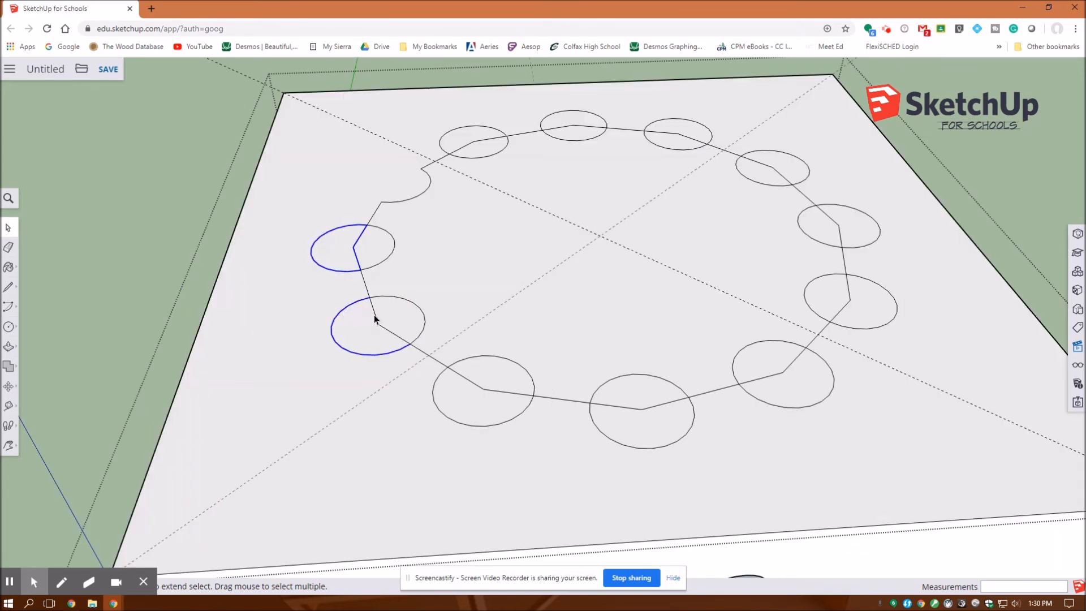
{"action": "left_click", "coordinate": [380, 312]}
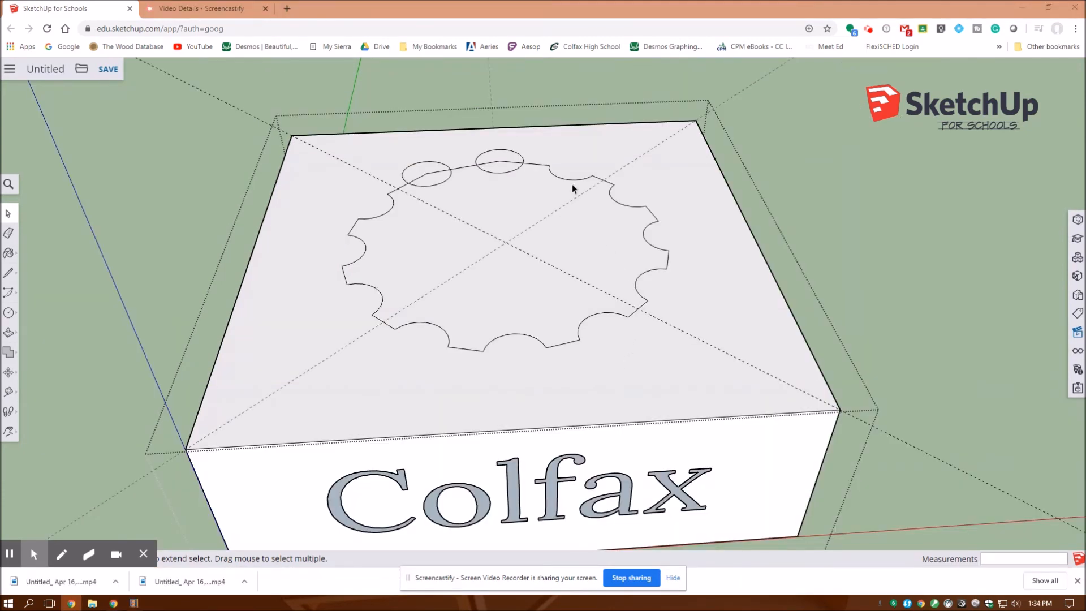
{"action": "mouse_move", "coordinate": [510, 153]}
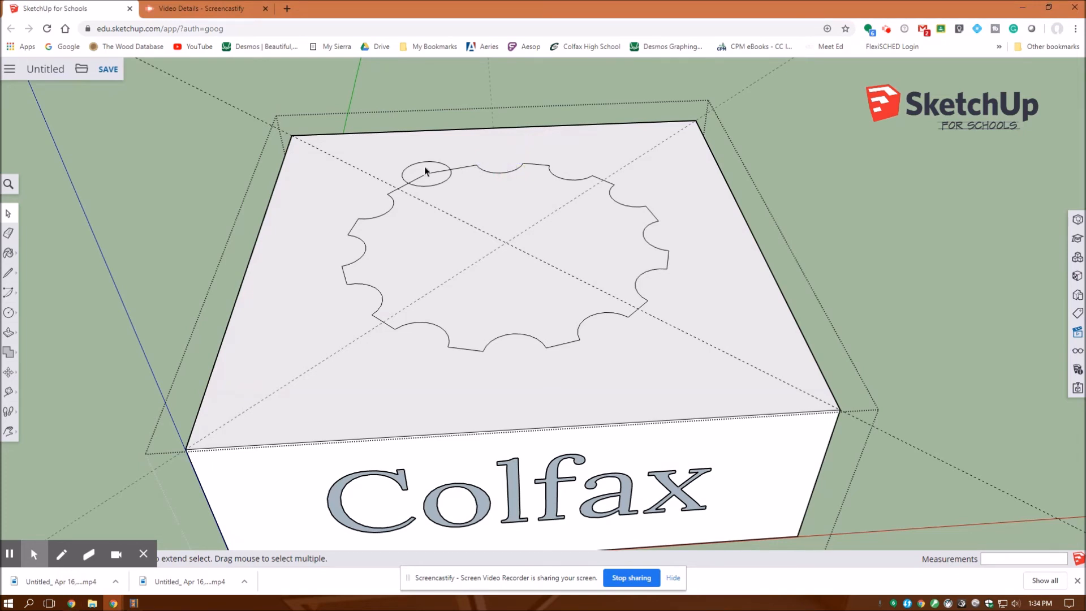
{"action": "left_click", "coordinate": [424, 175]}
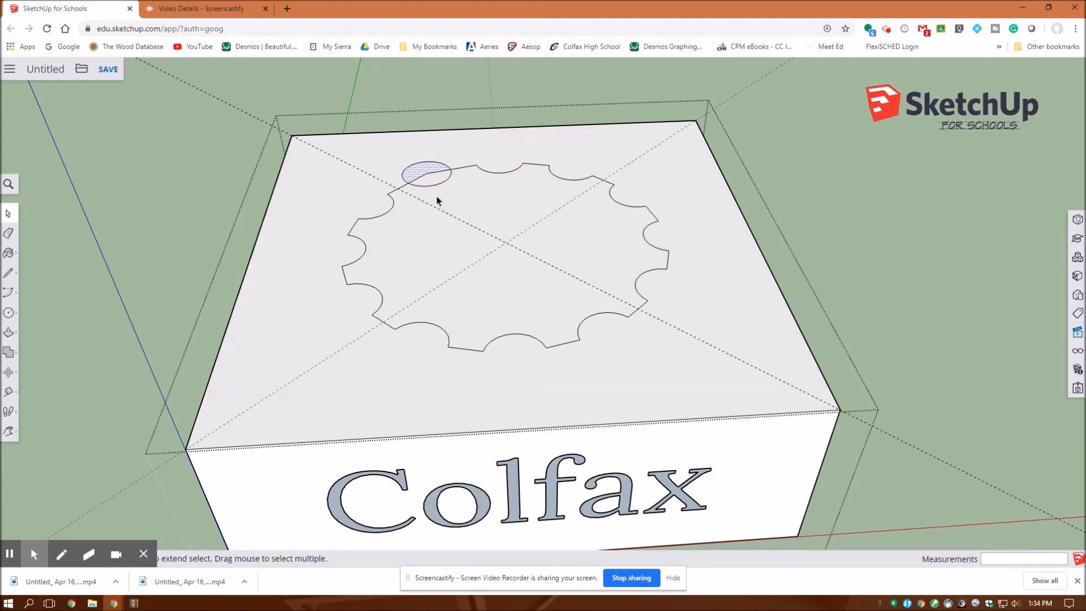
{"action": "mouse_move", "coordinate": [415, 216]}
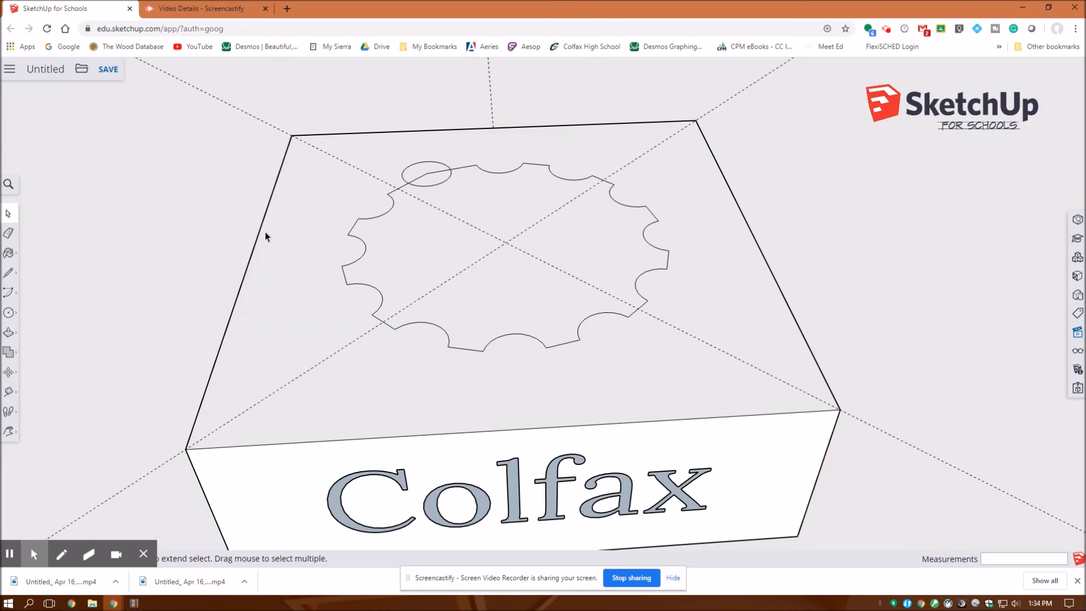
{"action": "scroll", "scroll_direction": "down", "scroll_amount": 3}
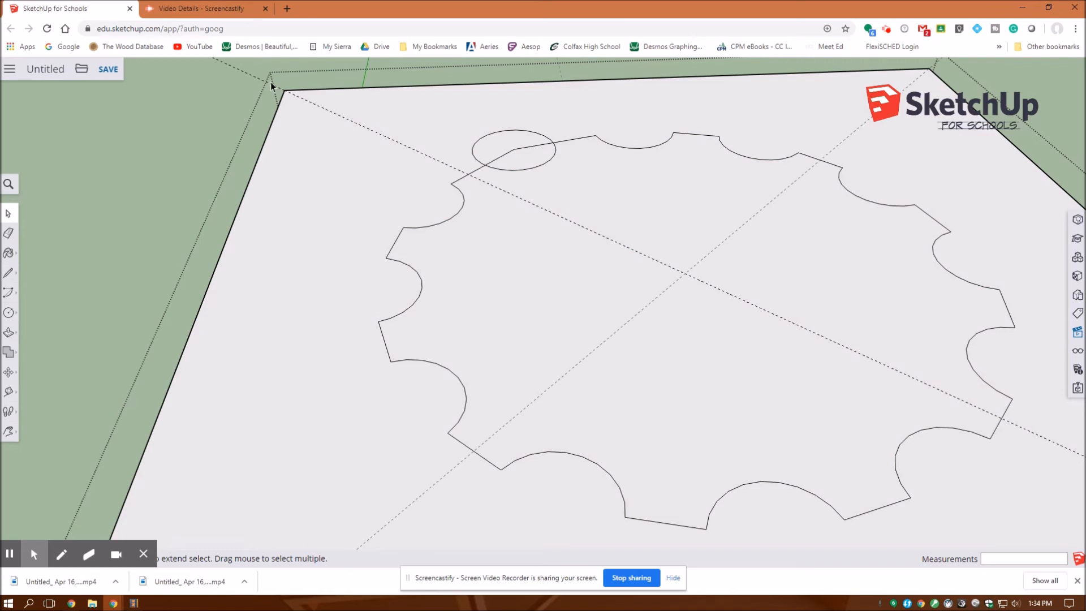
{"action": "mouse_move", "coordinate": [278, 78]}
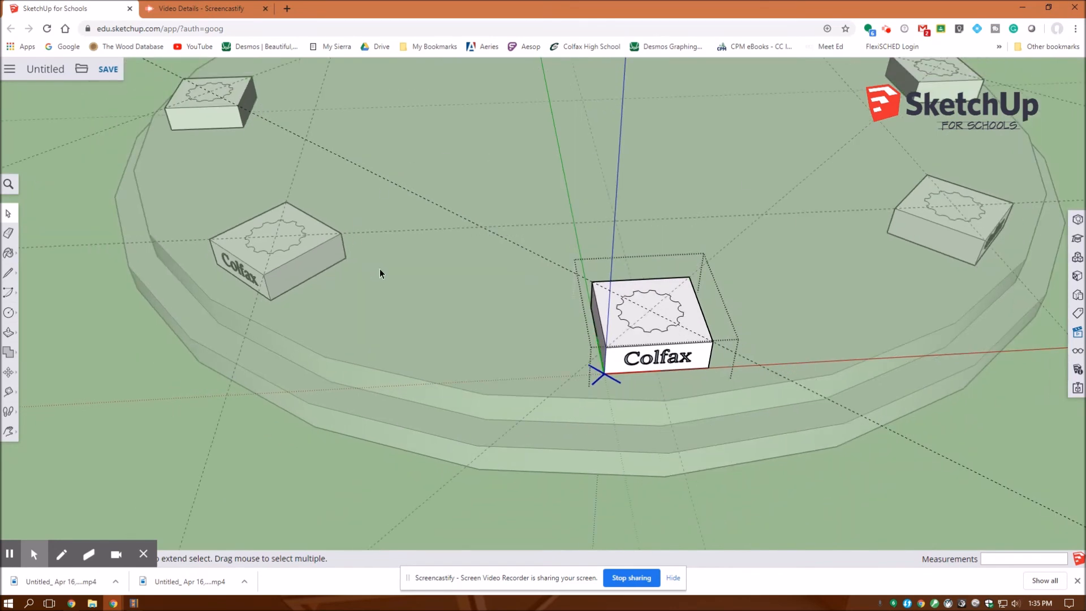
{"action": "mouse_move", "coordinate": [630, 319]}
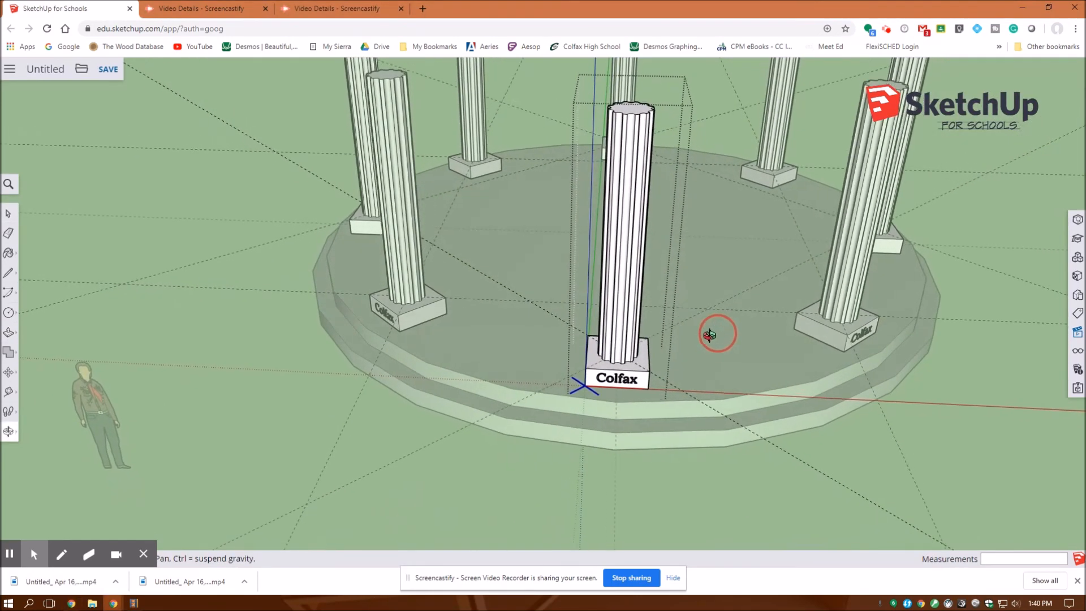
Step: Orbit around the platform to inspect the raised fluted columns
{"action": "left_click_drag", "start_coordinate": [714, 335], "coordinate": [636, 369]}
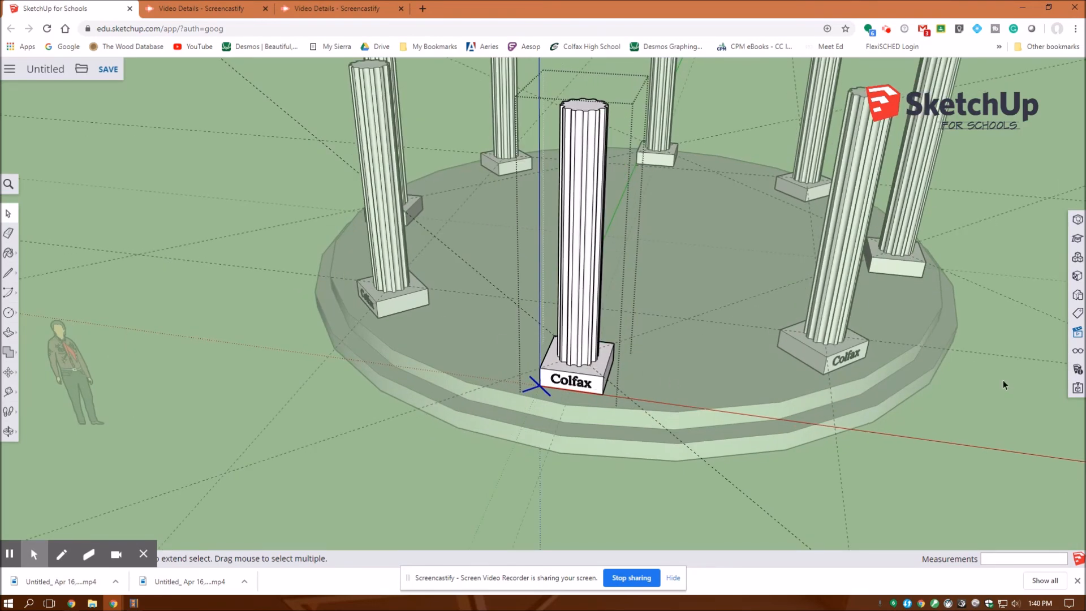
{"action": "mouse_move", "coordinate": [548, 162]}
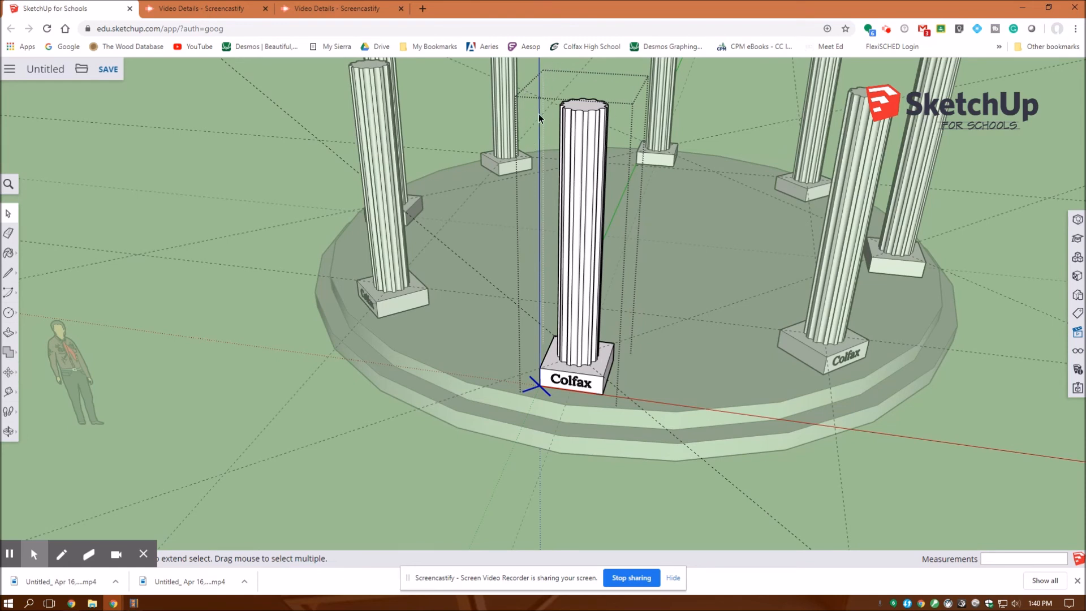
{"action": "mouse_move", "coordinate": [185, 460]}
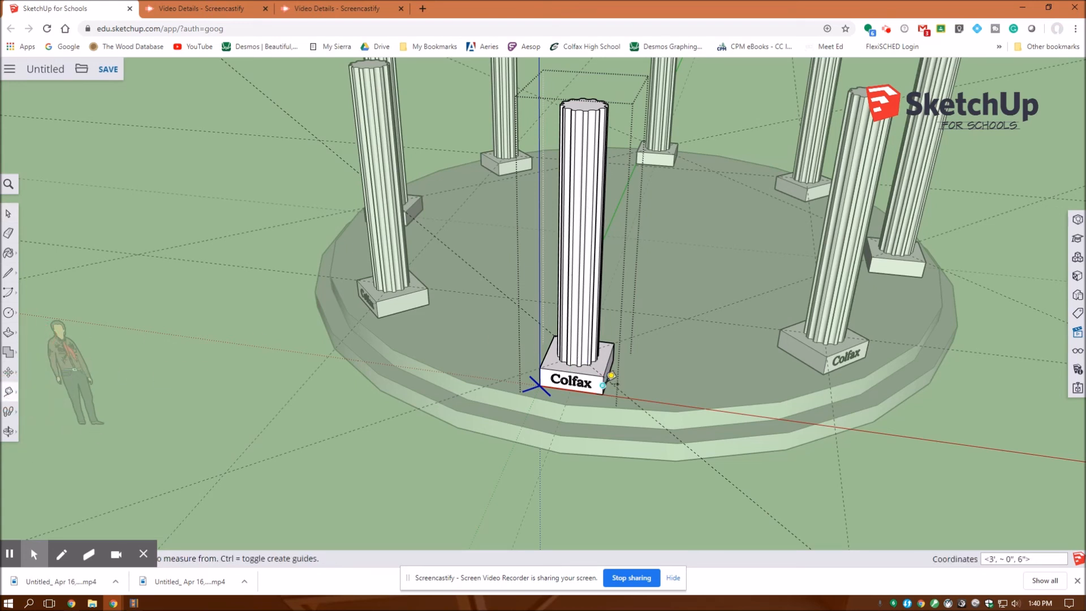
{"action": "mouse_move", "coordinate": [609, 372]}
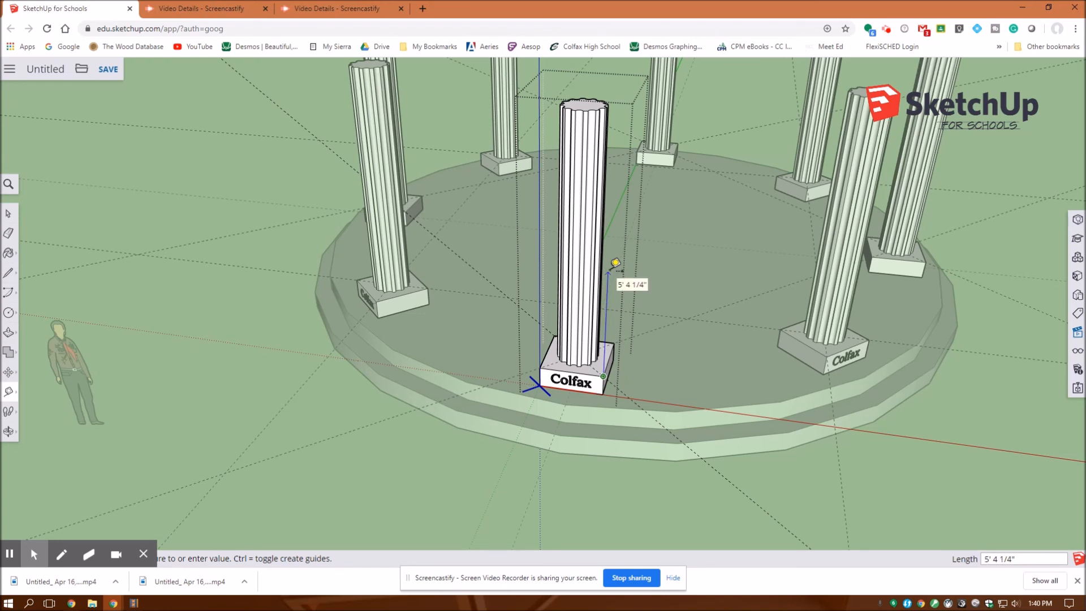
Step: Set a 12' guide up from the front base block for the top blocks
{"action": "type", "text": "12'"}
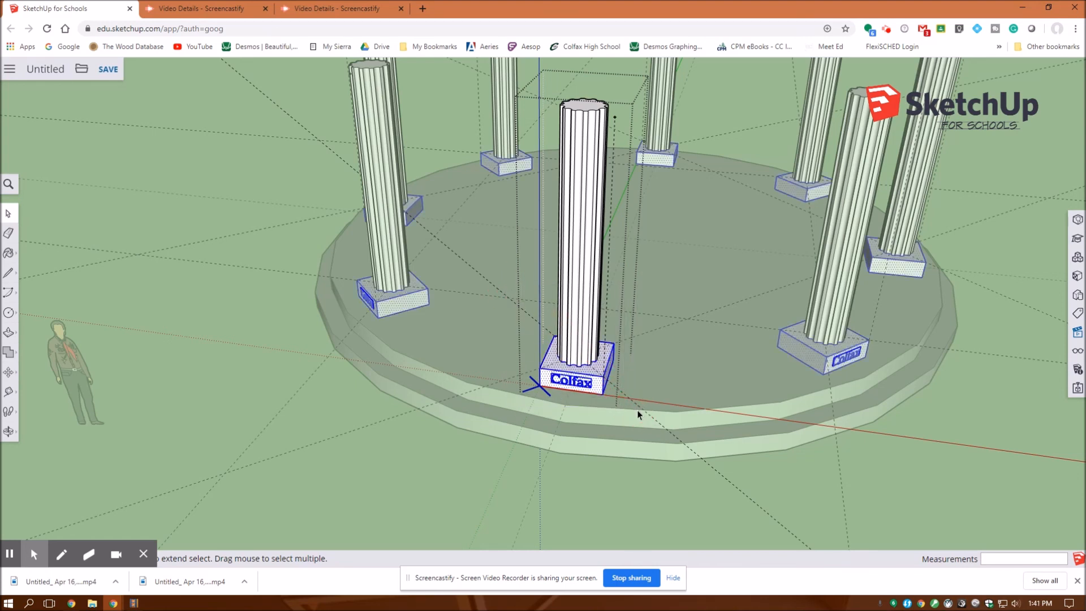
{"action": "mouse_move", "coordinate": [419, 403]}
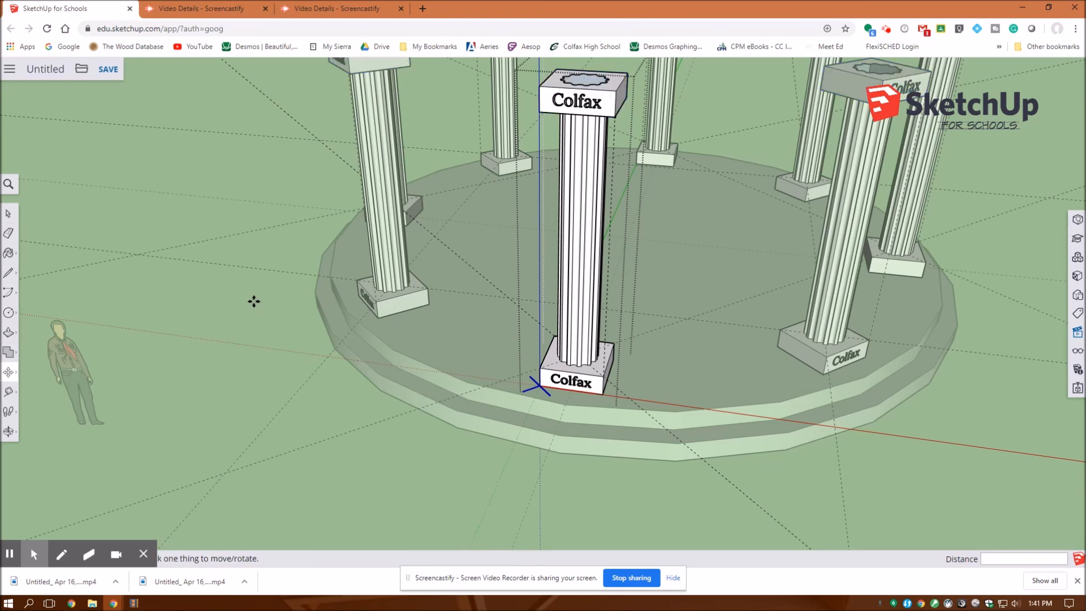
{"action": "mouse_move", "coordinate": [153, 270]}
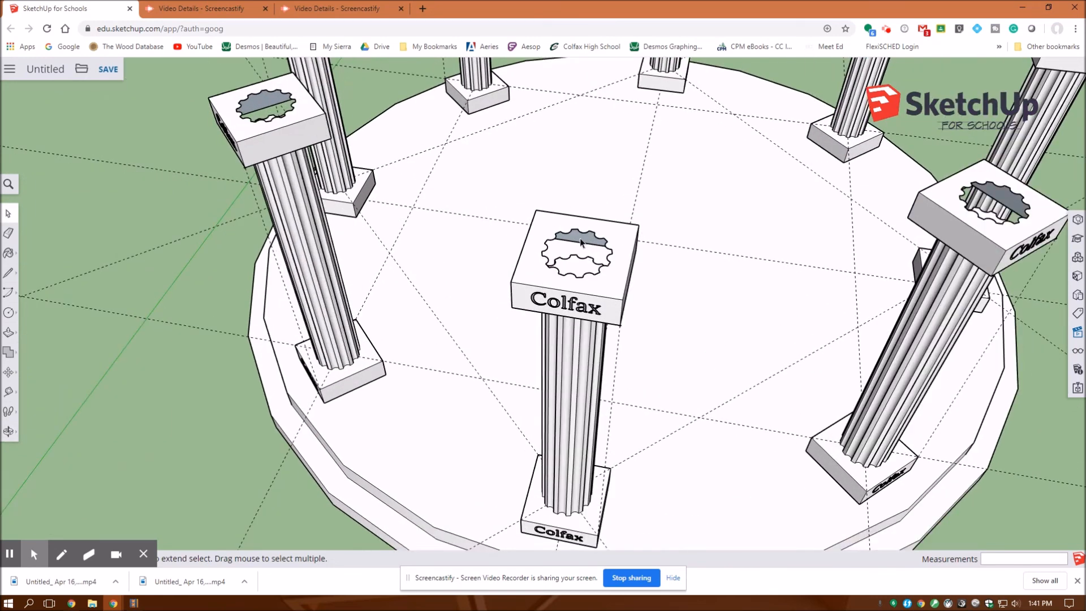
Step: Redraw edges over the fluted cut-outs to make the top blocks solid
{"action": "left_click", "coordinate": [580, 242]}
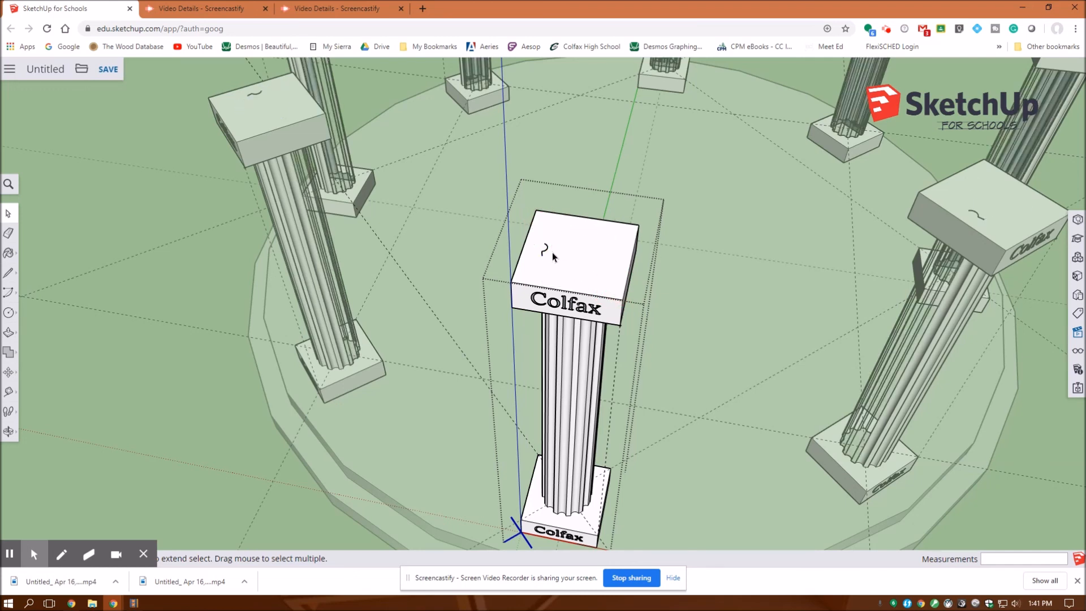
{"action": "left_click", "coordinate": [544, 255]}
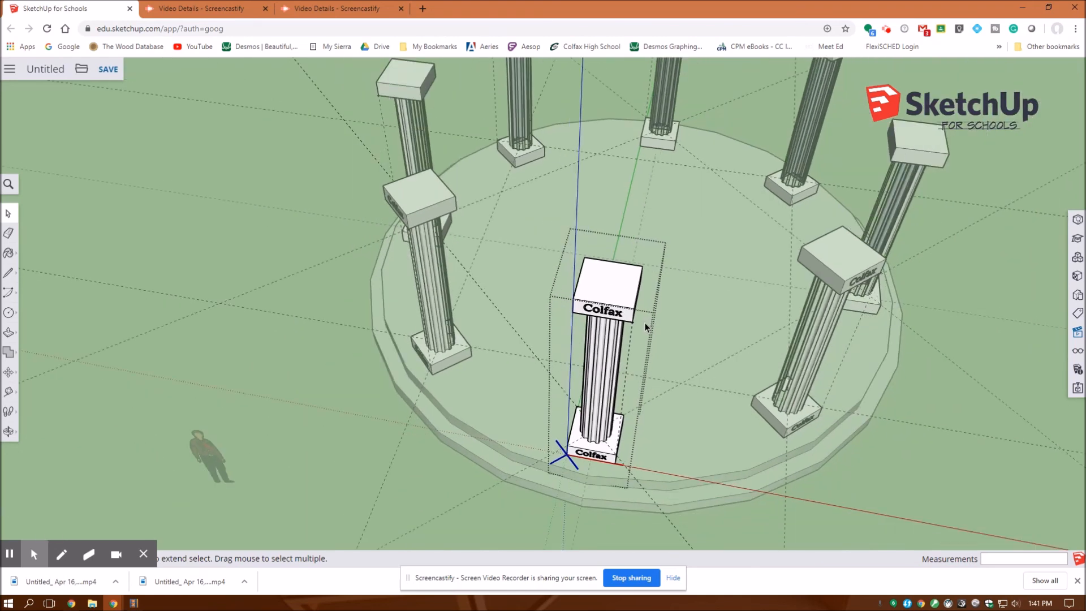
{"action": "left_click_drag", "start_coordinate": [644, 327], "coordinate": [485, 269]}
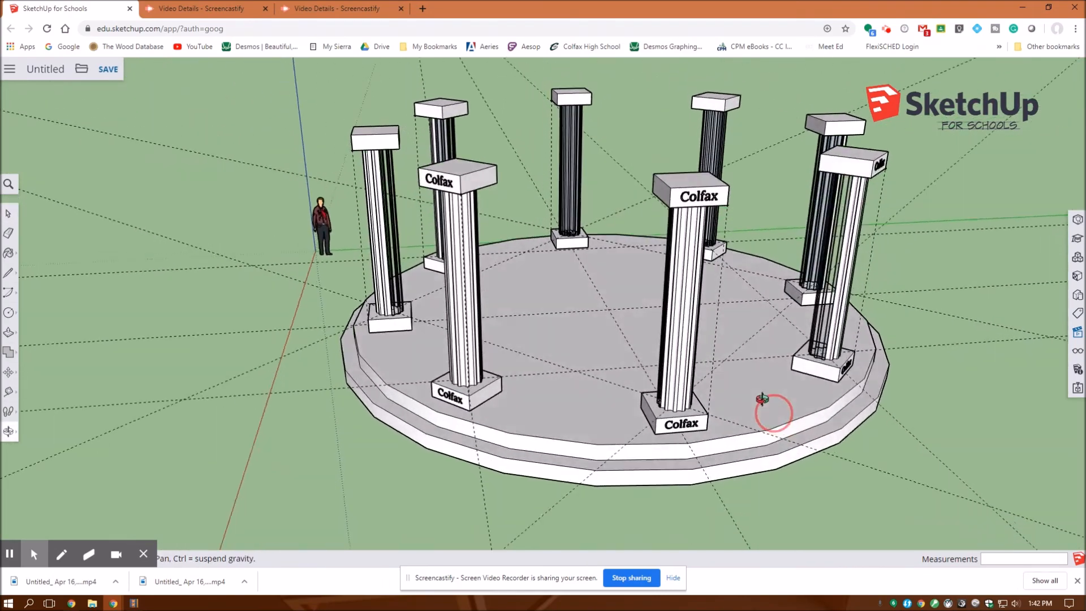
{"action": "left_click_drag", "start_coordinate": [762, 398], "coordinate": [568, 350]}
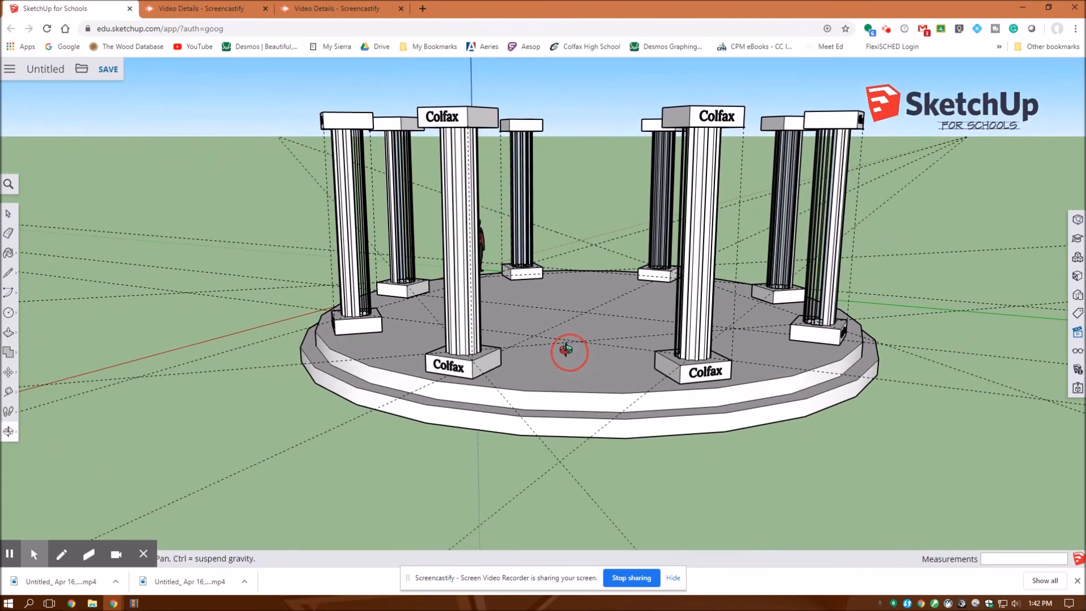